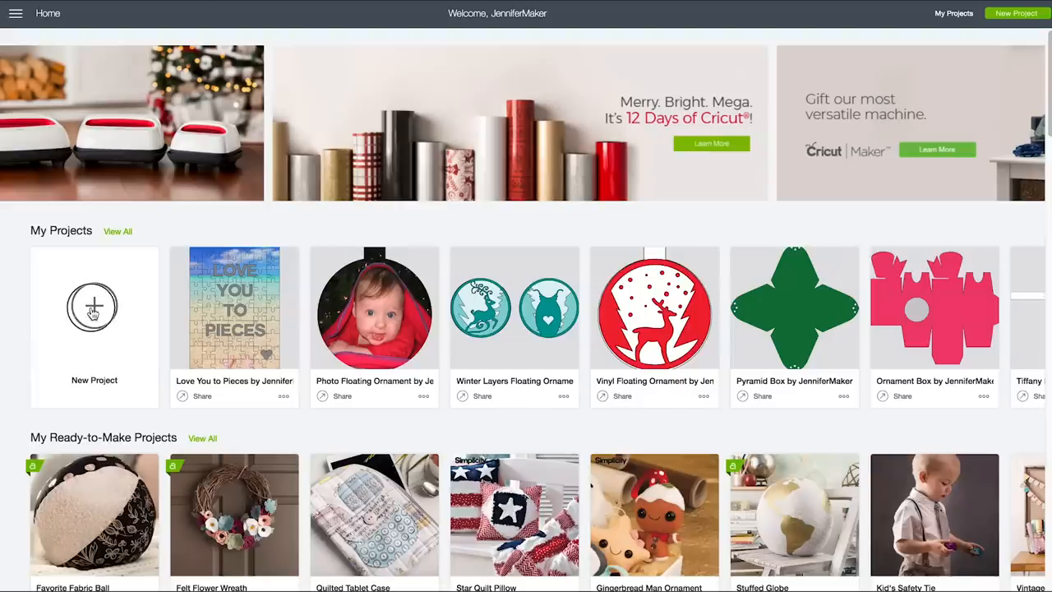
Start a new blank project and upload the heart puzzle template onto the canvas
click(93, 307)
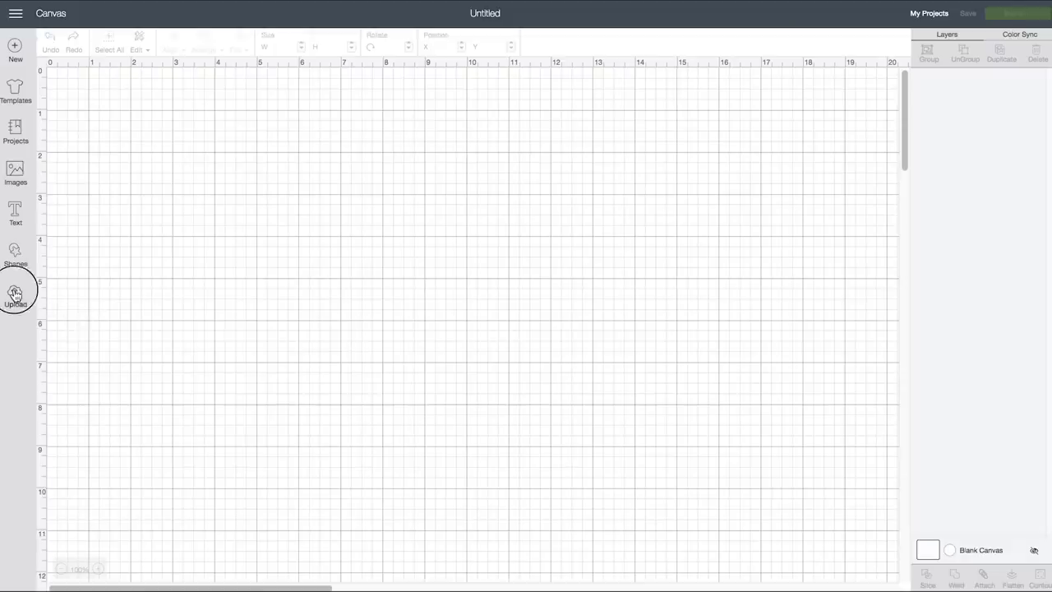
click(14, 294)
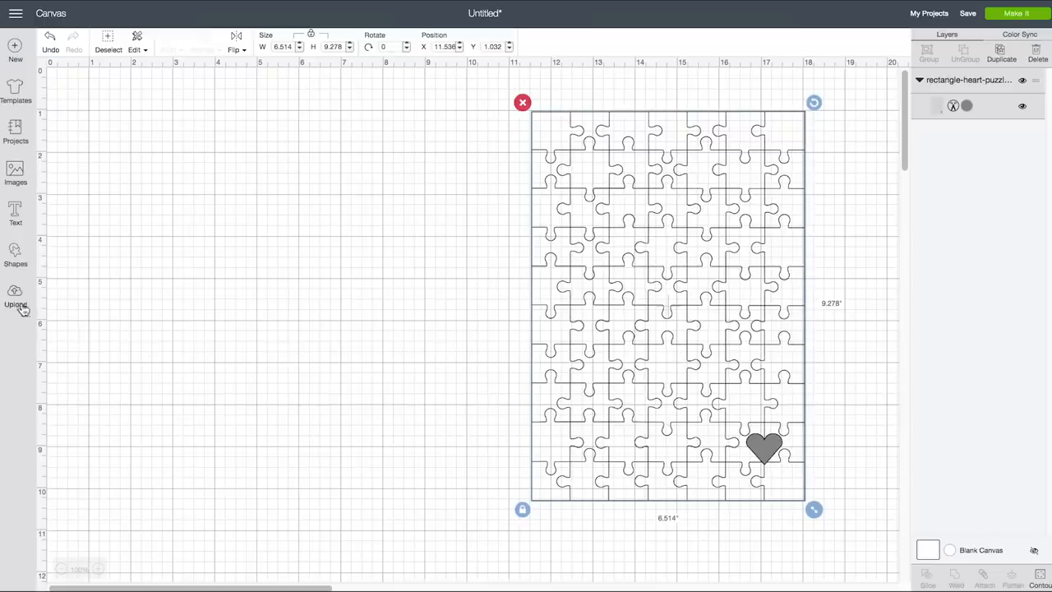
Upload the sunflower photo as a Complex image, keeping the whole photo, and save it as Print Then Cut
click(15, 296)
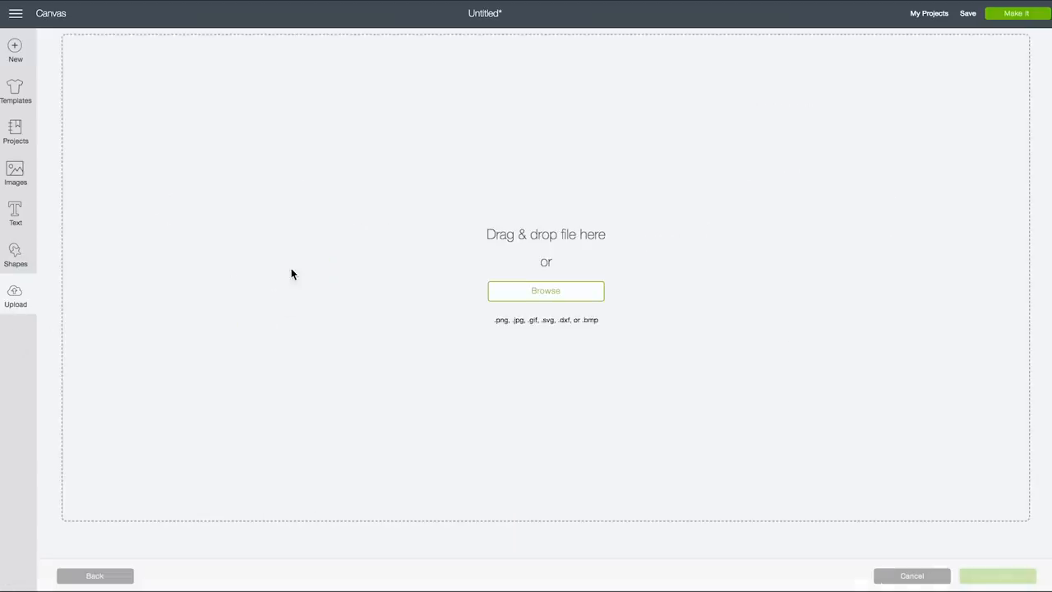
click(545, 289)
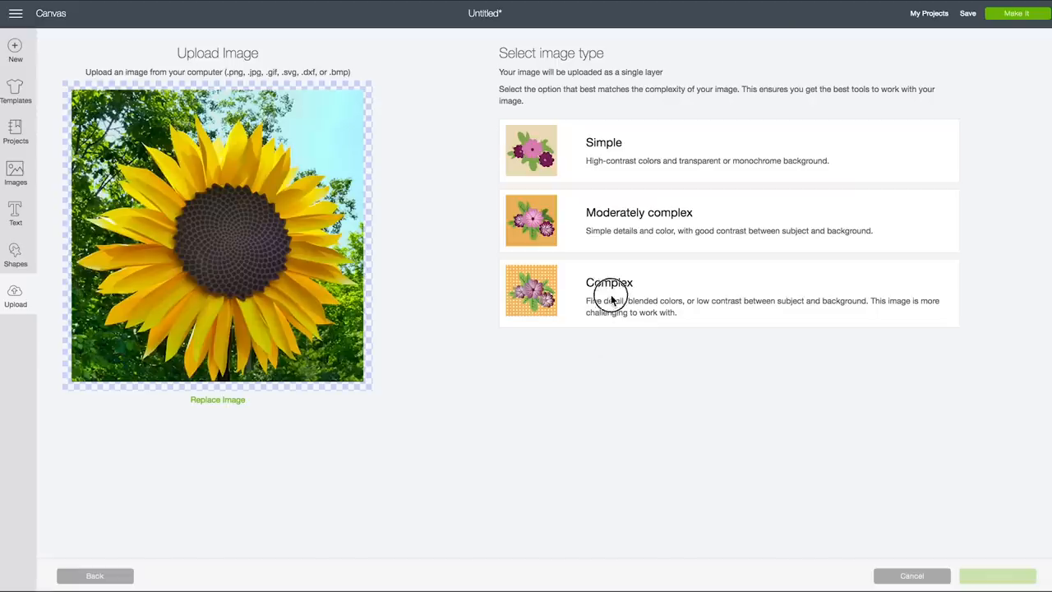
click(608, 292)
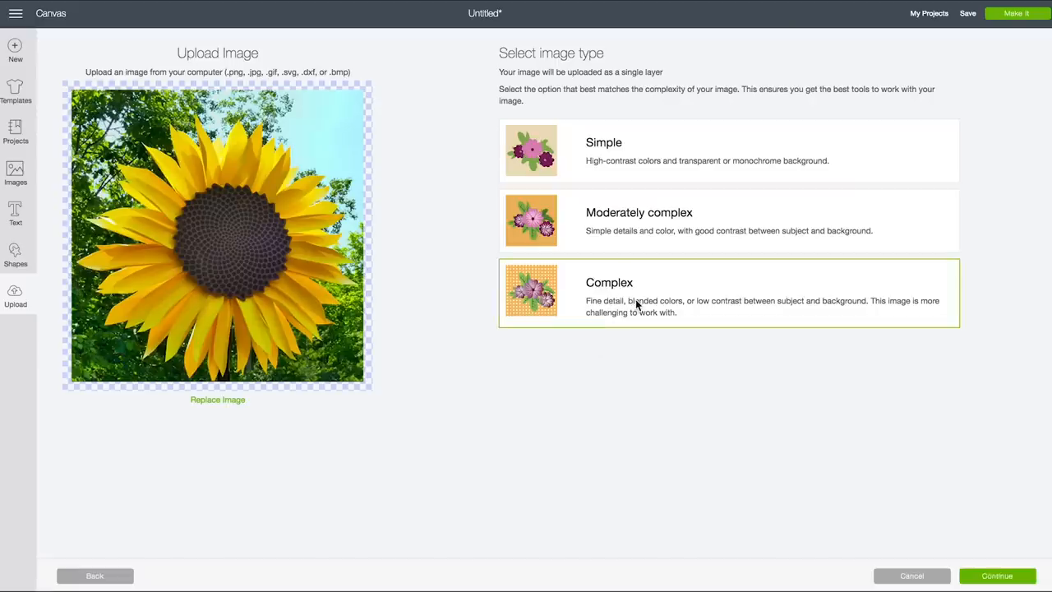
click(996, 575)
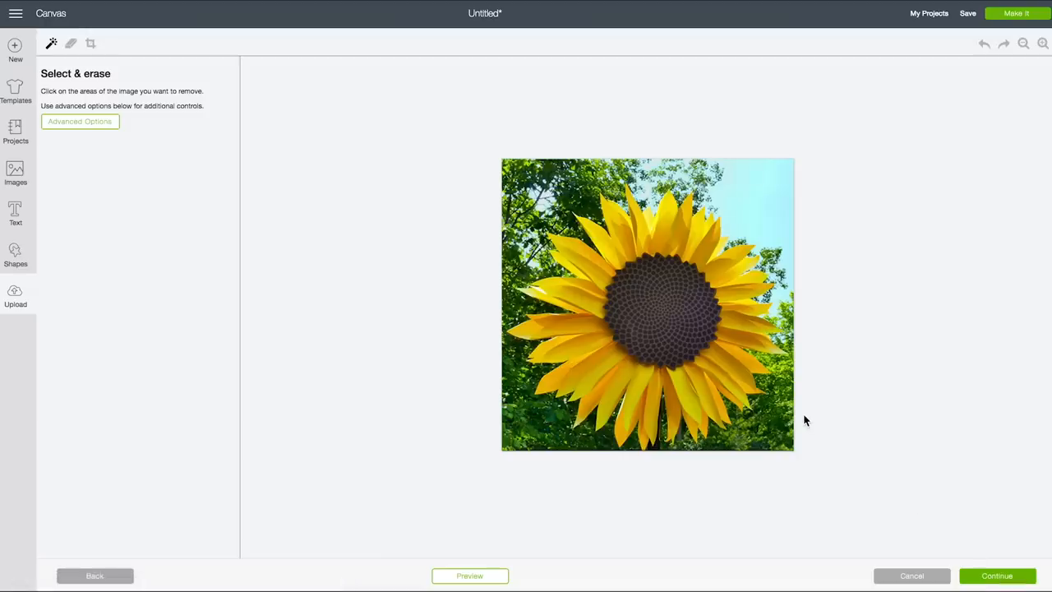
mouse_move(996, 575)
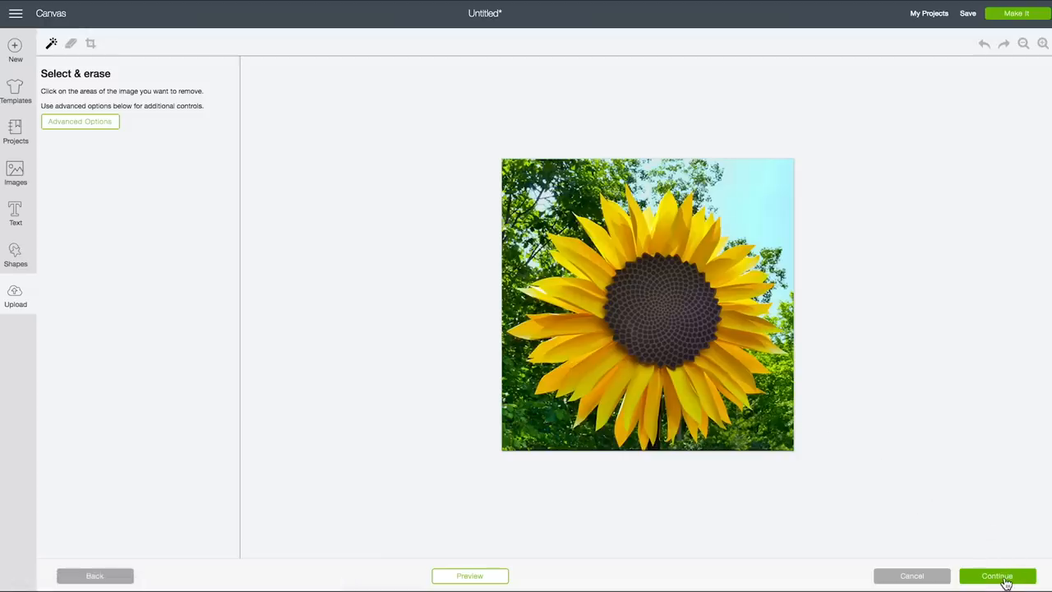
click(996, 576)
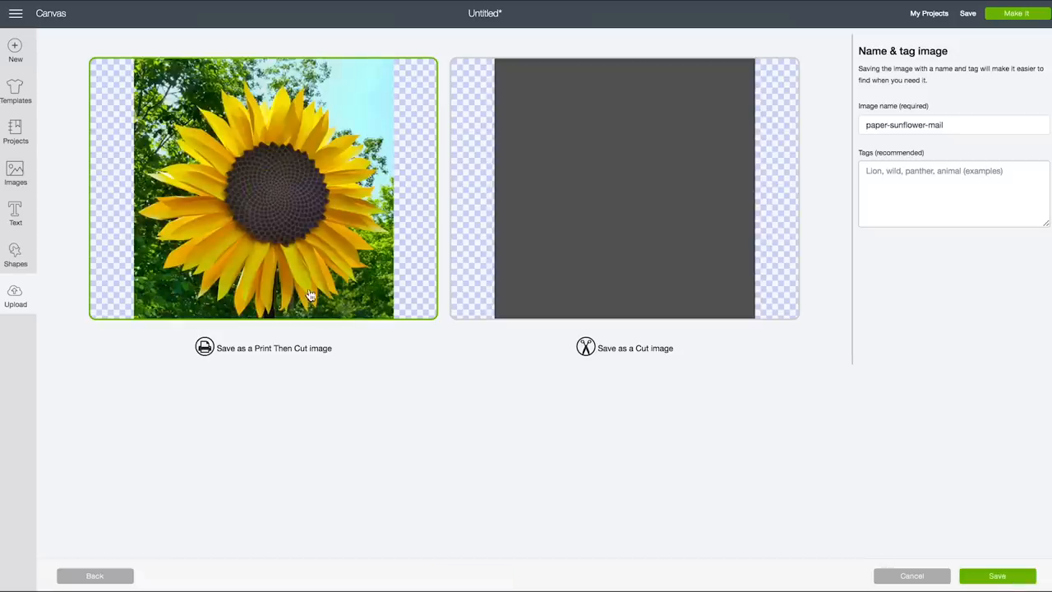
mouse_move(212, 194)
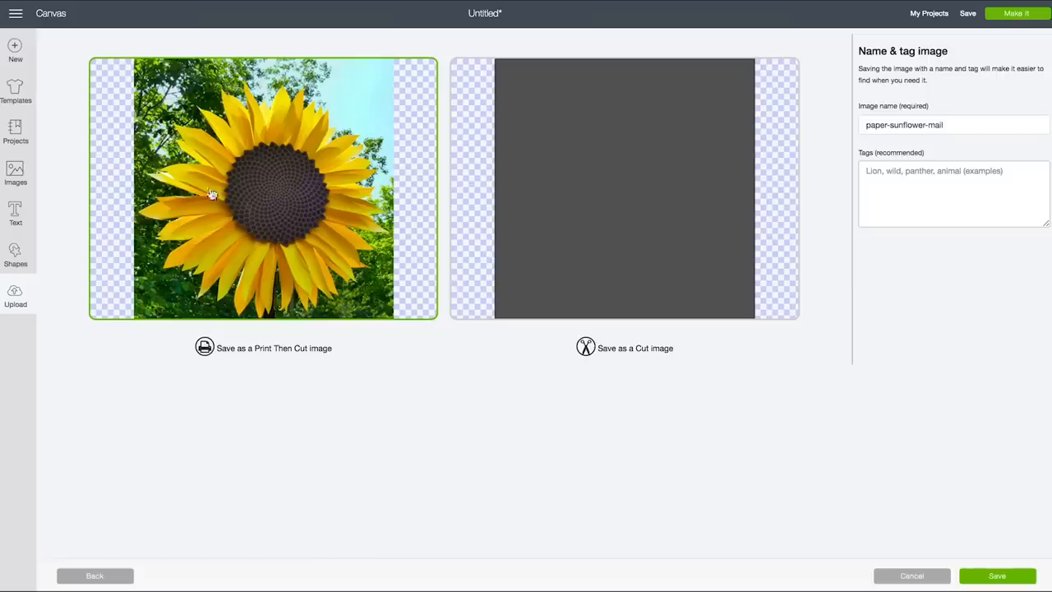
click(996, 575)
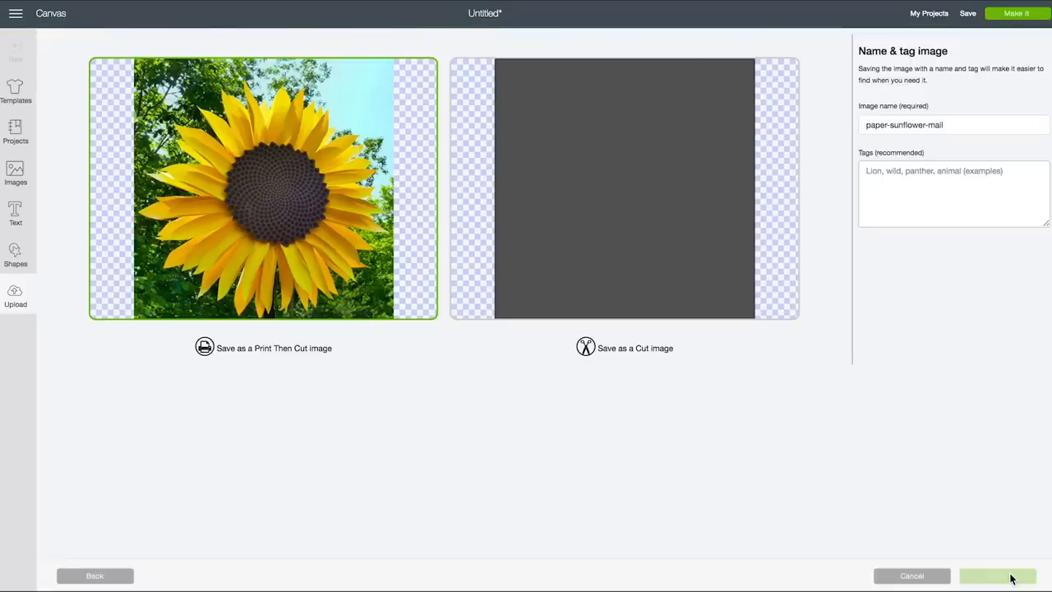
click(999, 576)
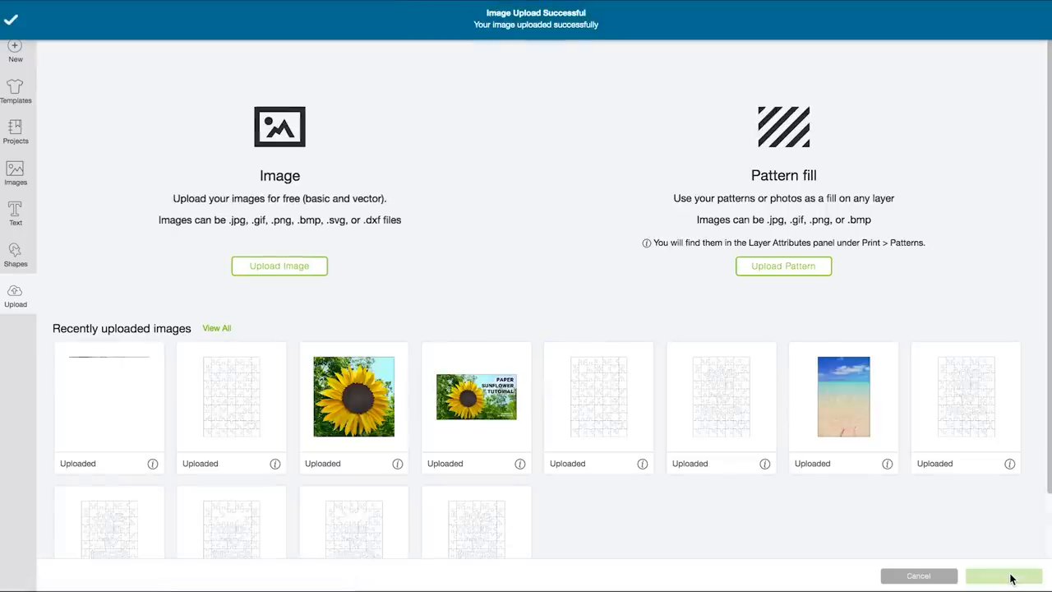
Insert the sunflower photo, enlarge it to about 8.5 by 9.3 inches, and move the puzzle over it
click(108, 396)
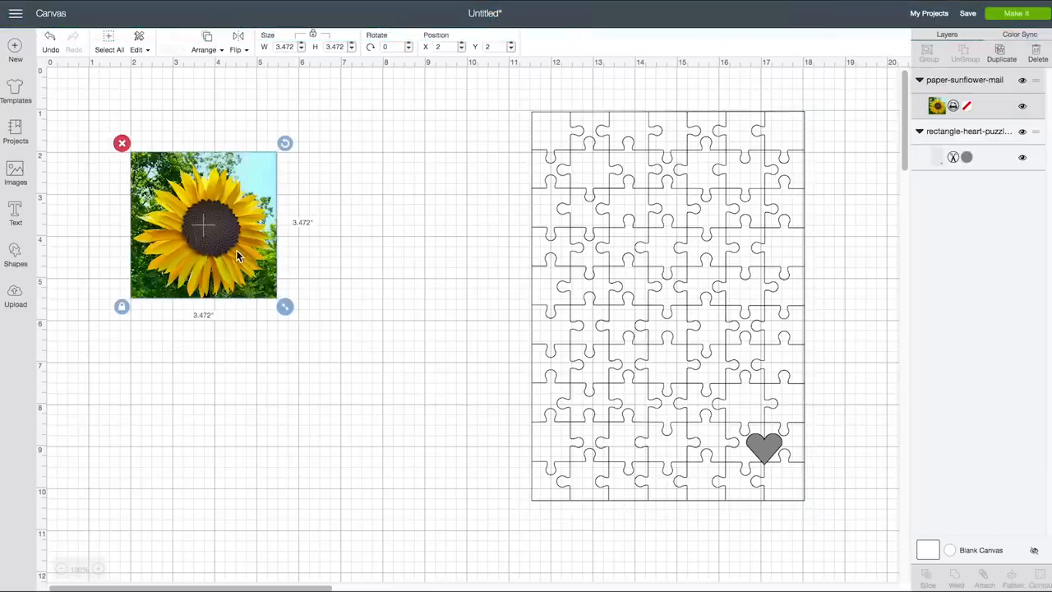
drag(204, 224, 447, 179)
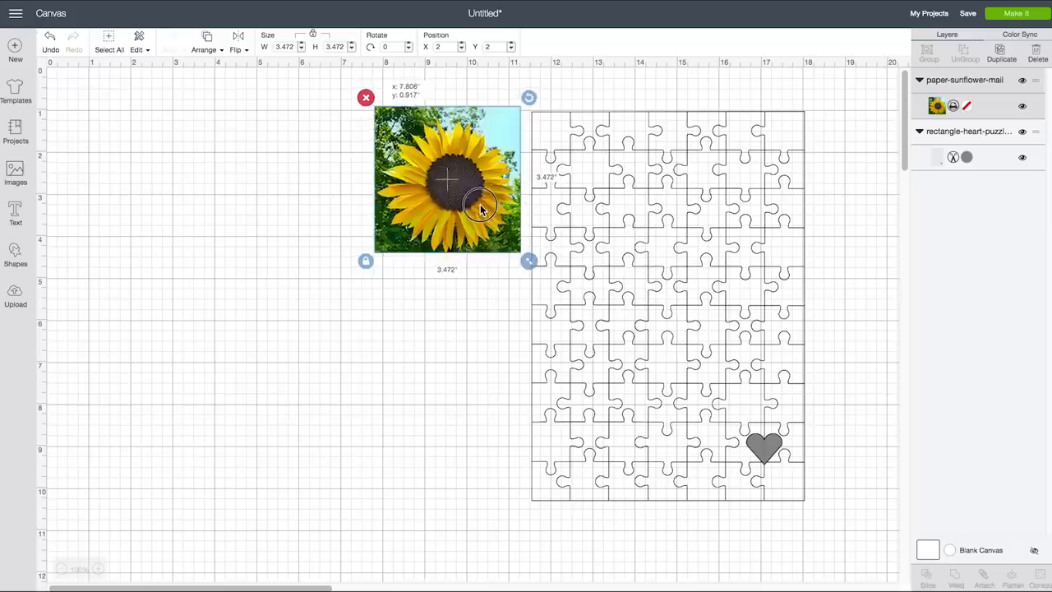
drag(447, 179, 184, 183)
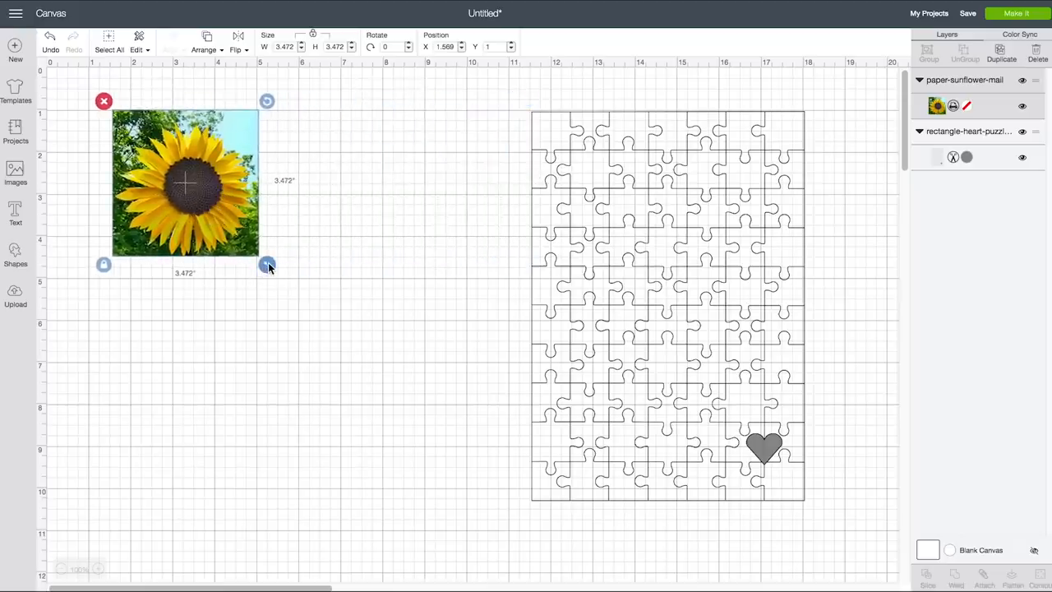
drag(266, 265, 473, 470)
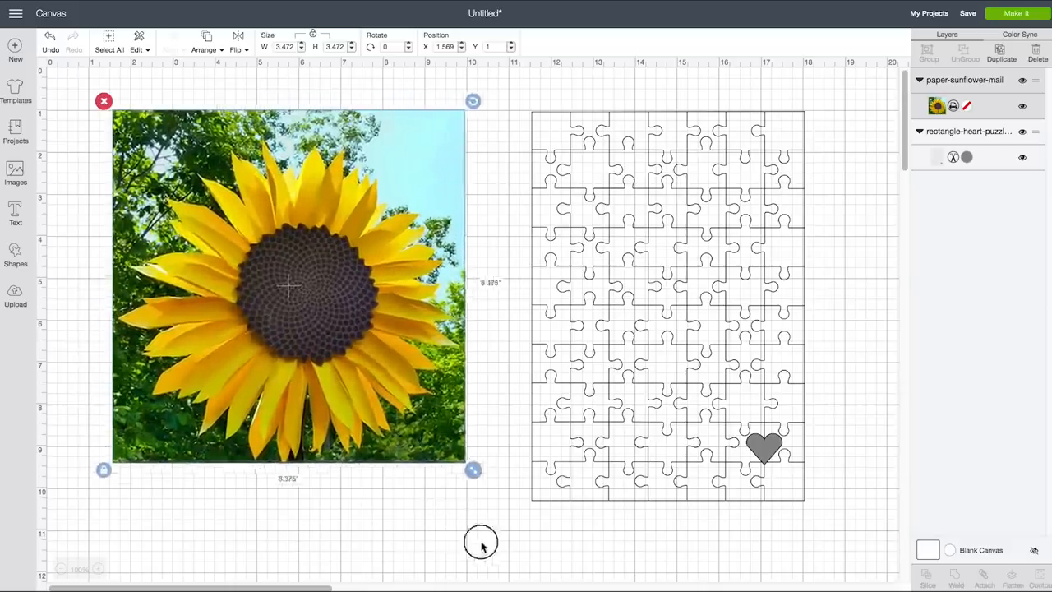
drag(473, 470, 509, 506)
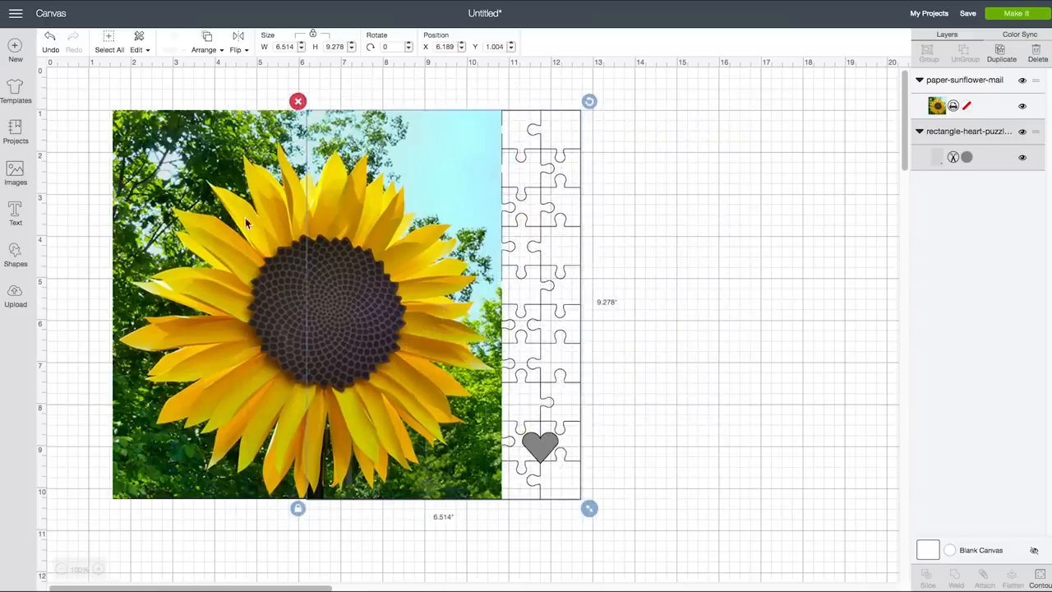
Send the puzzle to front over the photo and resize the photo to just cover it
click(207, 50)
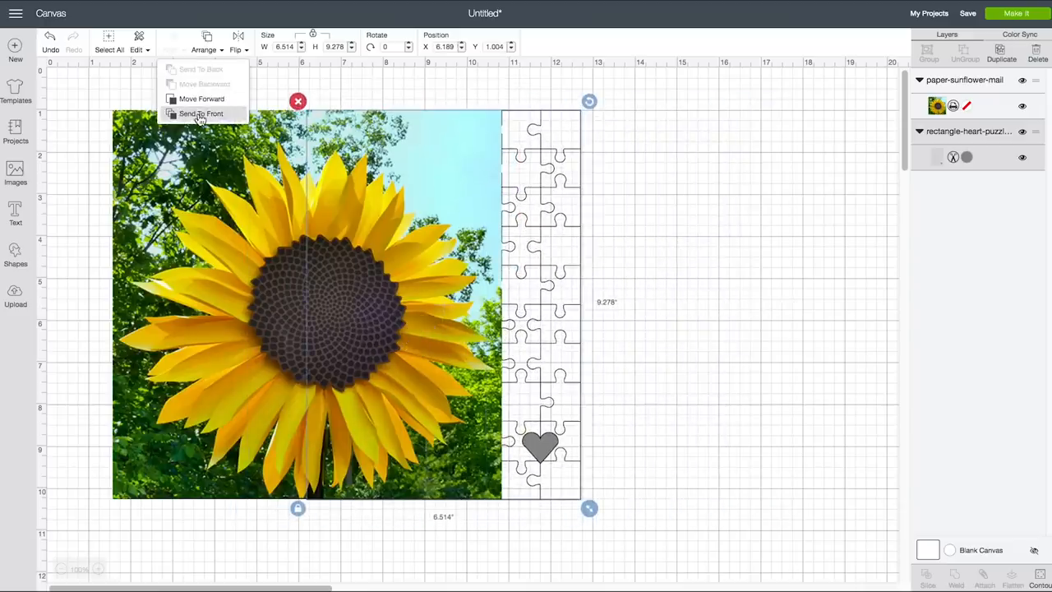
click(200, 113)
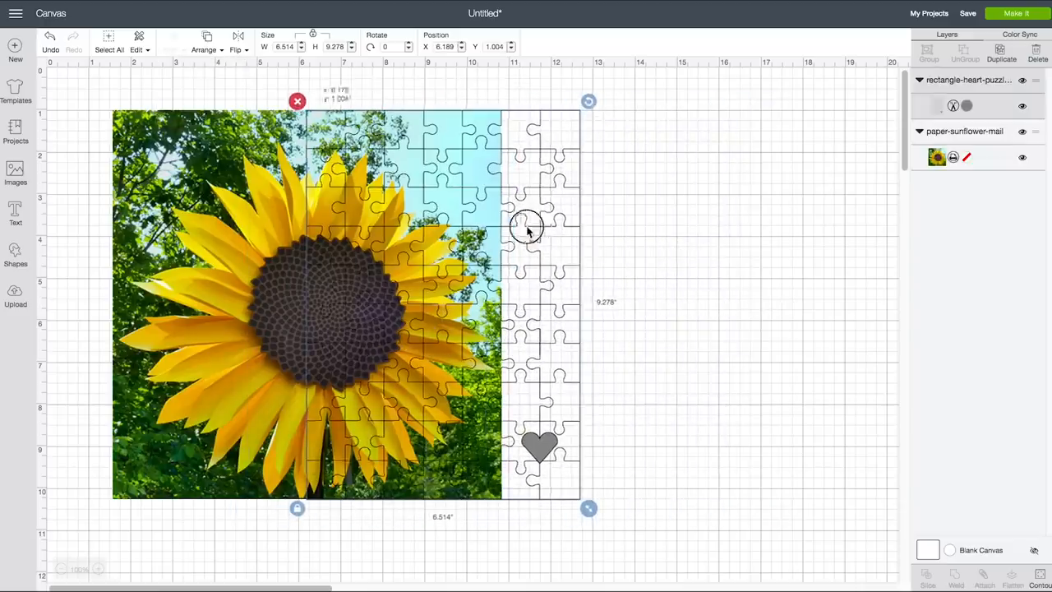
drag(526, 228, 453, 229)
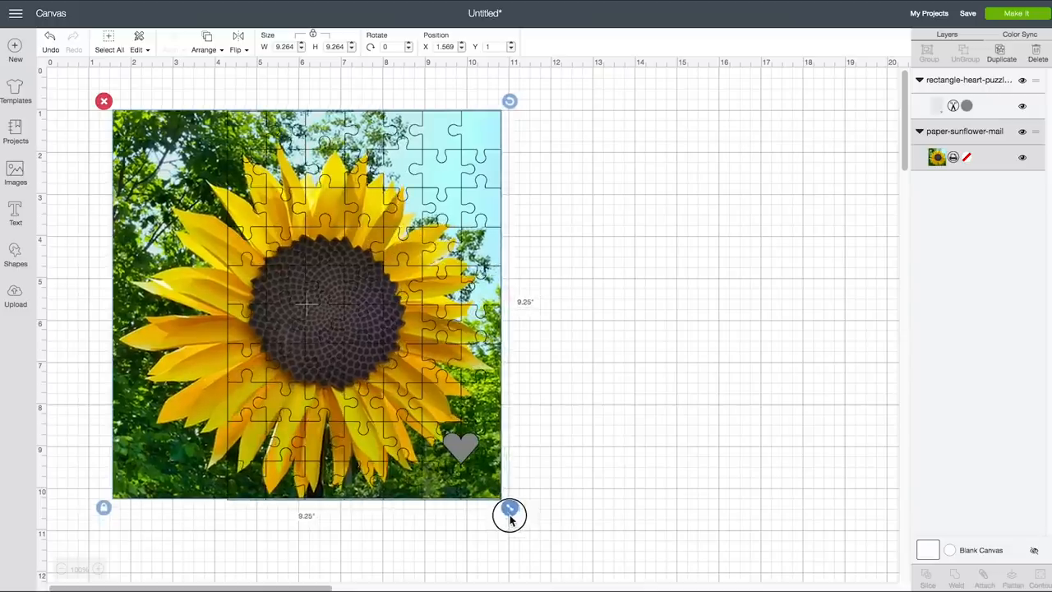
drag(509, 513, 512, 509)
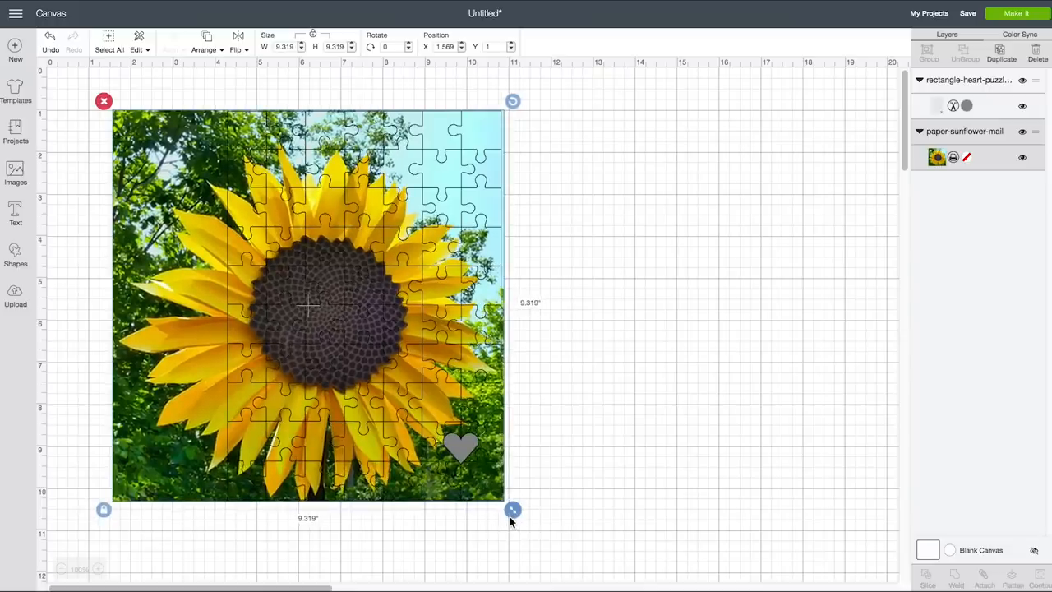
mouse_move(125, 115)
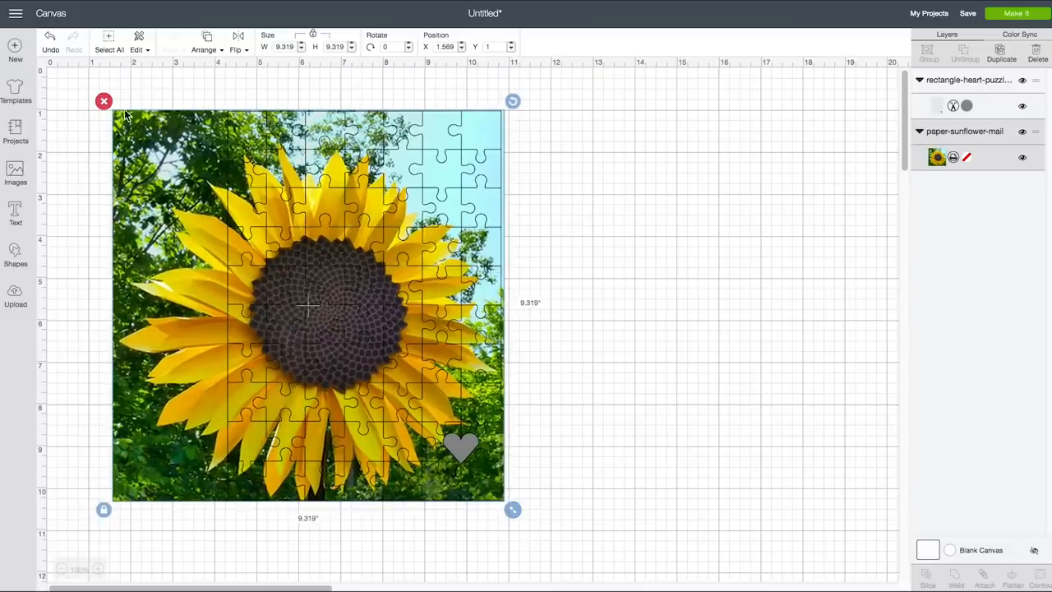
mouse_move(90, 402)
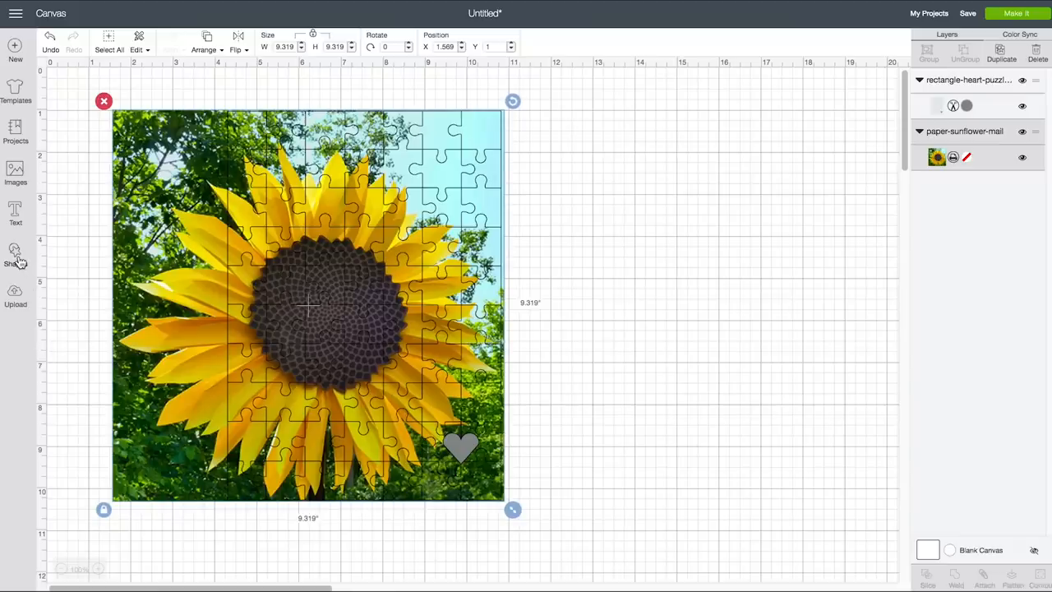
Add a square, stretch it into a tall 3.125 in strip over the photo's left edge, and slice it out
click(15, 254)
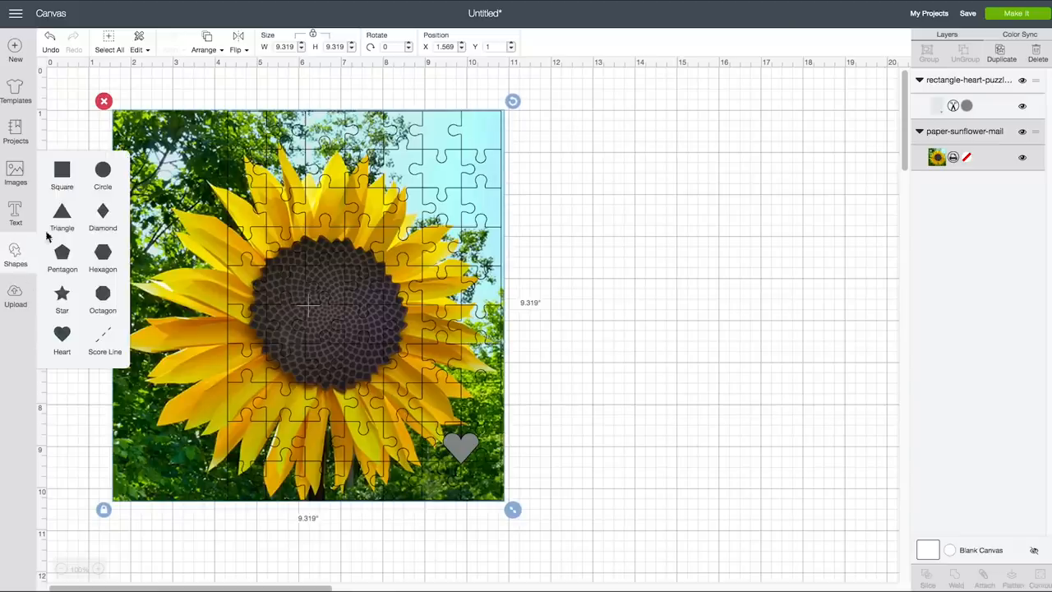
click(62, 169)
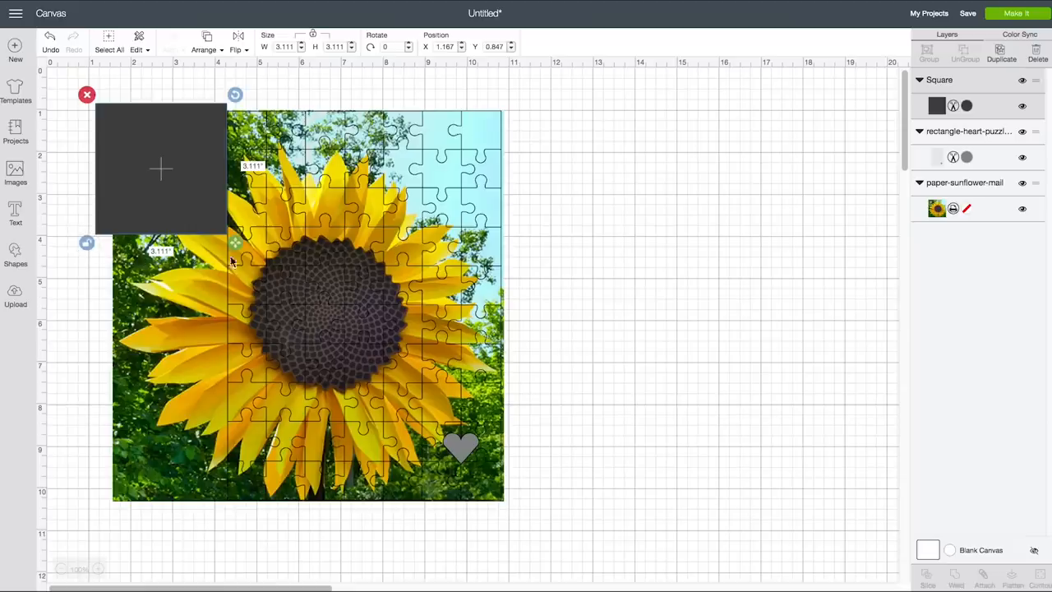
drag(234, 240, 234, 526)
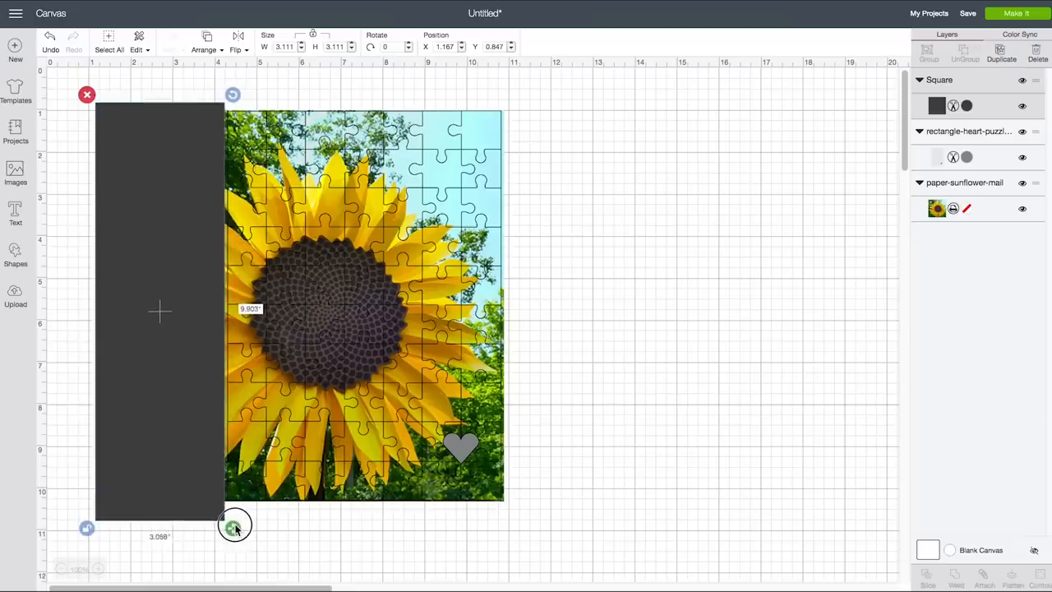
drag(233, 526, 239, 524)
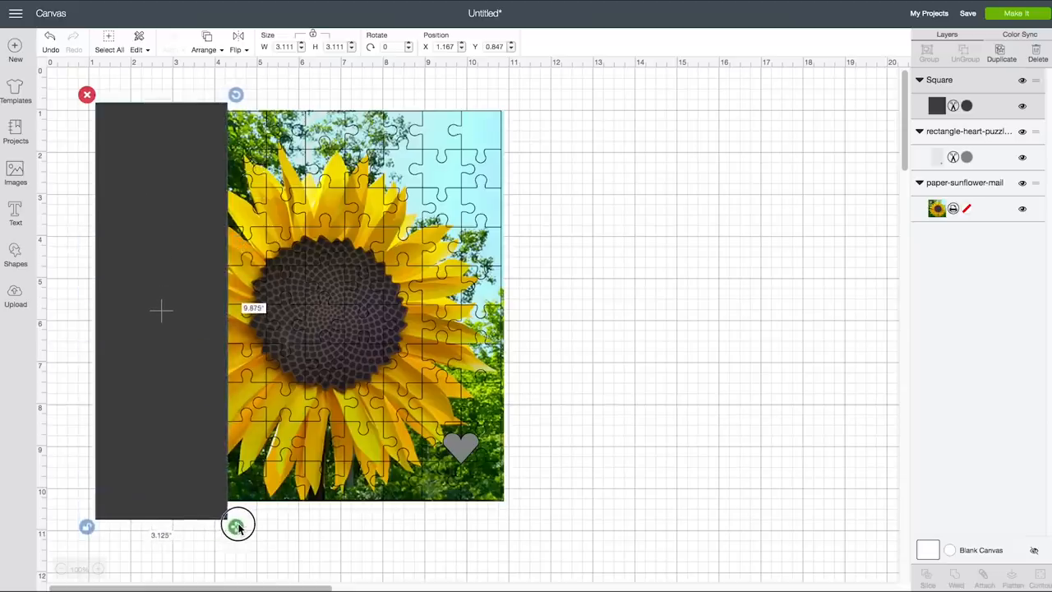
drag(238, 525, 237, 526)
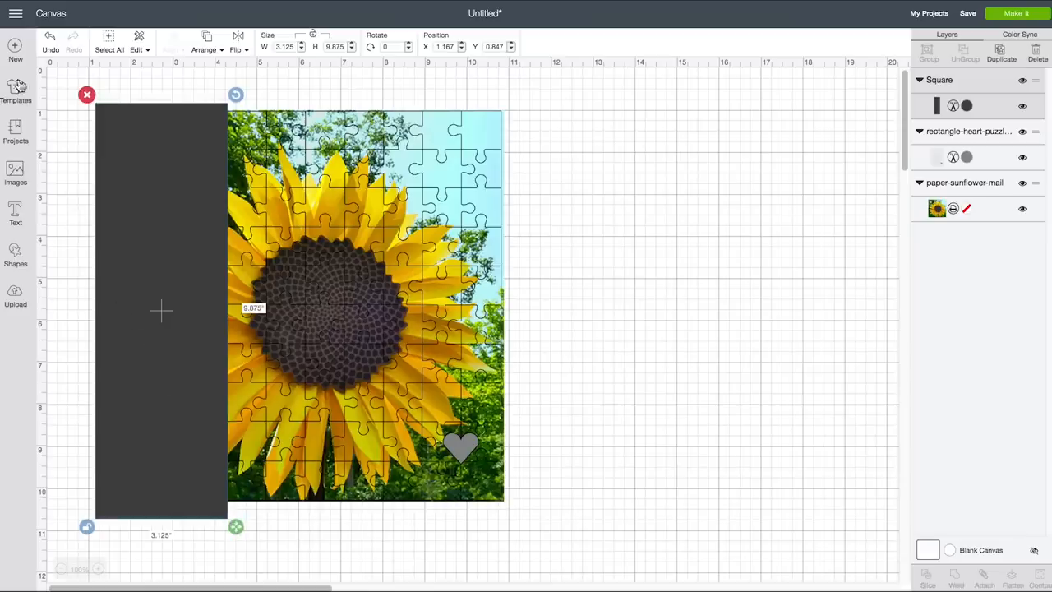
mouse_move(358, 198)
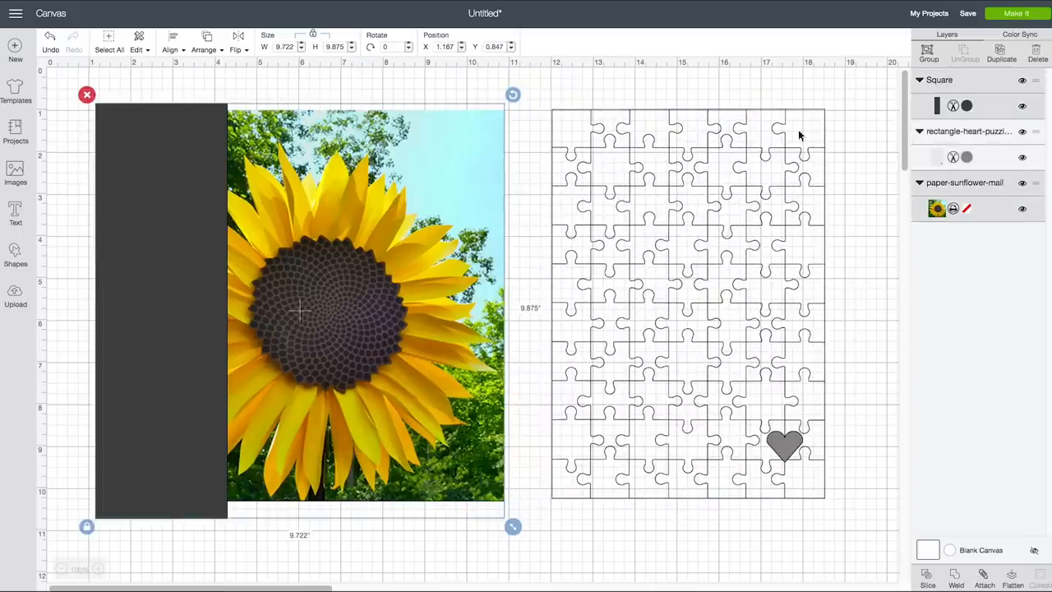
mouse_move(927, 579)
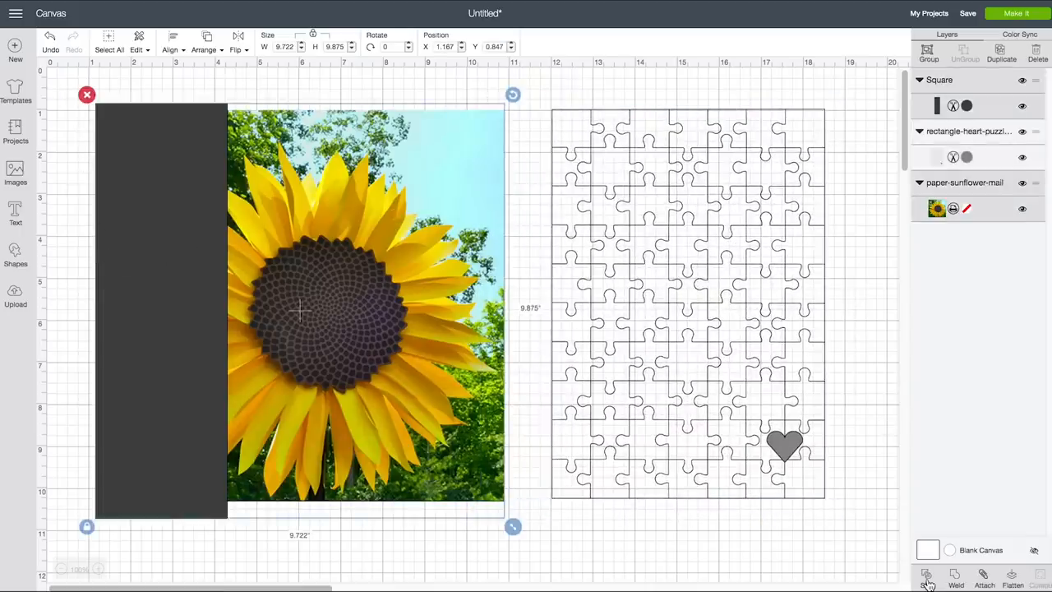
click(926, 575)
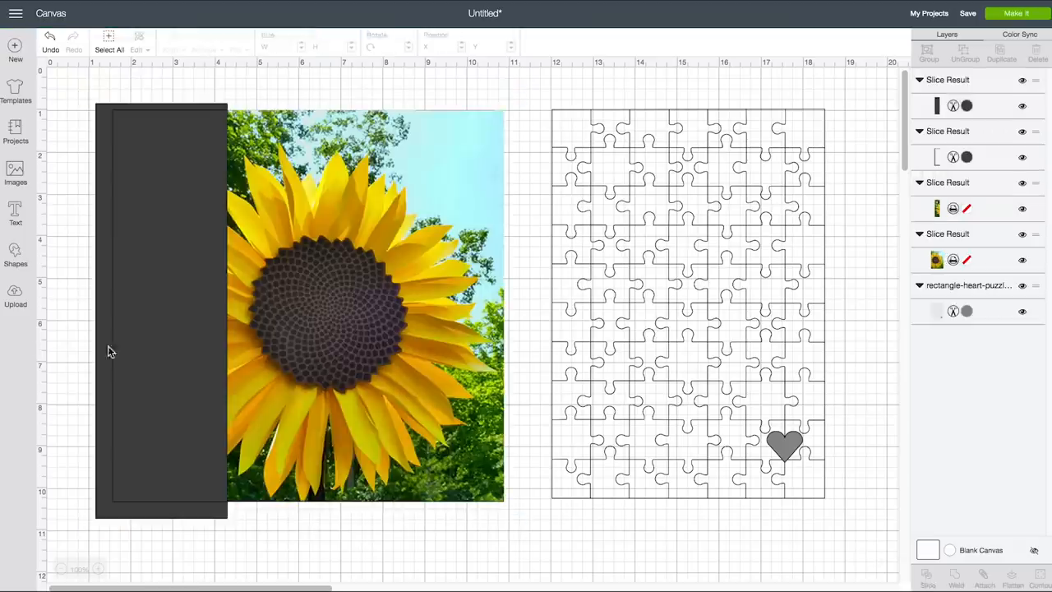
click(161, 309)
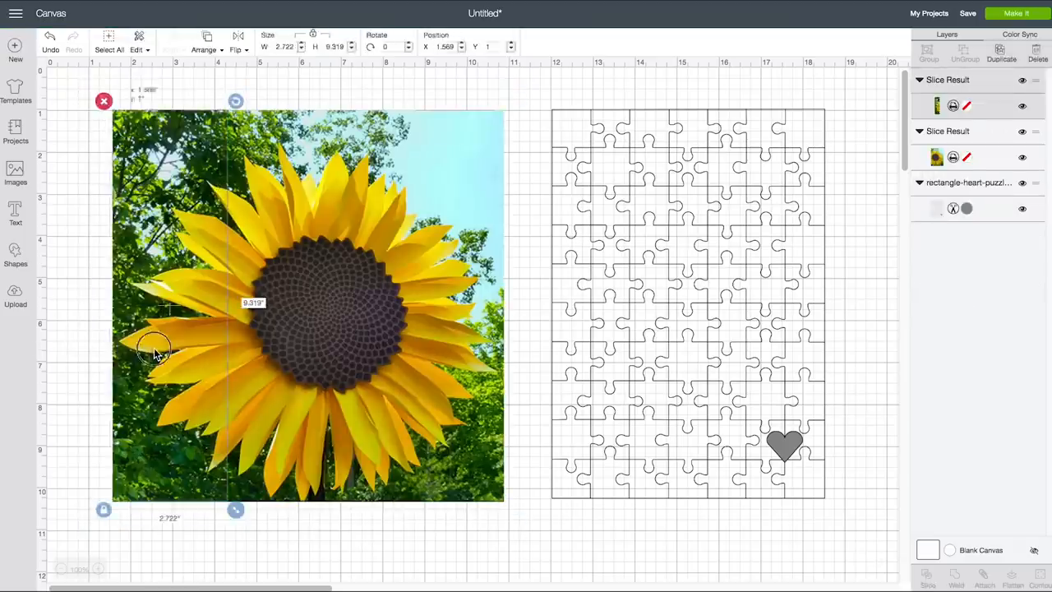
Delete the leftover slice strip and send the sunflower photo behind the puzzle outline
click(575, 340)
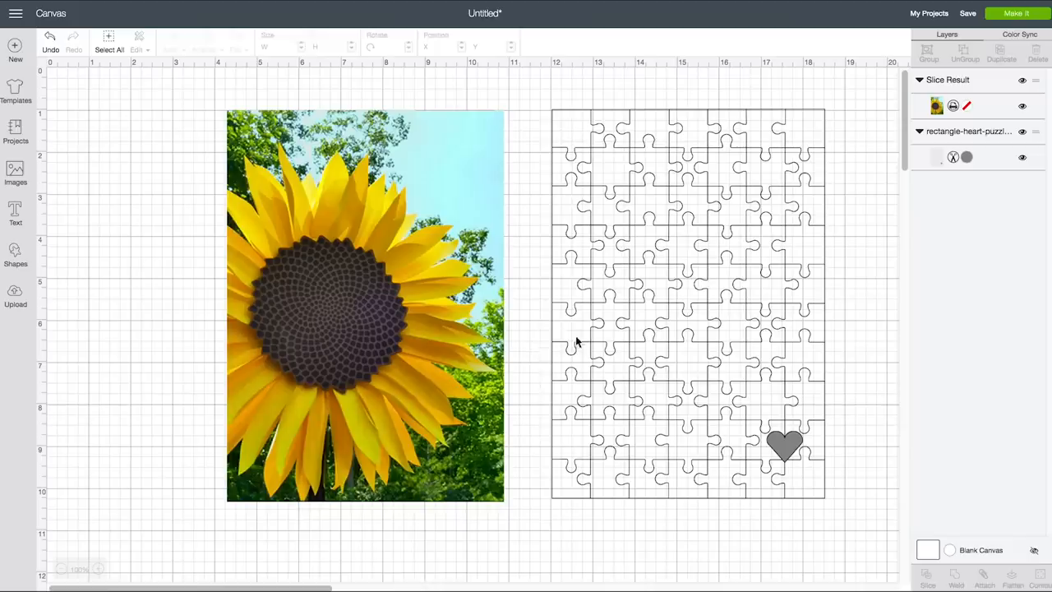
click(365, 328)
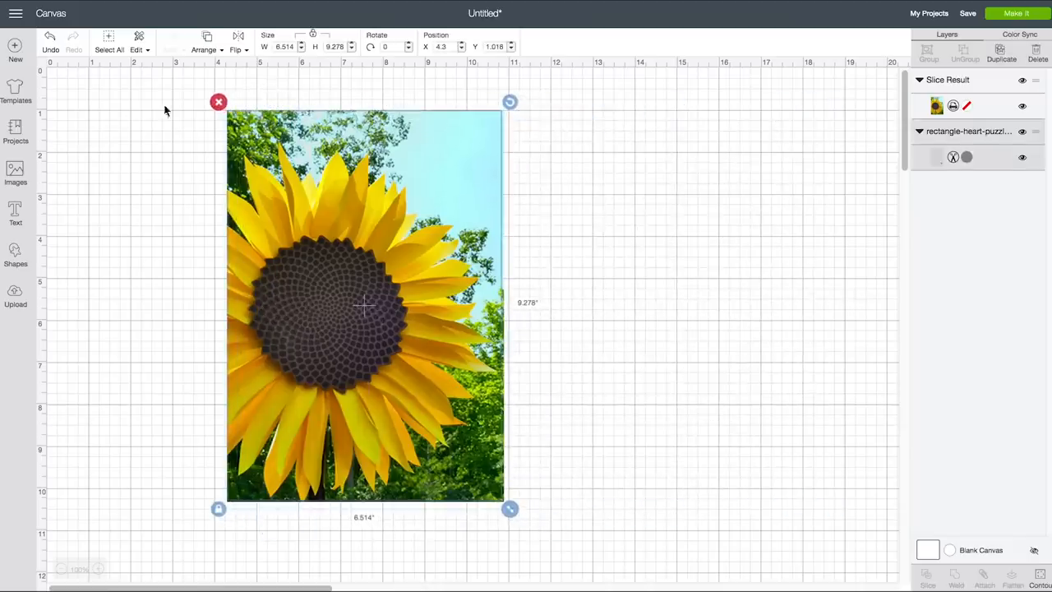
click(205, 49)
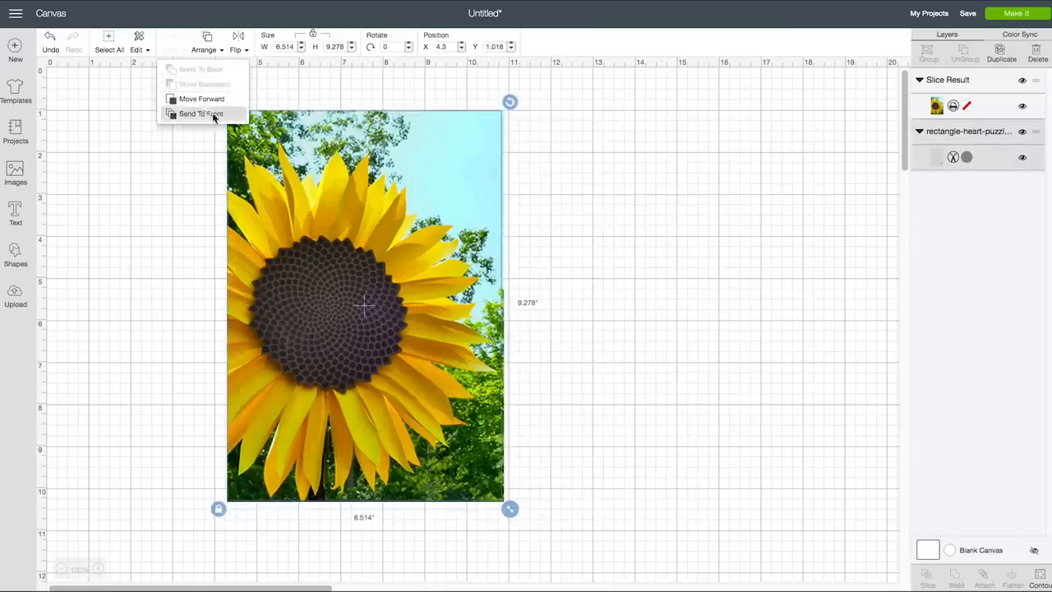
click(201, 113)
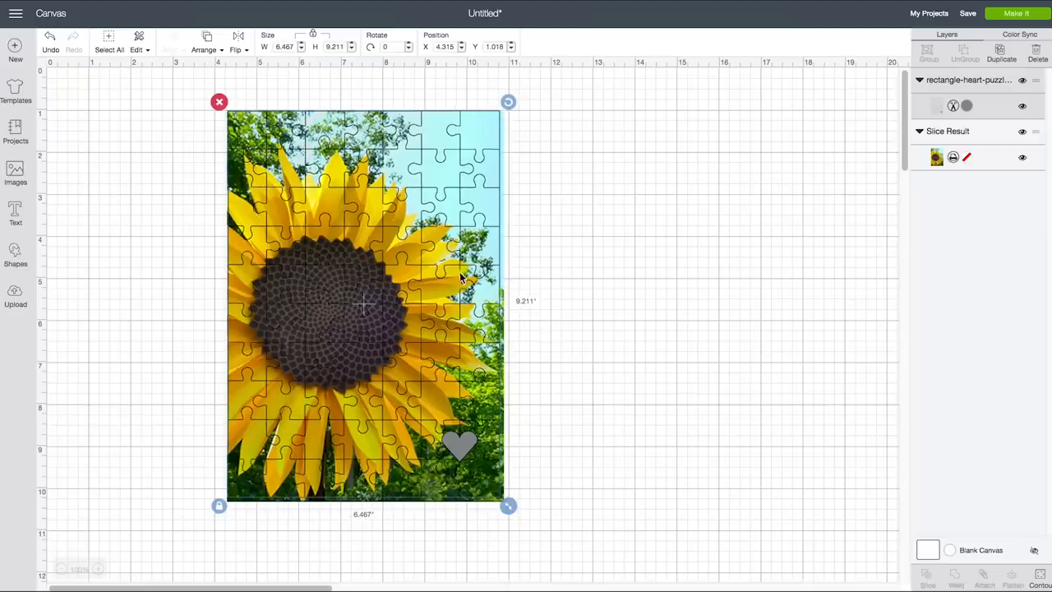
mouse_move(304, 156)
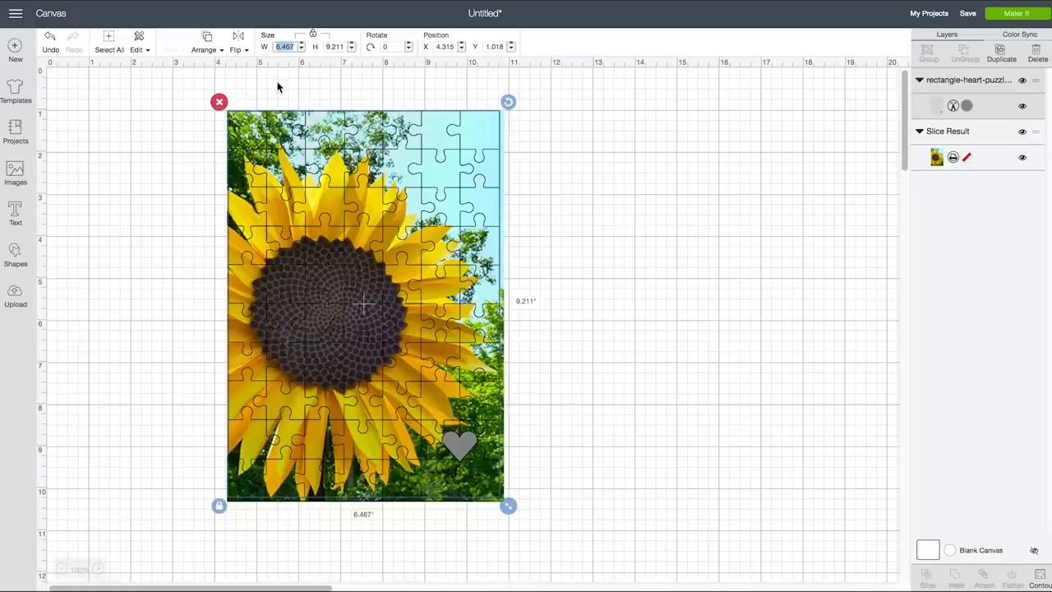
mouse_move(480, 118)
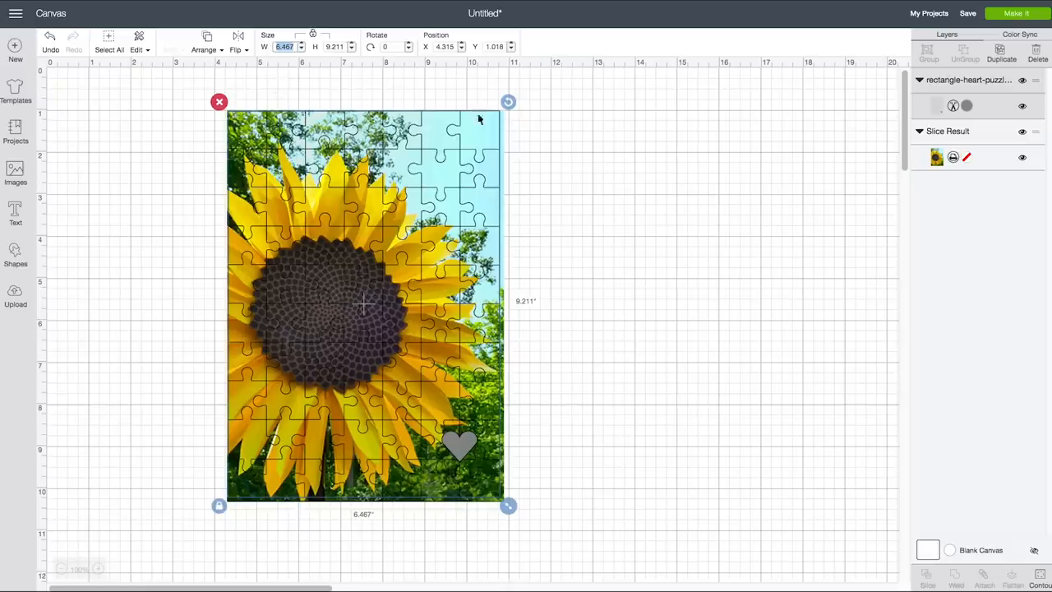
mouse_move(495, 128)
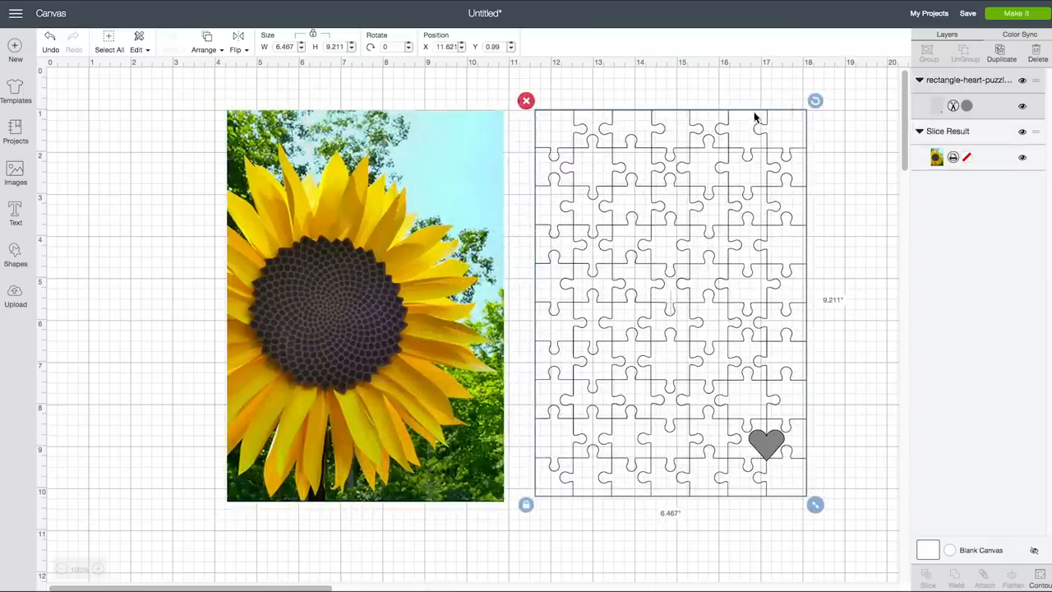
Resize the sunflower photo until its W and H match the puzzle outline's values
click(365, 304)
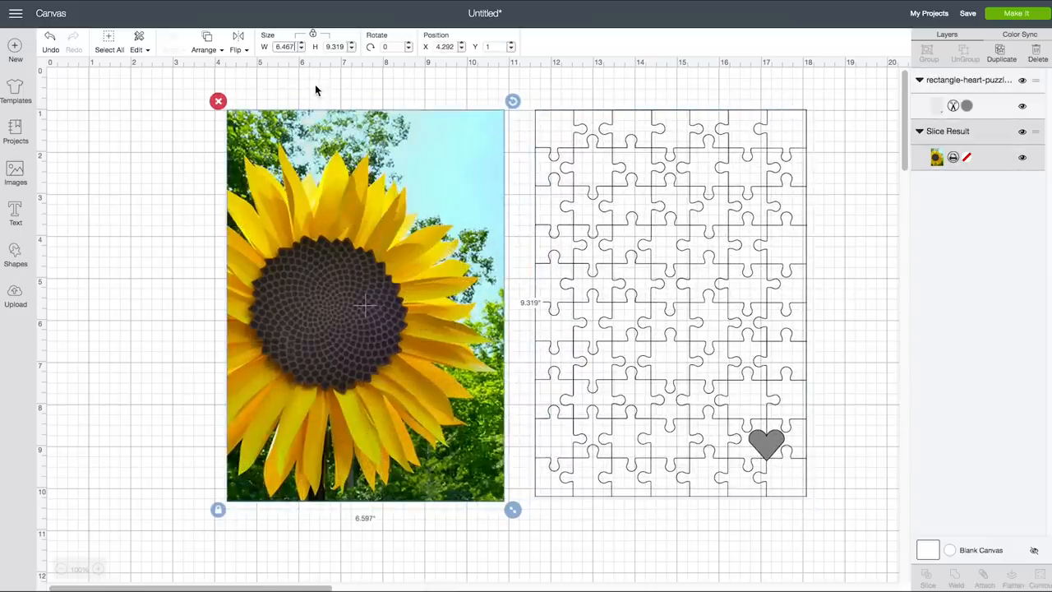
drag(512, 510, 506, 501)
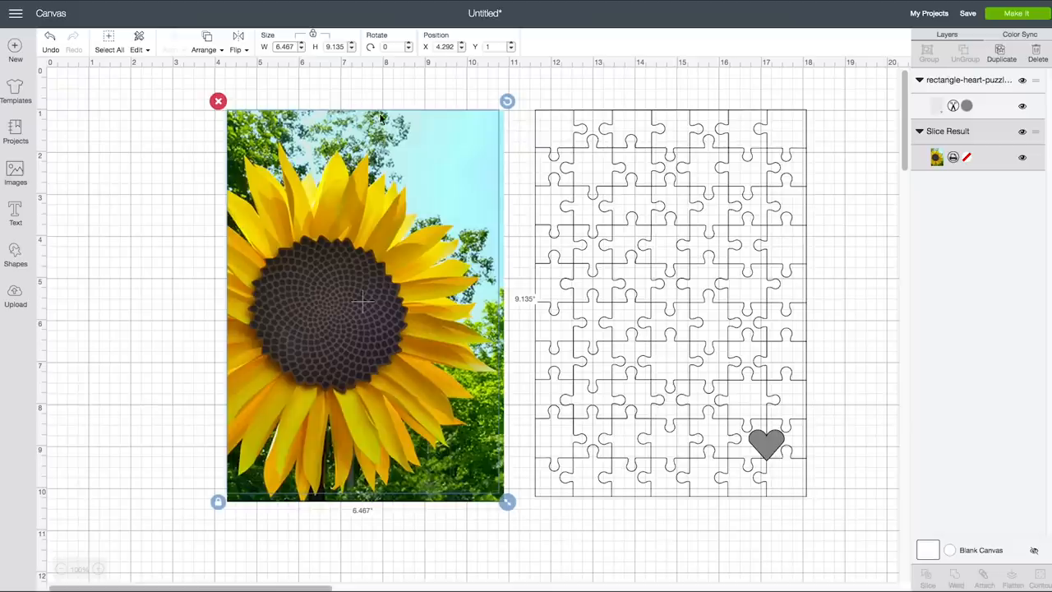
mouse_move(552, 125)
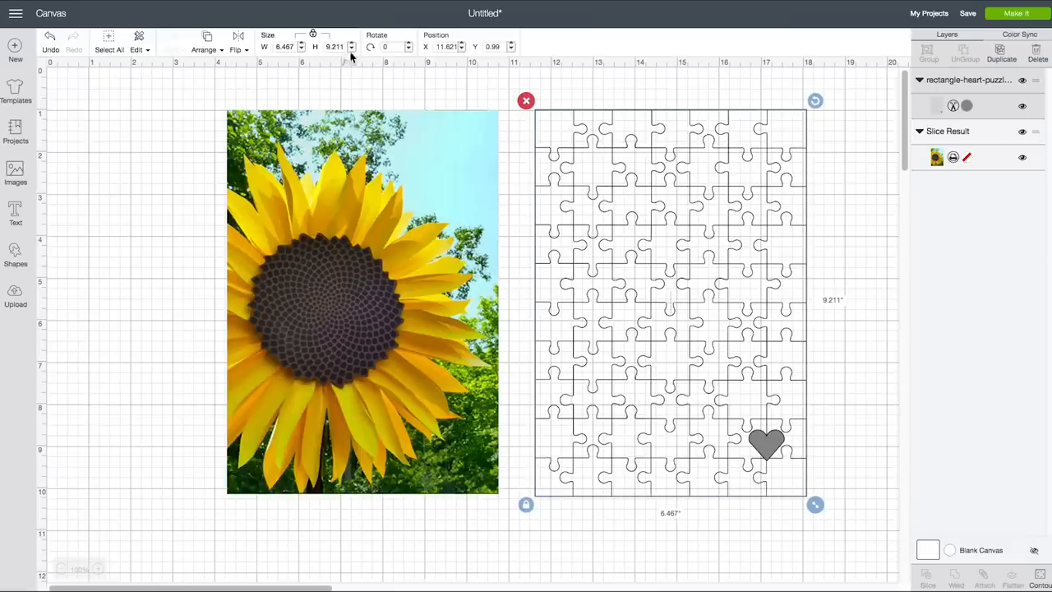
triple_click(336, 46)
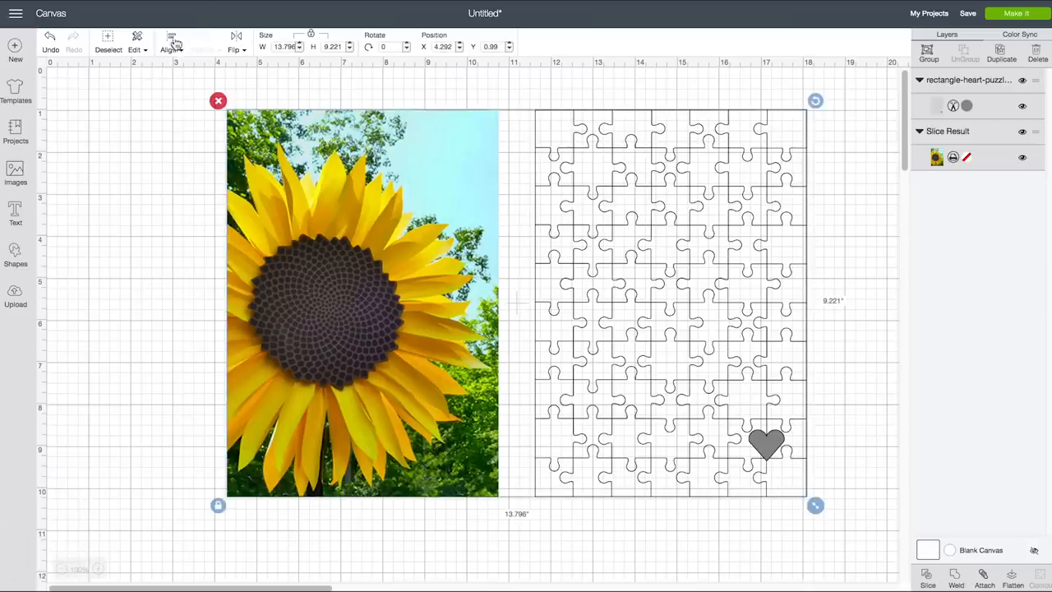
Center-align the puzzle outline with the photo and attach them into one group
click(171, 39)
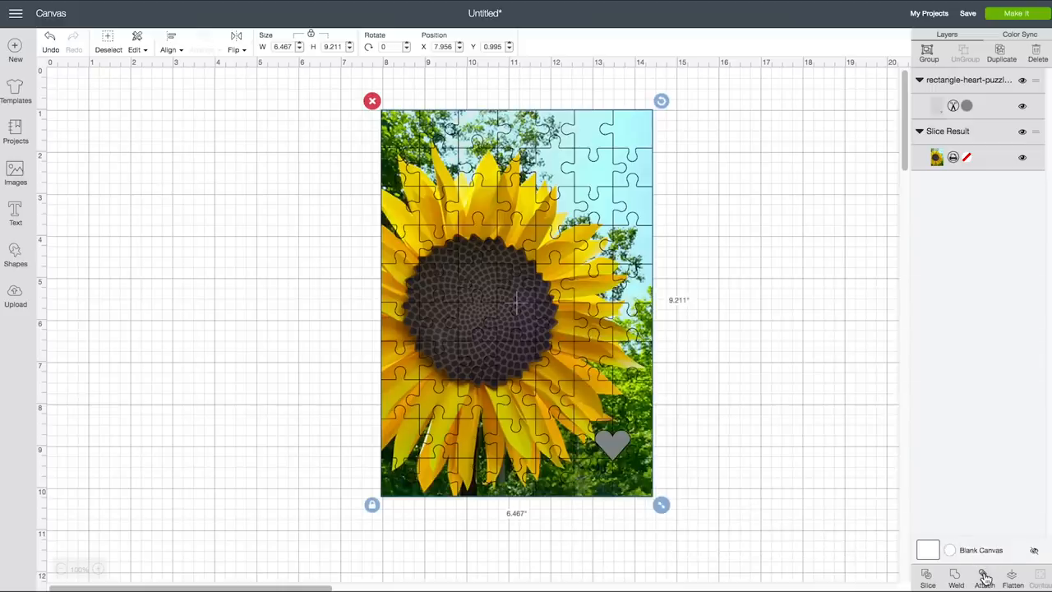
click(982, 575)
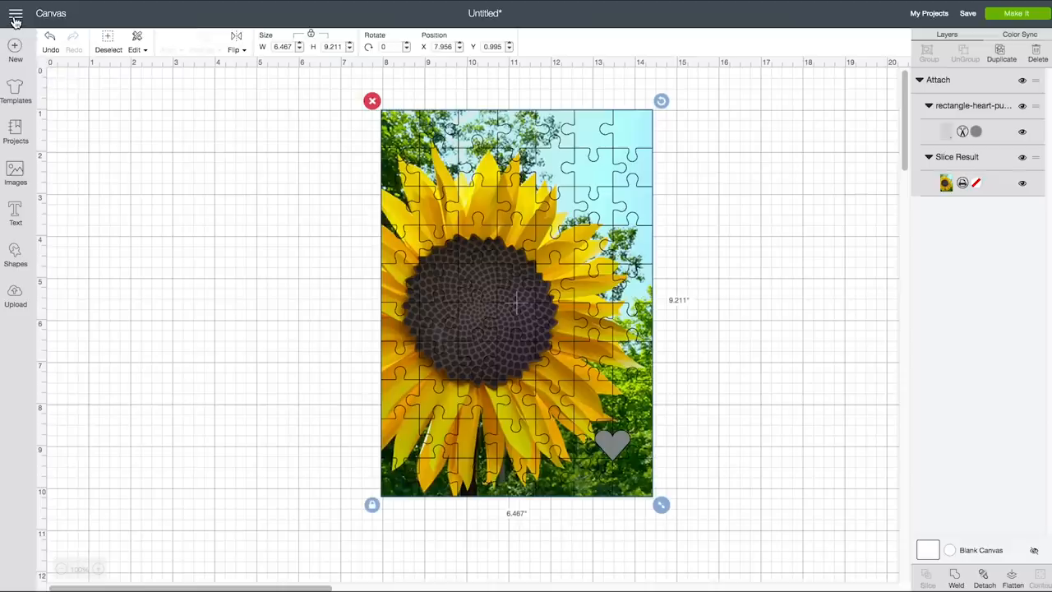
Open Manage Custom Materials from the main menu and search the list for 'cereal'
click(15, 14)
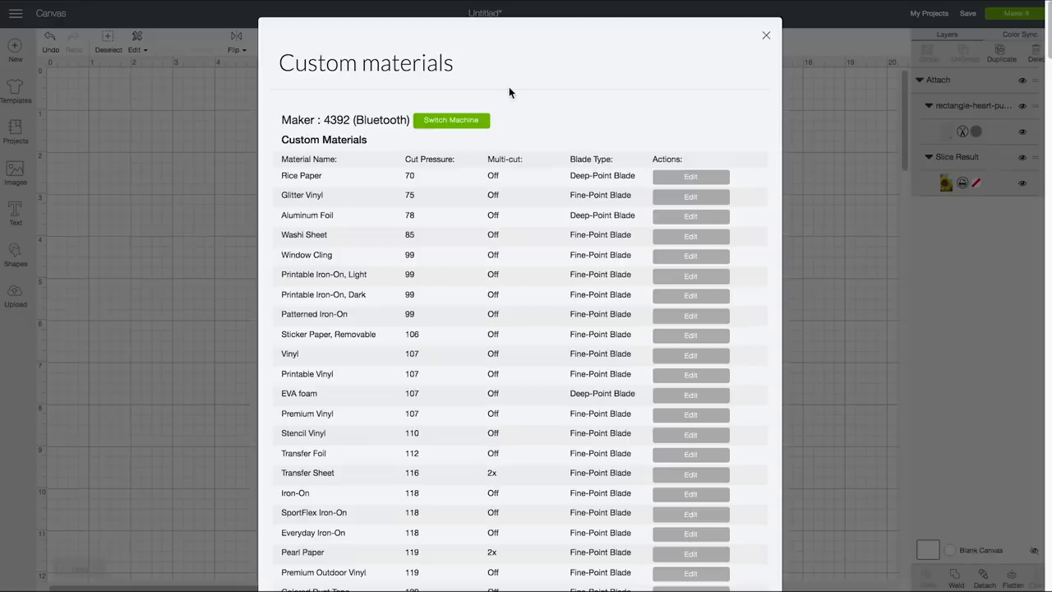
mouse_move(549, 240)
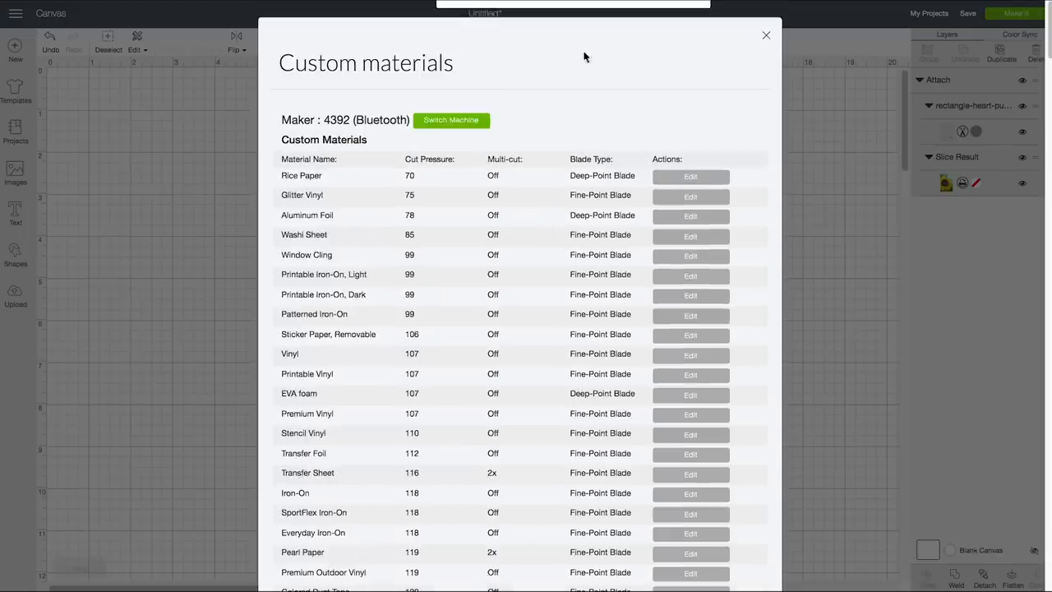
mouse_move(585, 56)
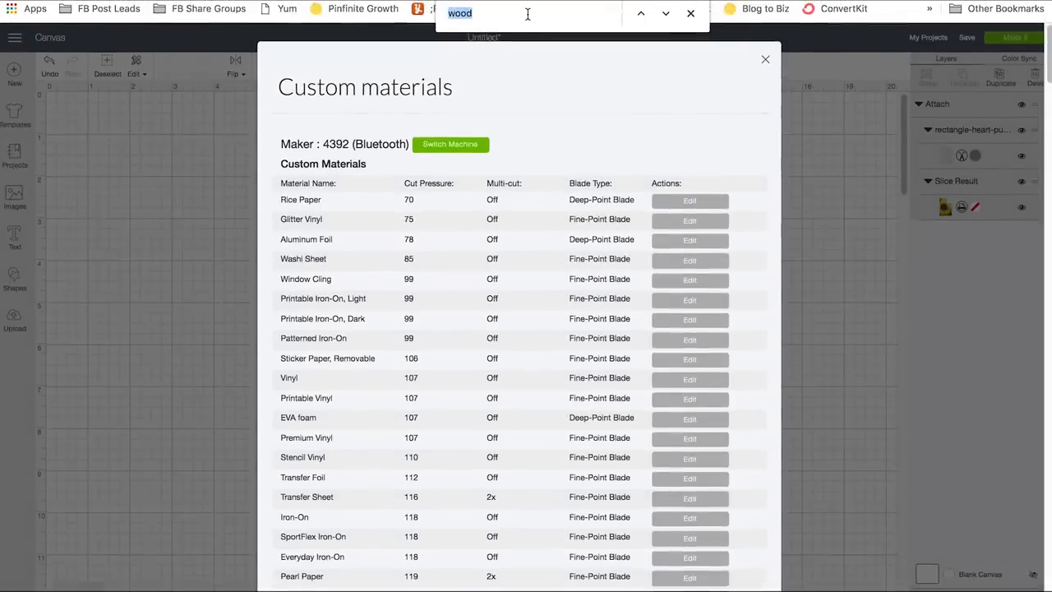
text(cereal)
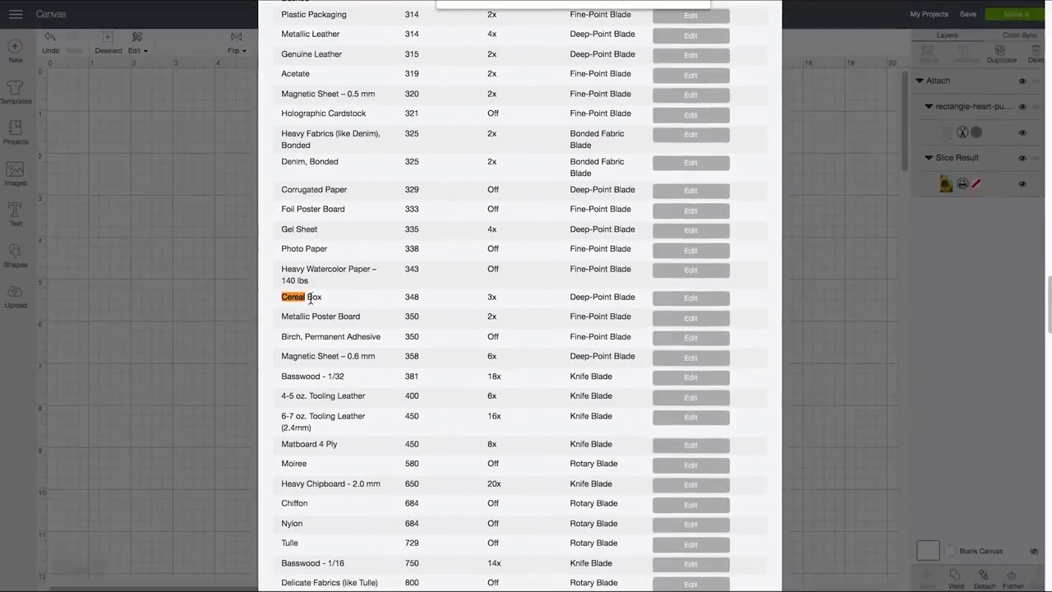
mouse_move(698, 299)
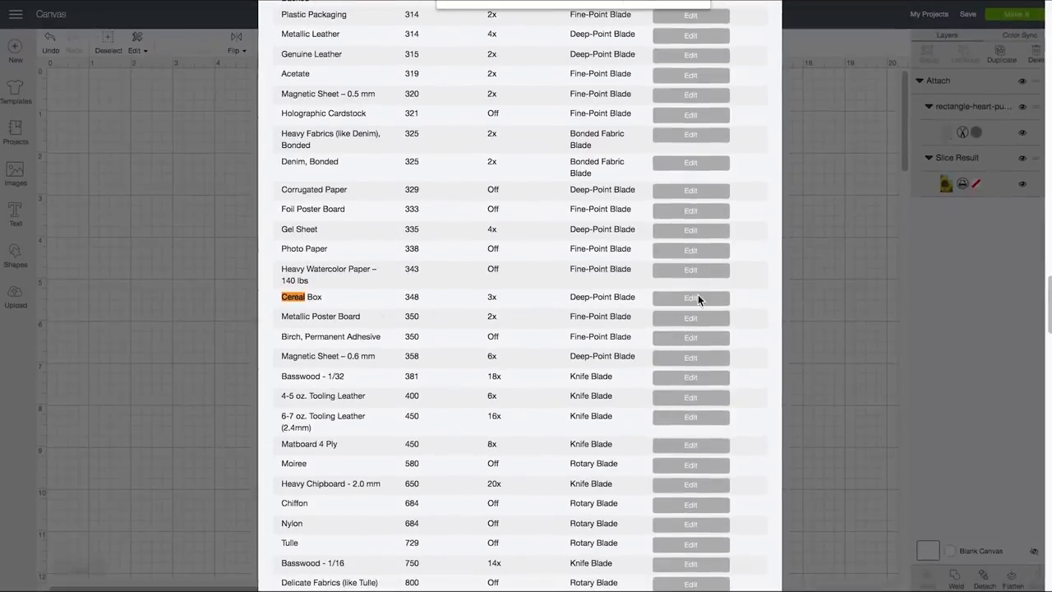
Edit Cereal Box to change Multi-cut from 2x to 3x and save the setting
click(690, 297)
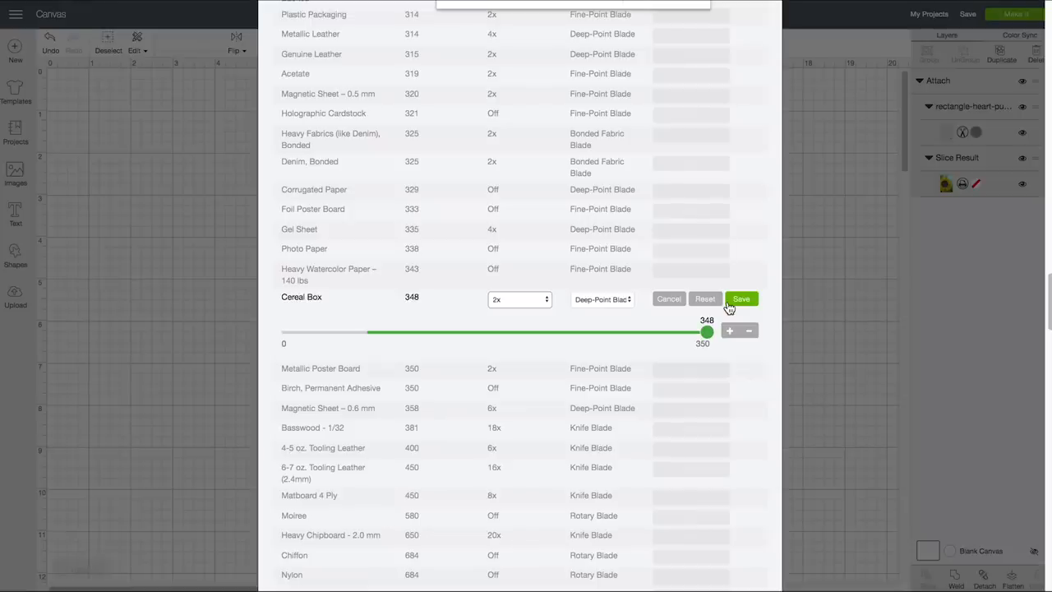
click(519, 299)
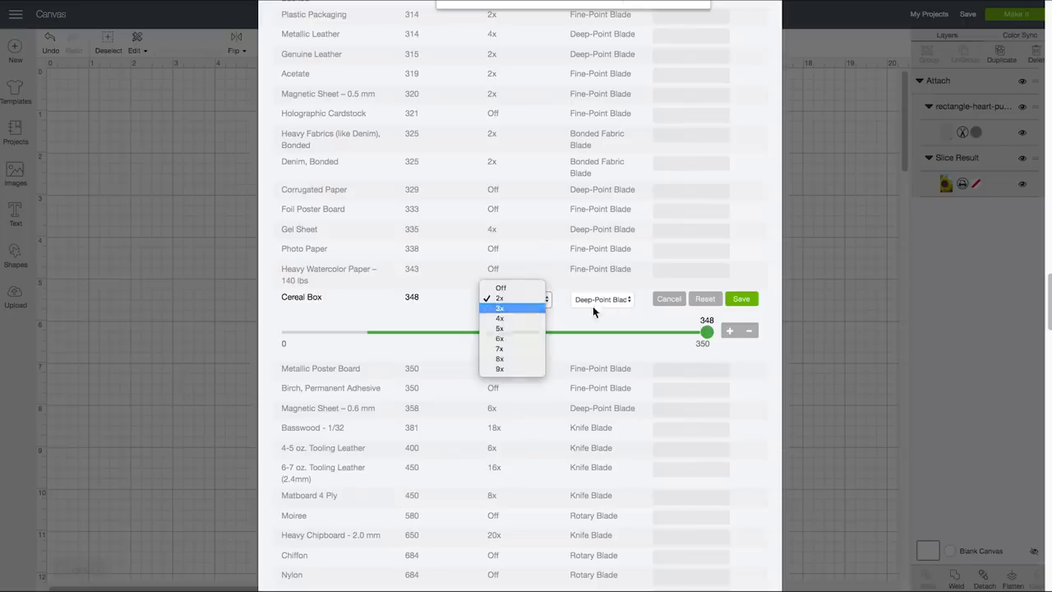
click(500, 307)
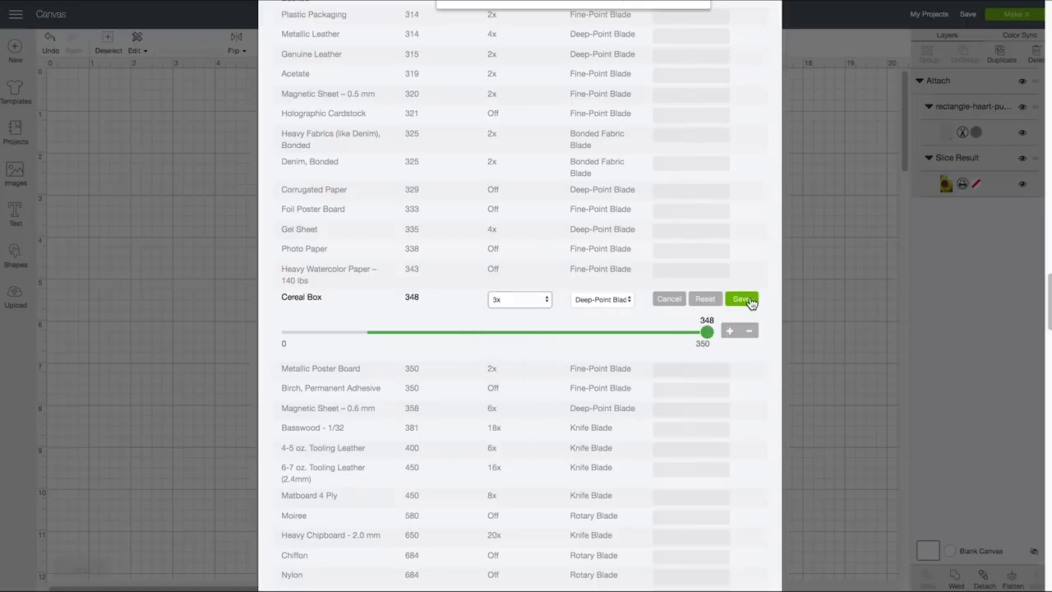
click(739, 300)
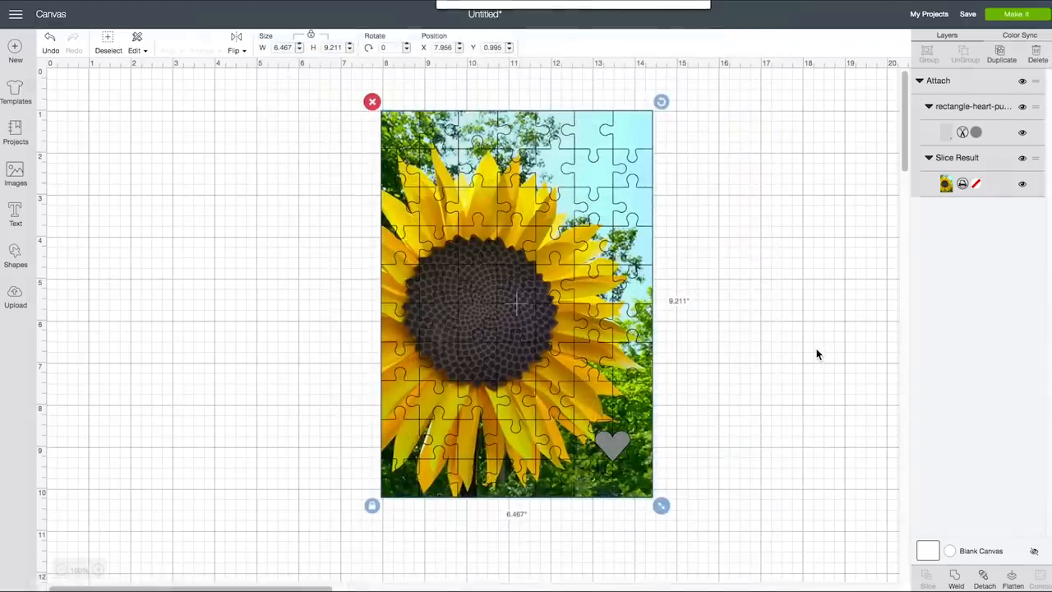
mouse_move(863, 308)
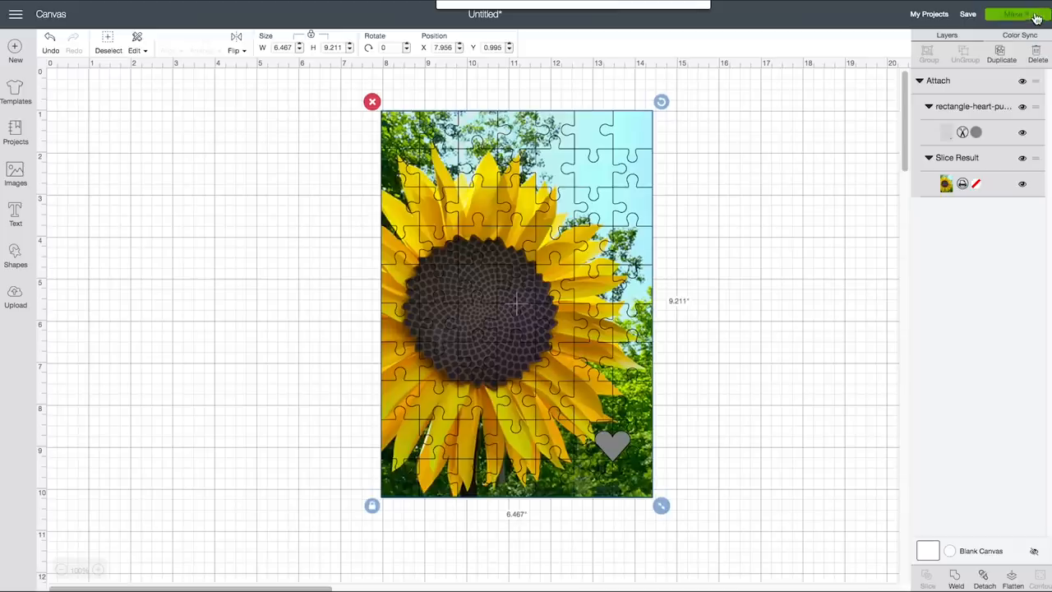
Make the sunflower puzzle, accept the print-then-cut mat layout and send it to the printer
click(1015, 14)
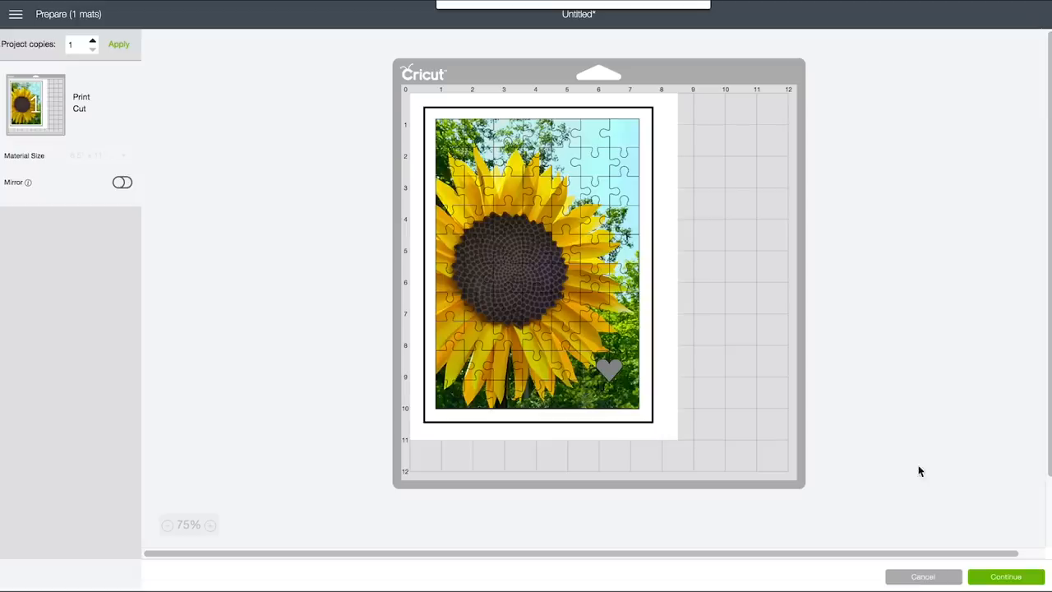
click(1005, 575)
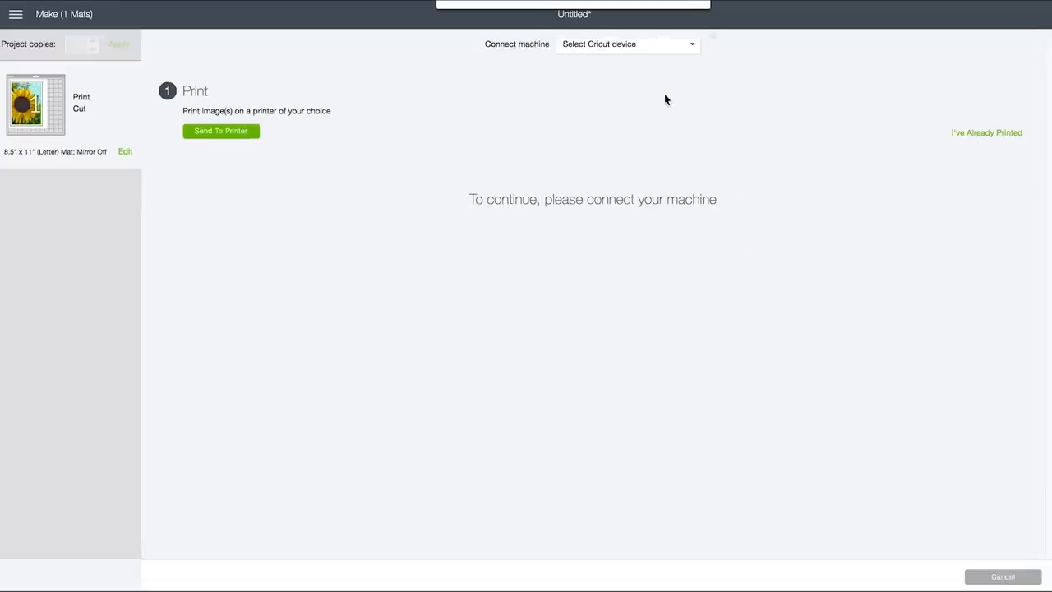
click(626, 43)
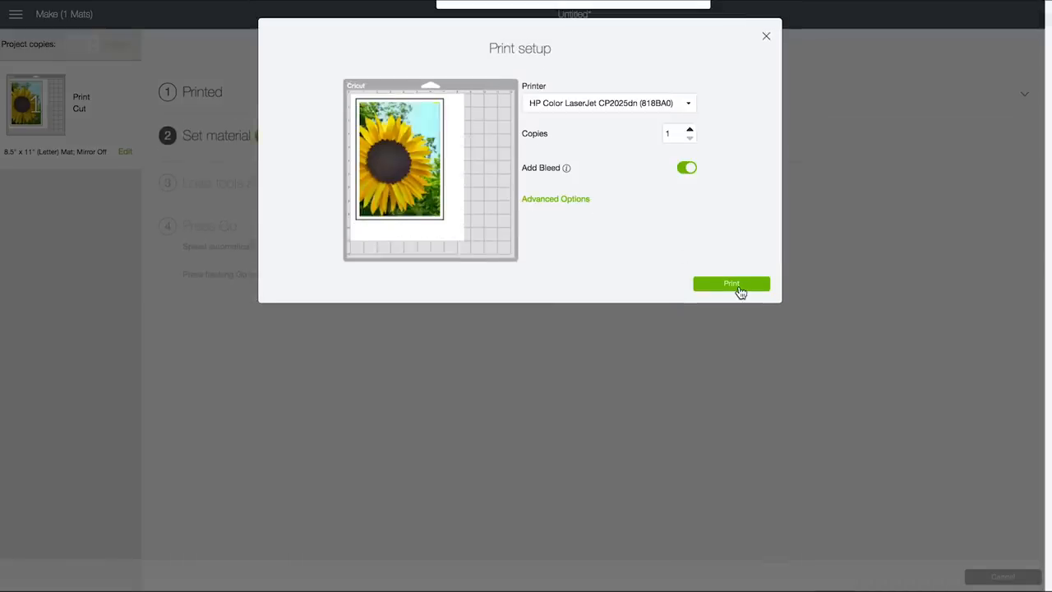
Print the sunflower puzzle image with Add Bleed on to the HP Color LaserJet
click(730, 282)
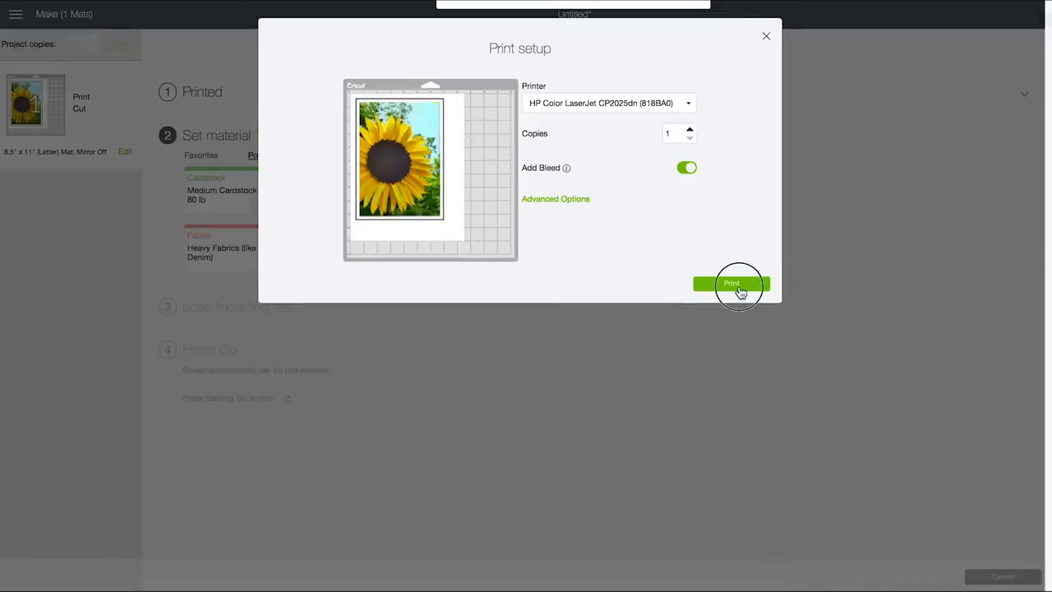
click(731, 283)
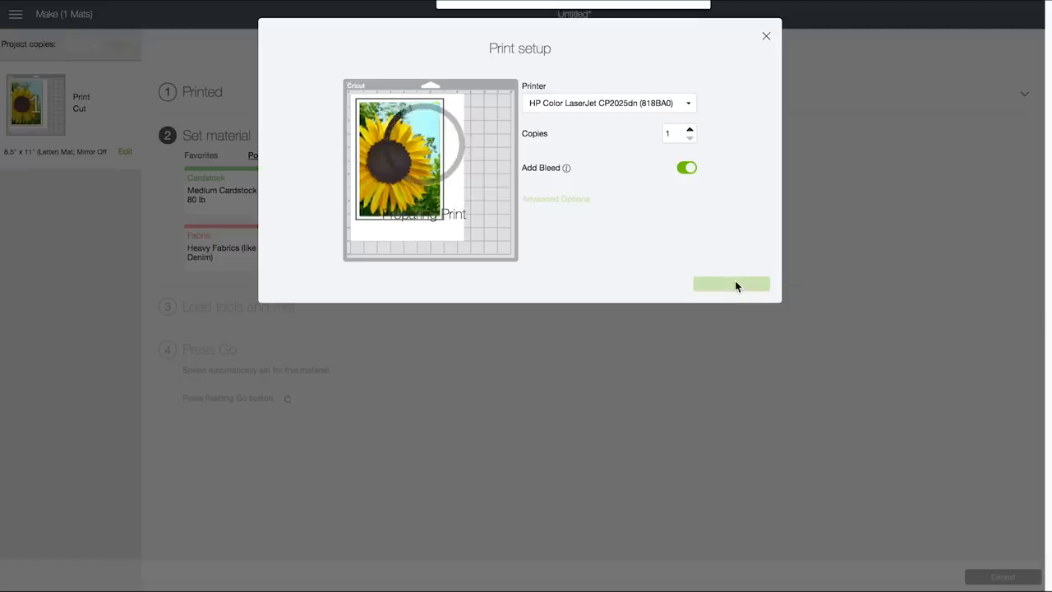
click(730, 282)
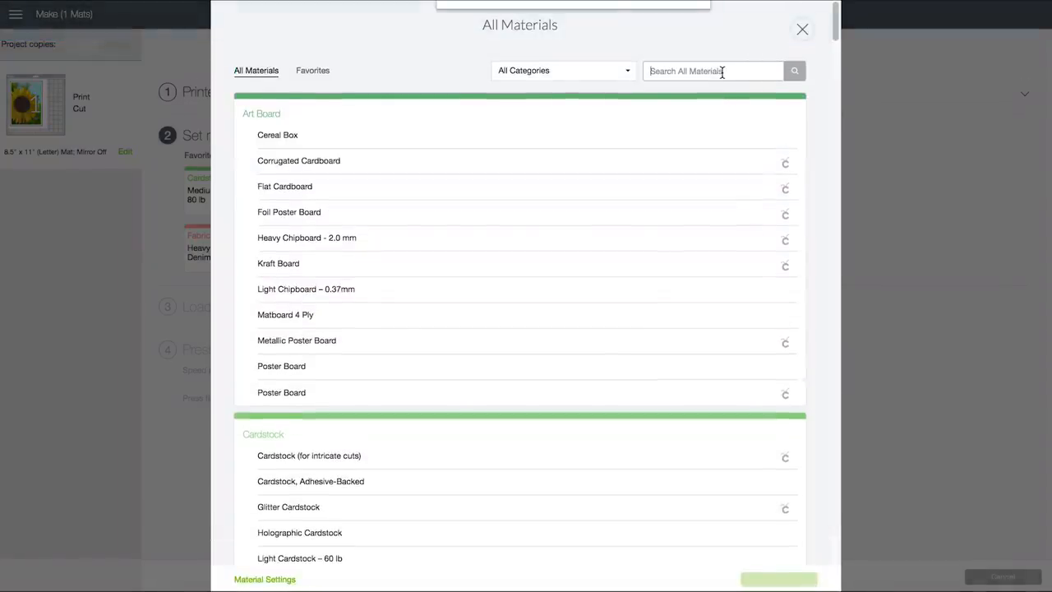
Search the materials list for 'cereal' and choose Cereal Box as the cut material
text(cereal)
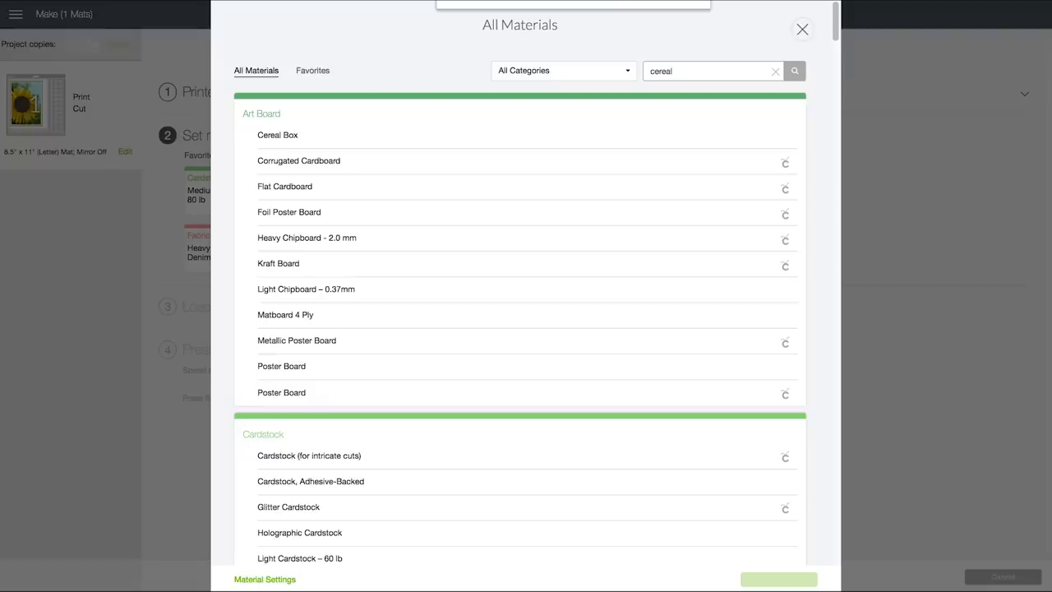
click(794, 71)
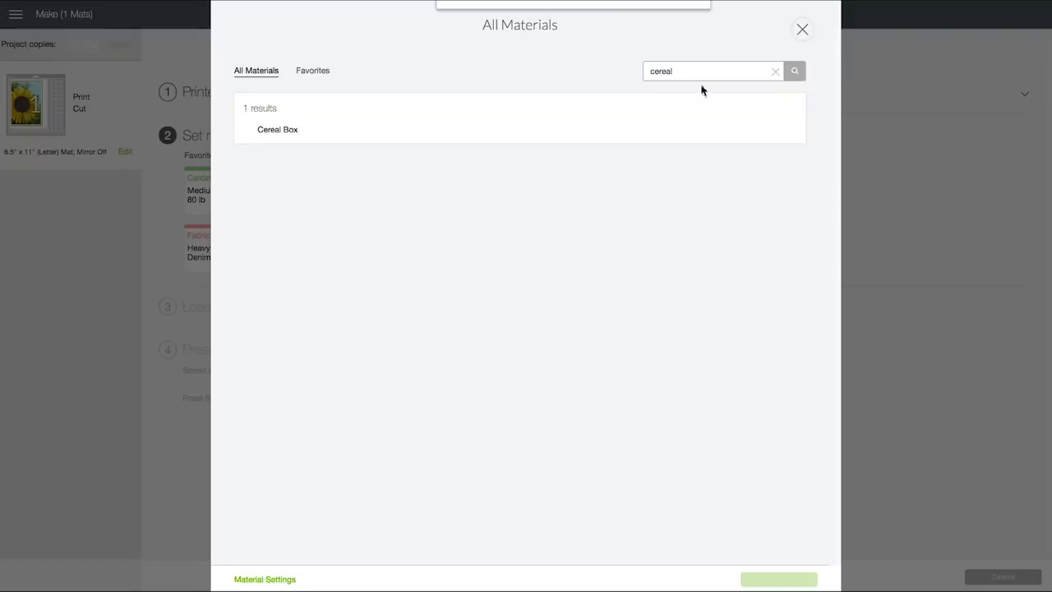
click(276, 128)
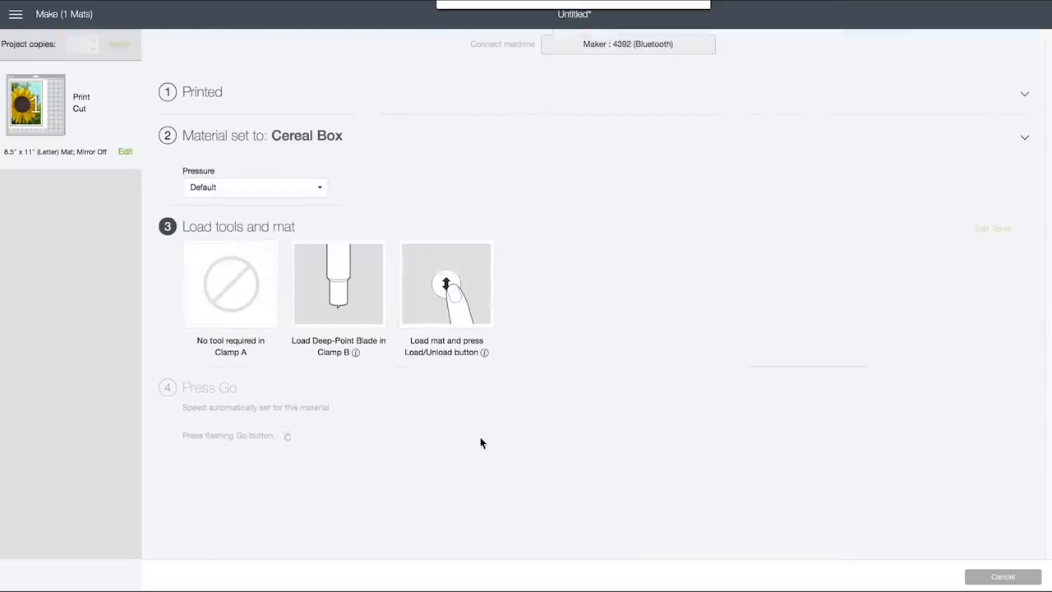
click(256, 188)
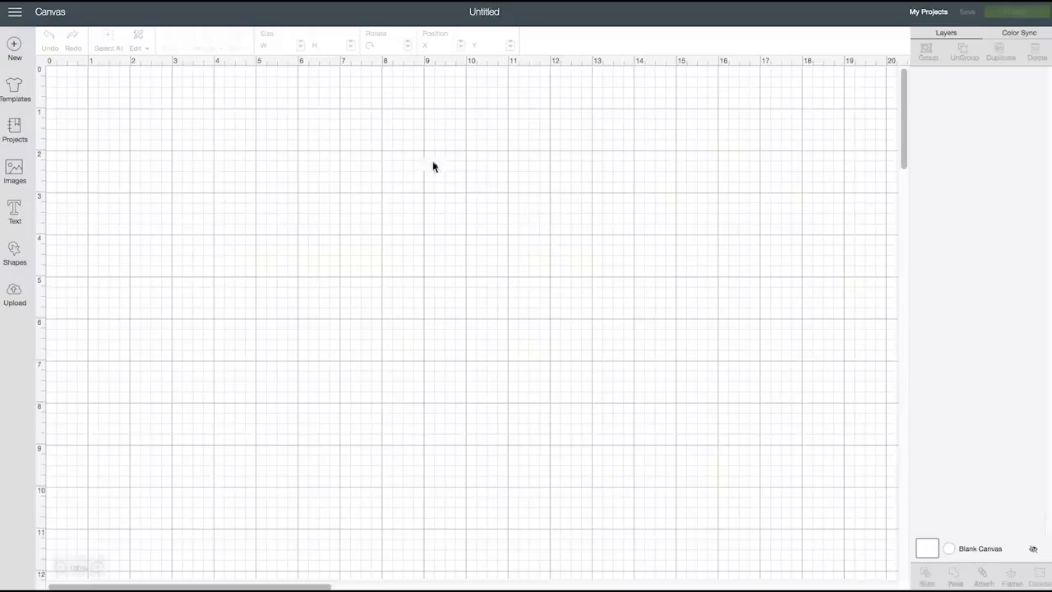
mouse_move(13, 294)
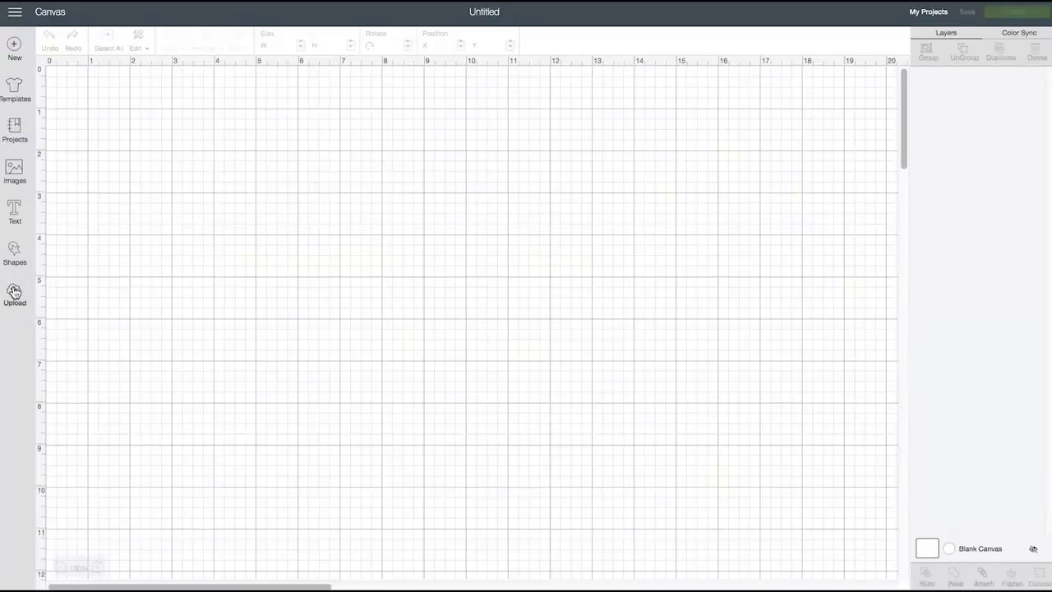
Upload rectangle-love-puzzle-jennifermaker.svg and insert the puzzle template onto the canvas
click(13, 294)
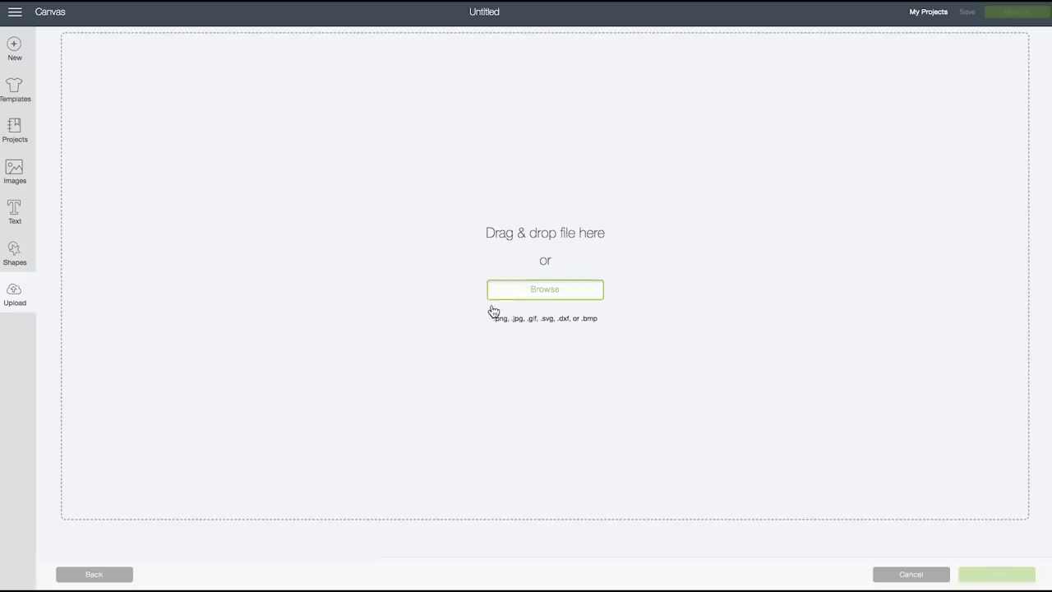
click(544, 290)
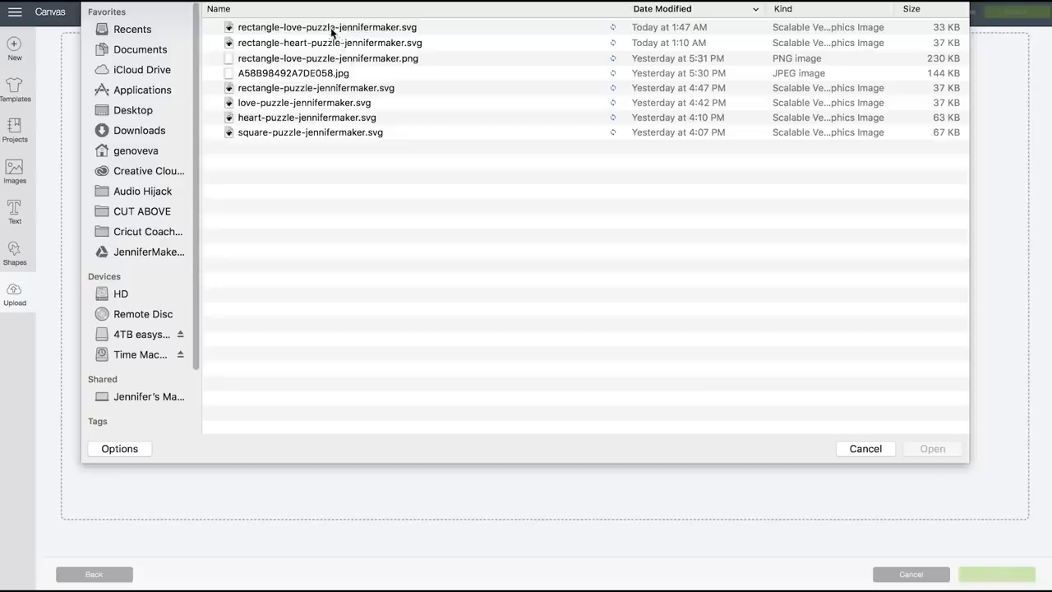
click(932, 446)
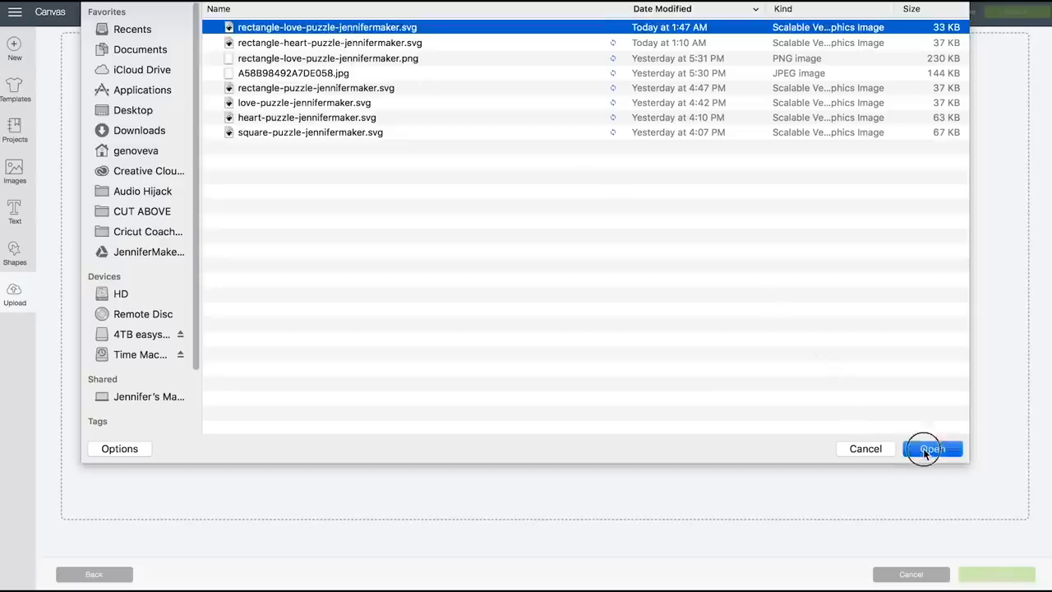
click(932, 447)
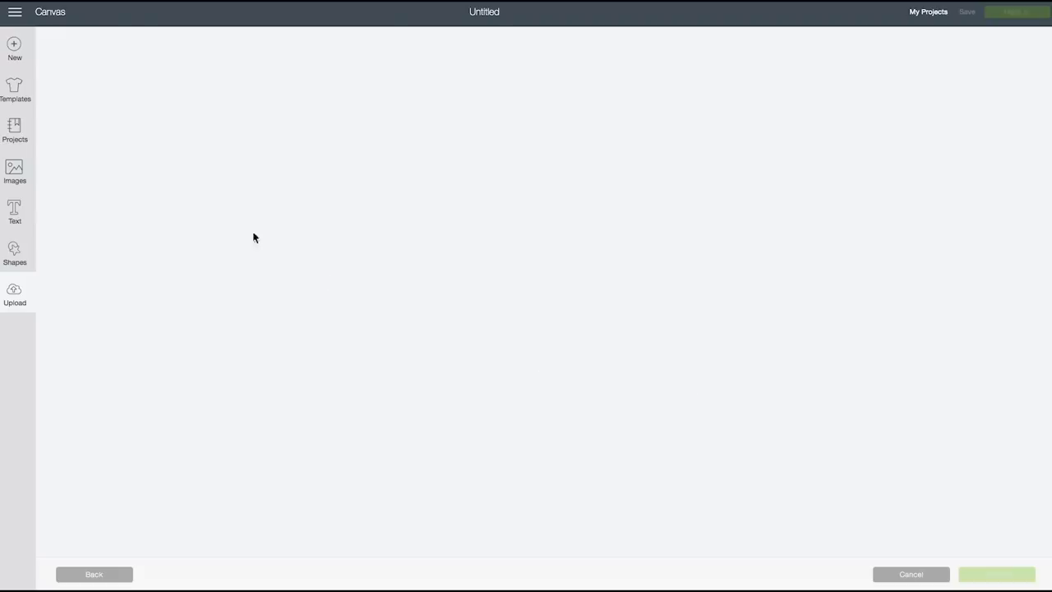
click(13, 293)
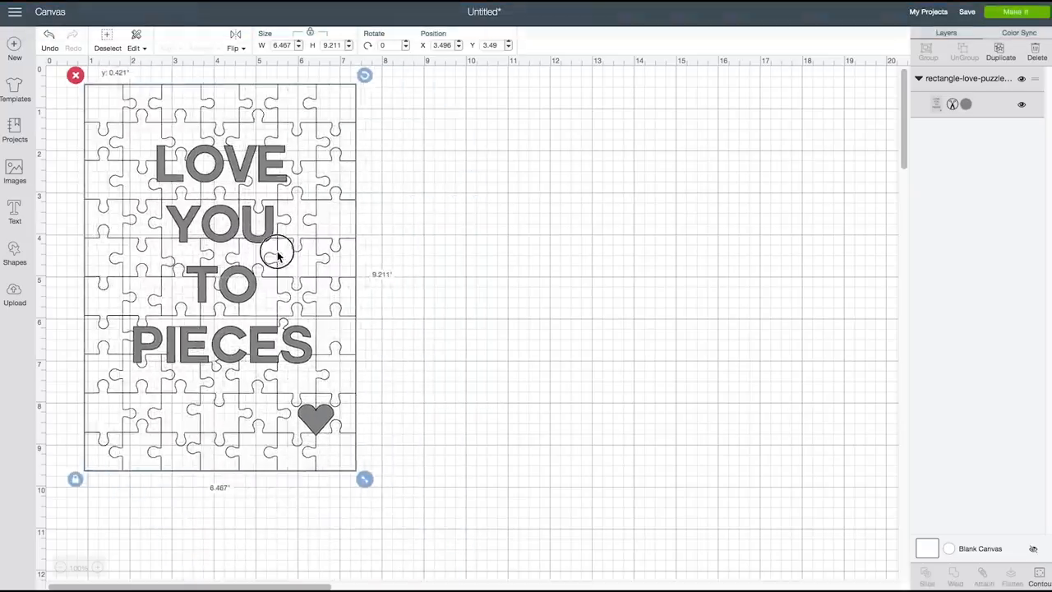
Upload the beach photo as a Complex image, erasing nothing, saved as Print Then Cut 'castaway-cay'
click(13, 294)
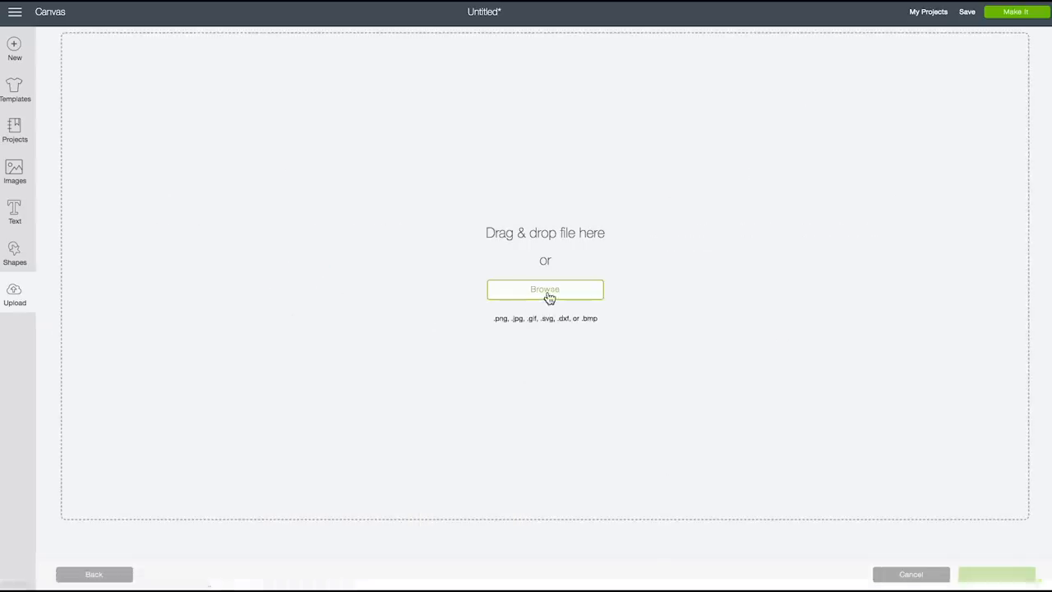
click(545, 289)
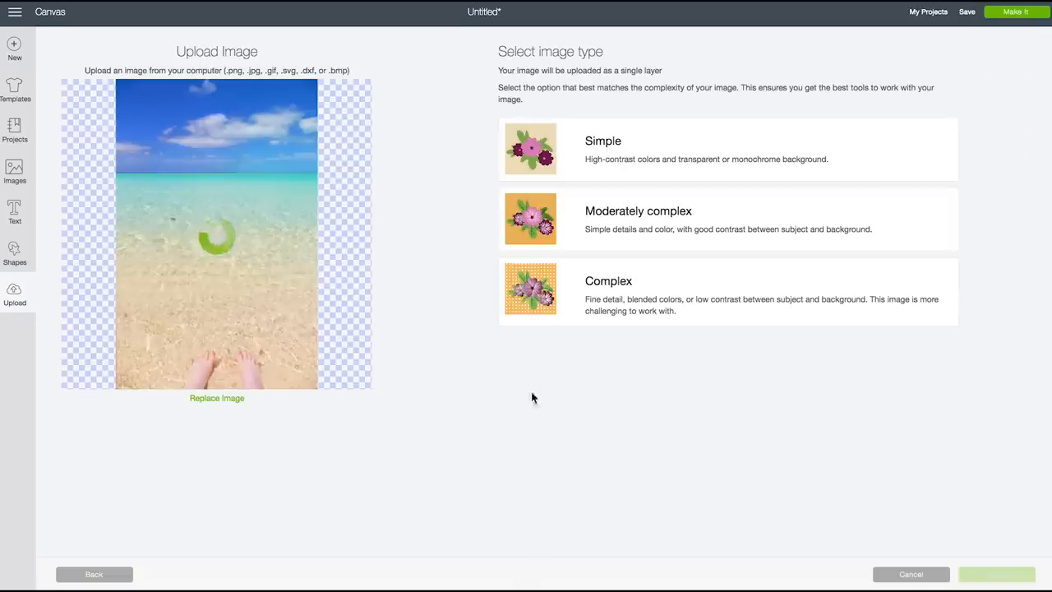
mouse_move(830, 304)
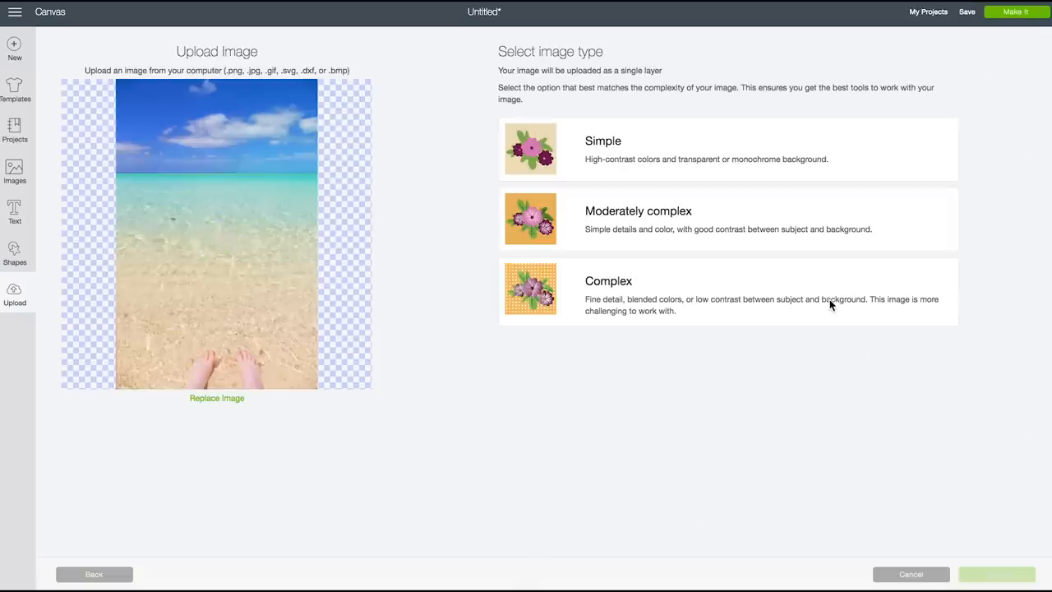
click(996, 573)
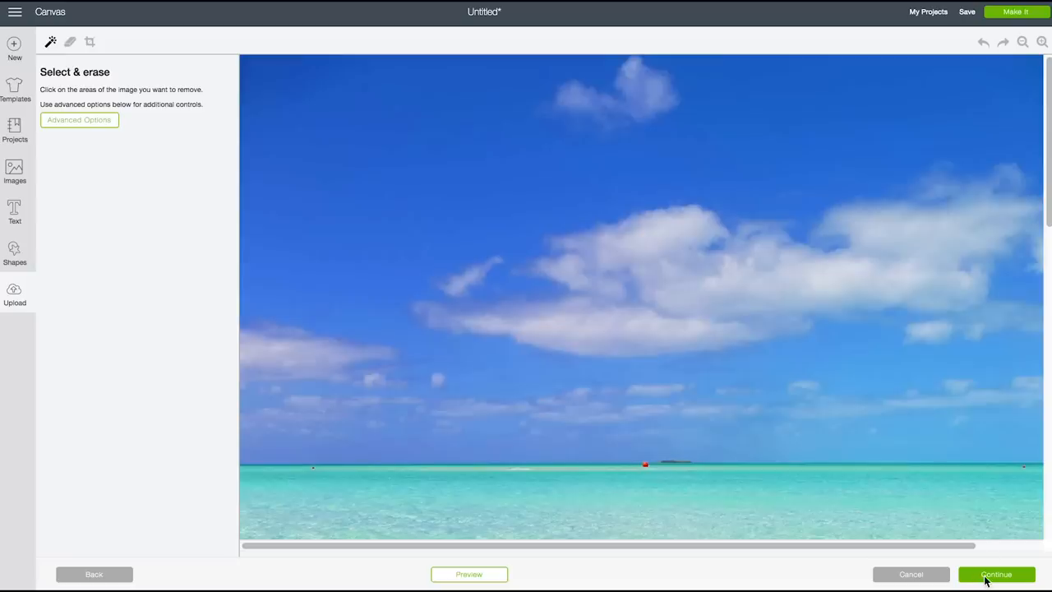
click(995, 574)
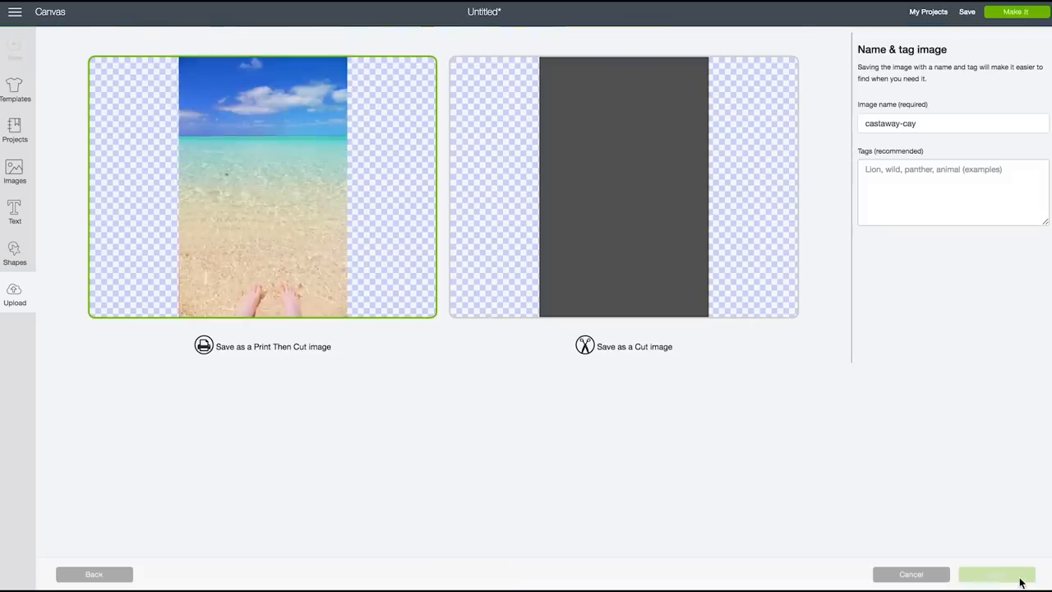
click(996, 573)
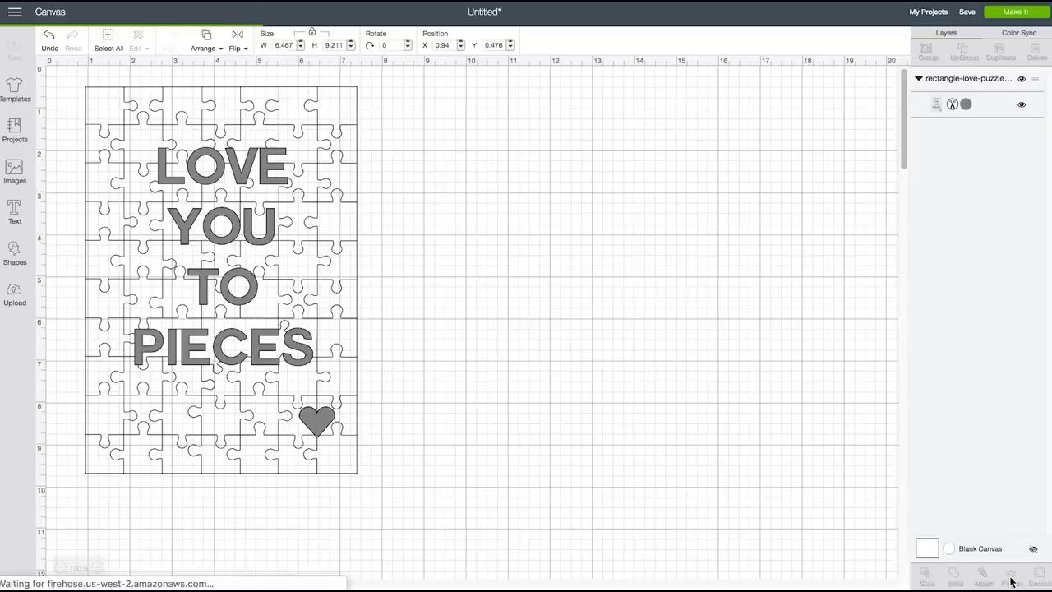
mouse_move(608, 371)
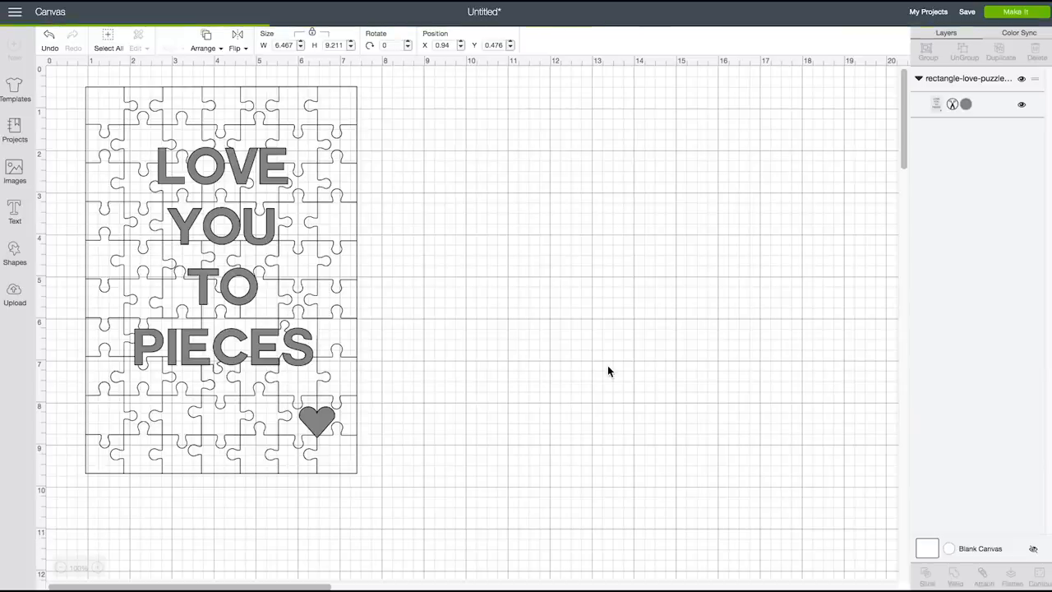
Insert the castaway-cay photo and shrink the oversized image down near the puzzle
click(221, 280)
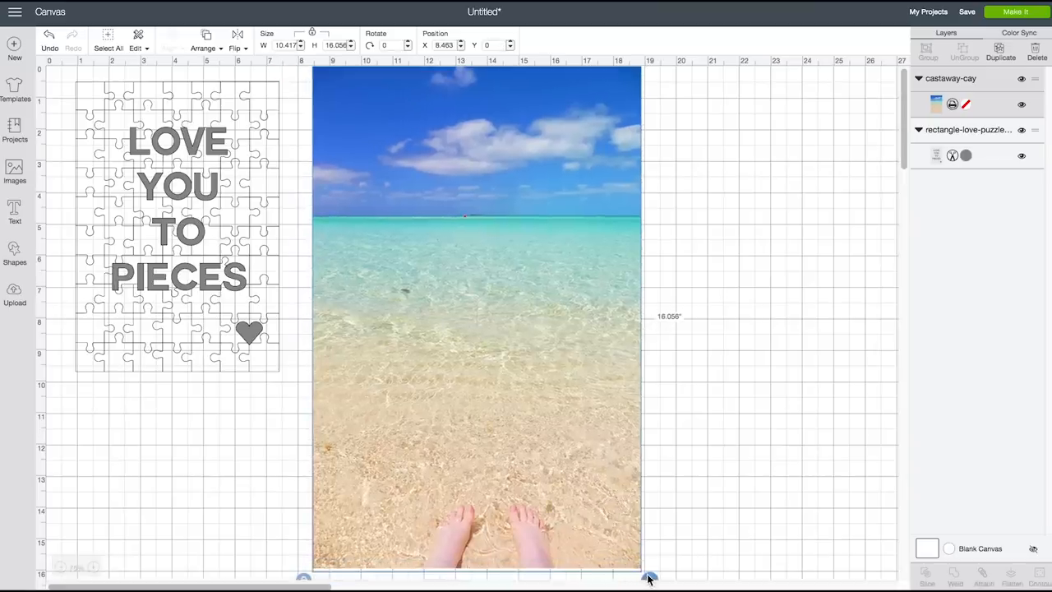
drag(649, 575, 521, 381)
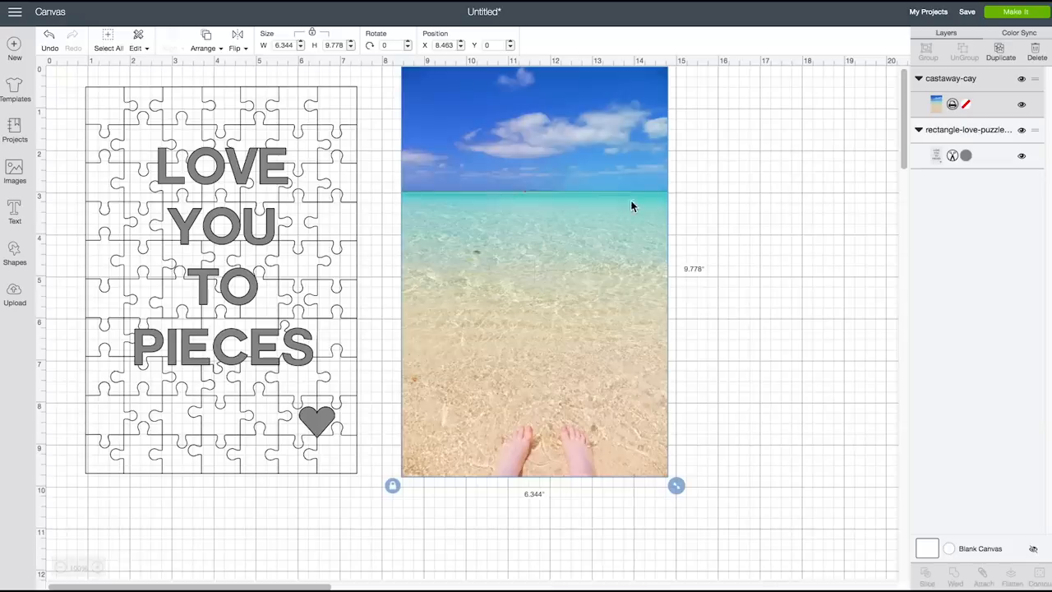
drag(534, 271, 503, 288)
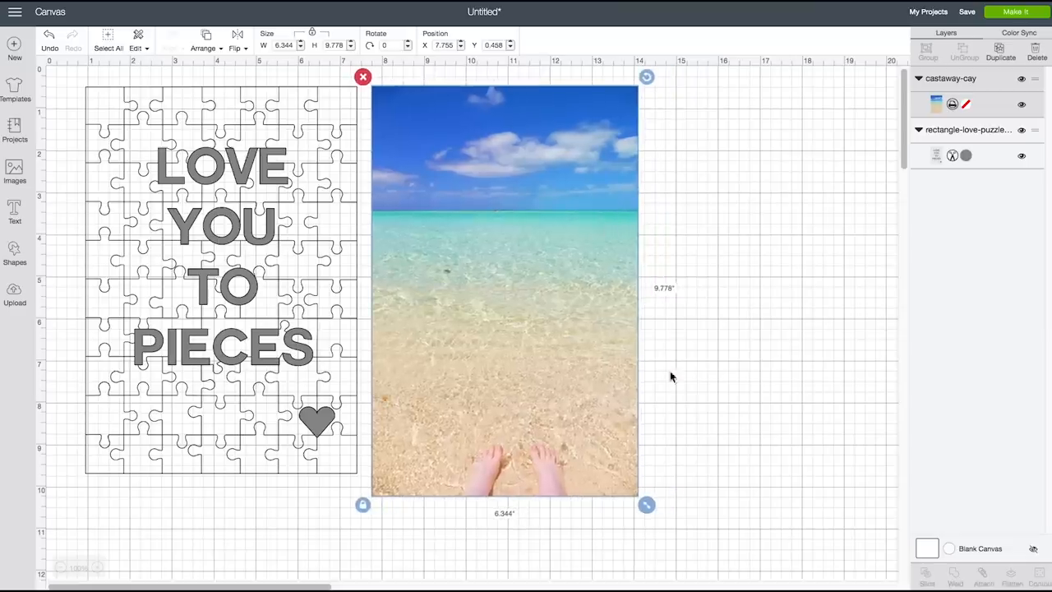
drag(648, 505, 611, 484)
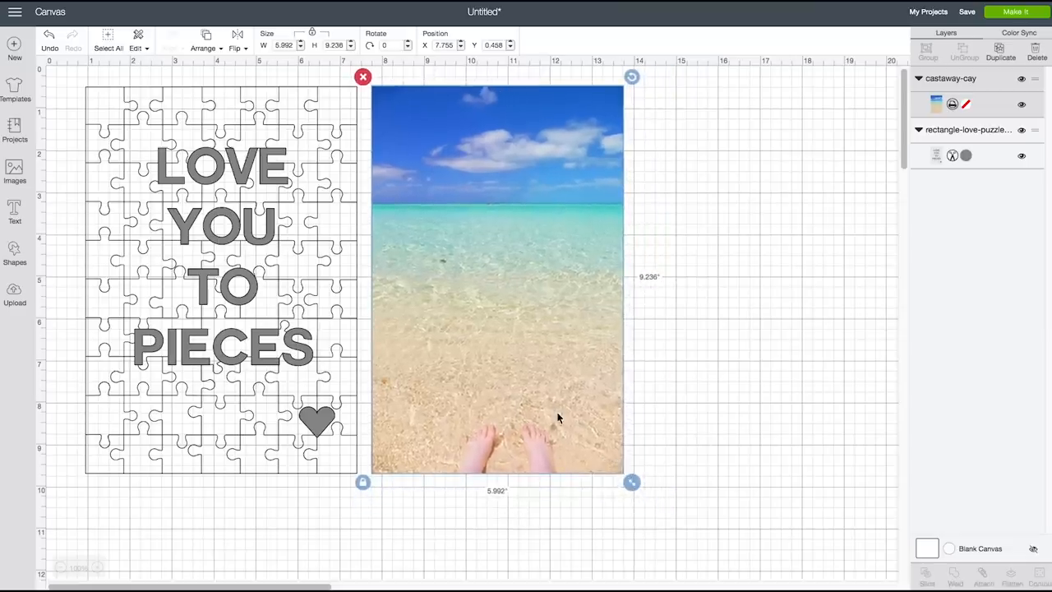
Compare the photo against the puzzle, enlarge it to about 6.4 by 9.9 inches, and set it beside the puzzle
drag(496, 279, 211, 282)
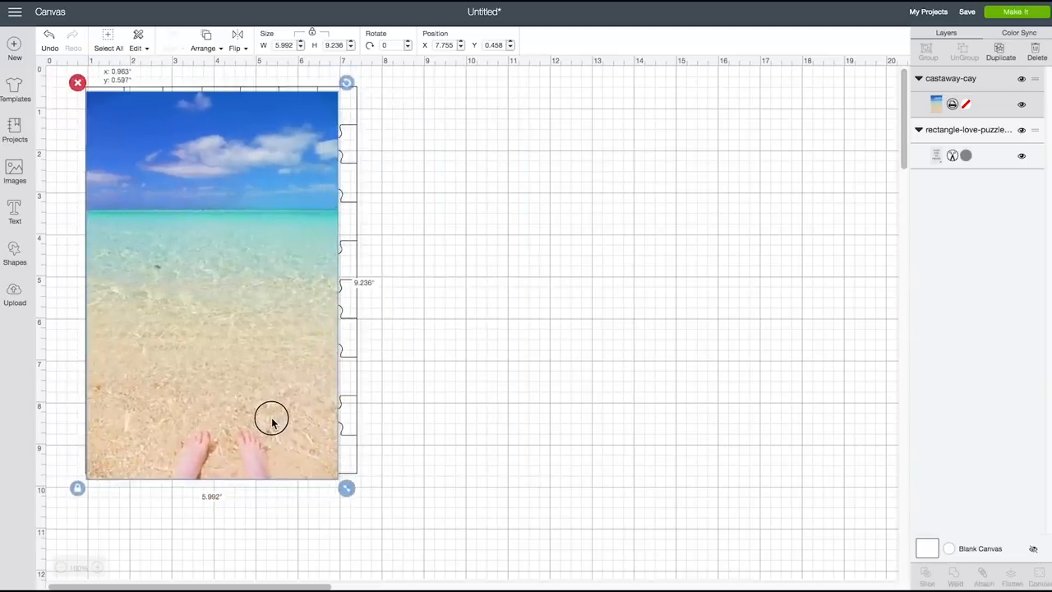
drag(271, 419, 276, 411)
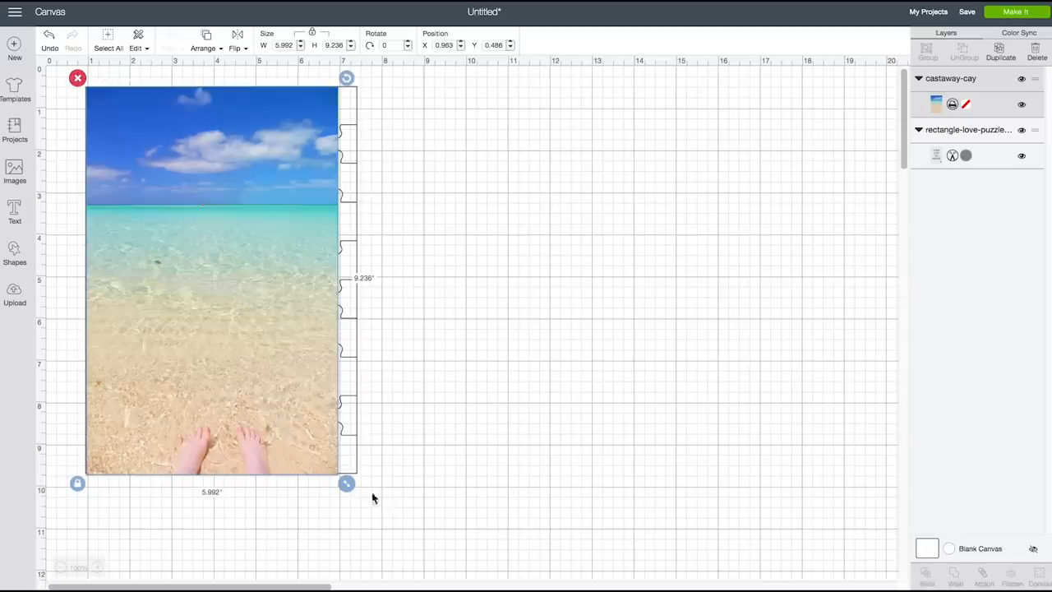
drag(345, 483, 365, 513)
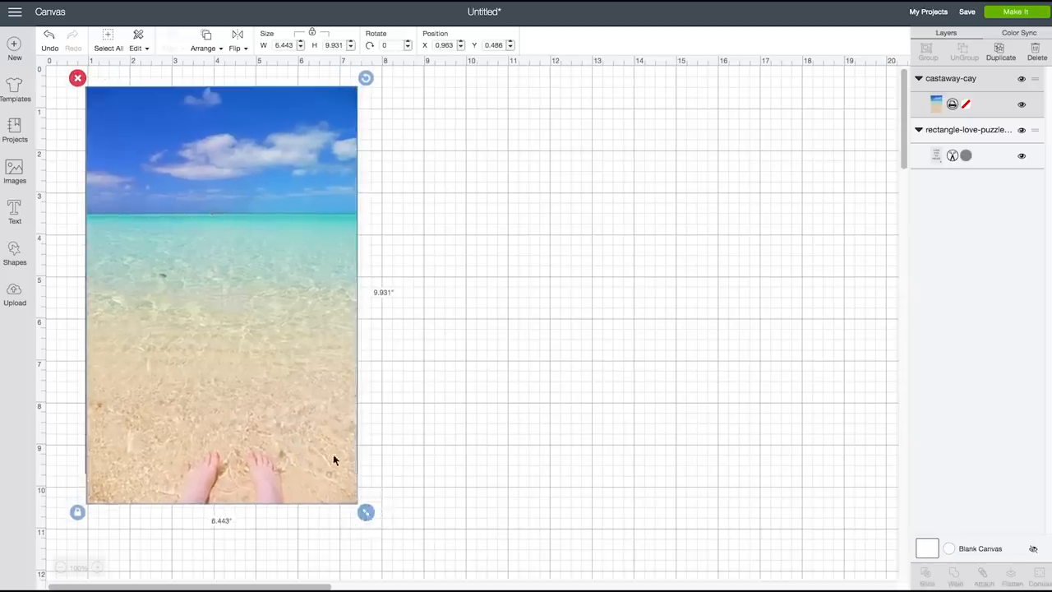
drag(222, 296, 501, 304)
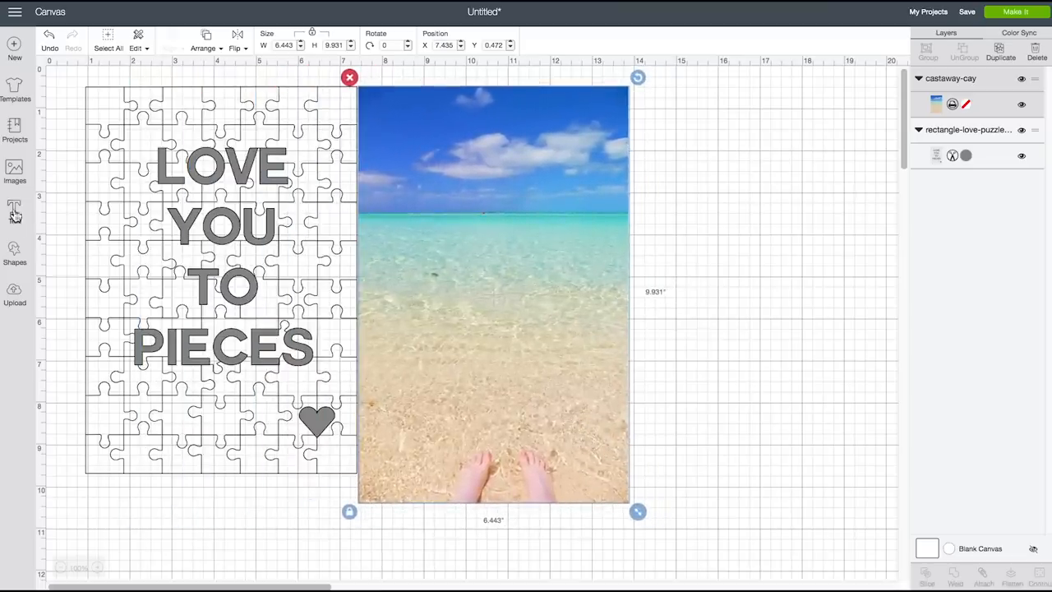
Add a square, stretch it into a thin bar over the photo's top edge for slicing
click(14, 255)
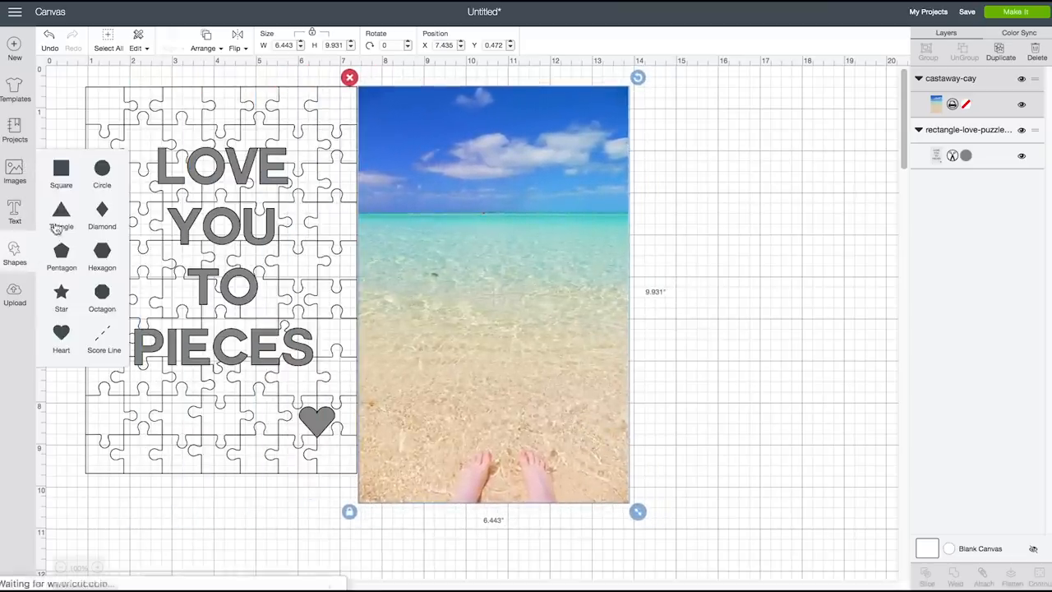
click(61, 173)
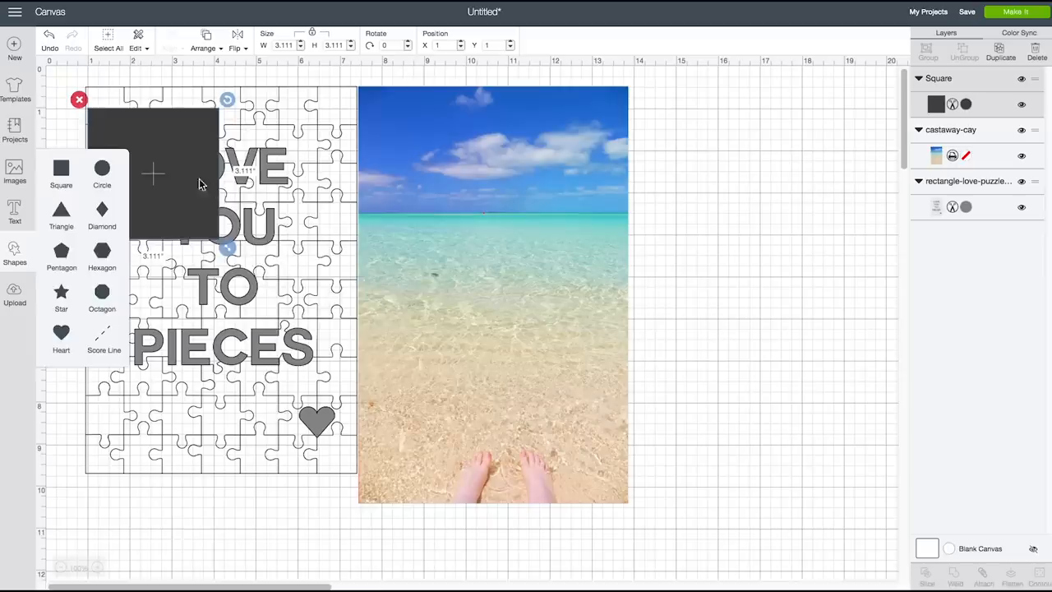
drag(153, 172, 769, 427)
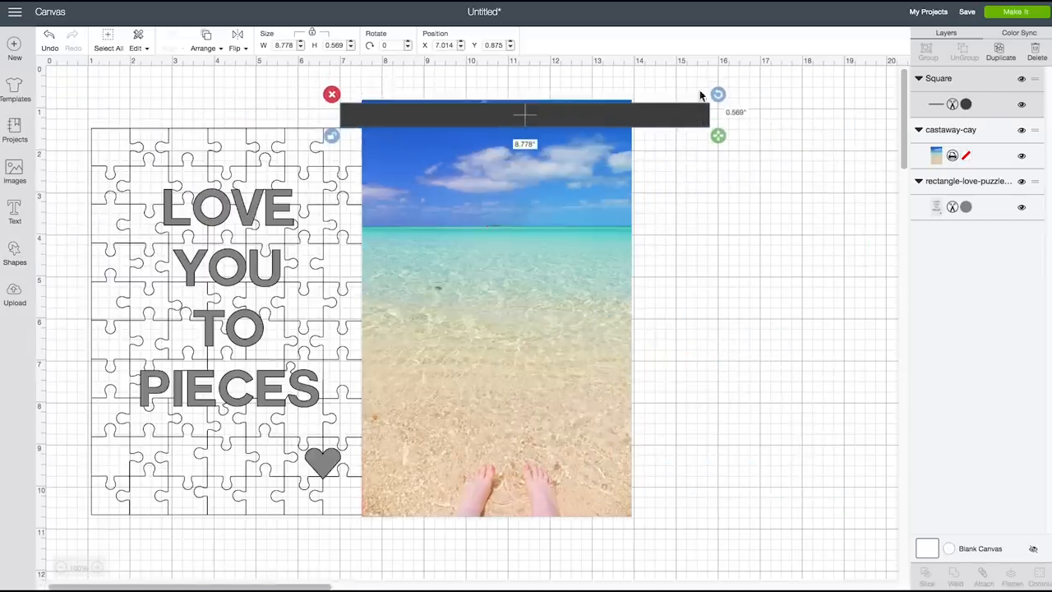
drag(718, 135, 723, 154)
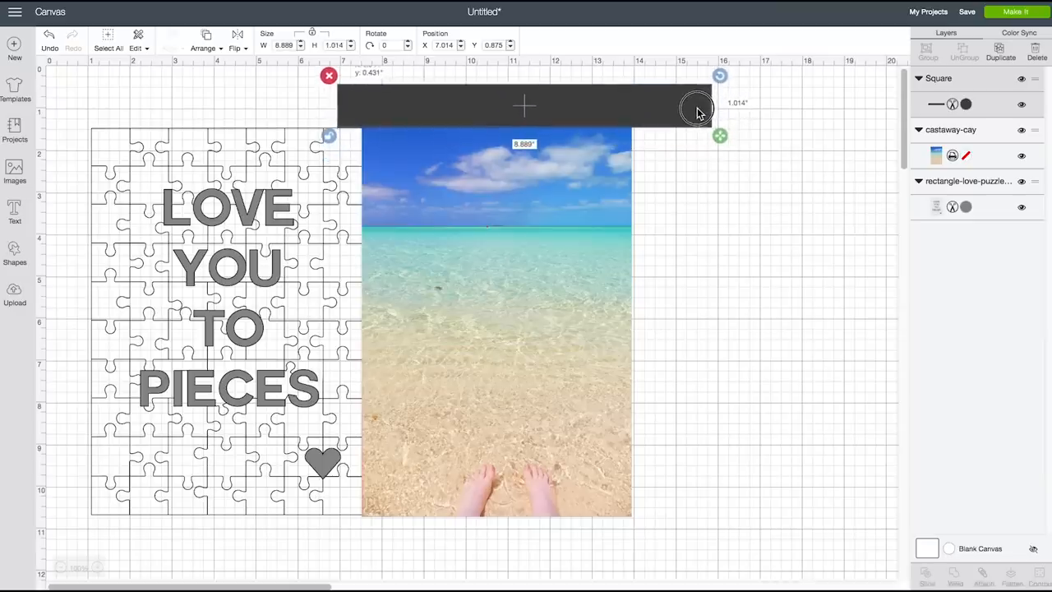
drag(719, 135, 720, 526)
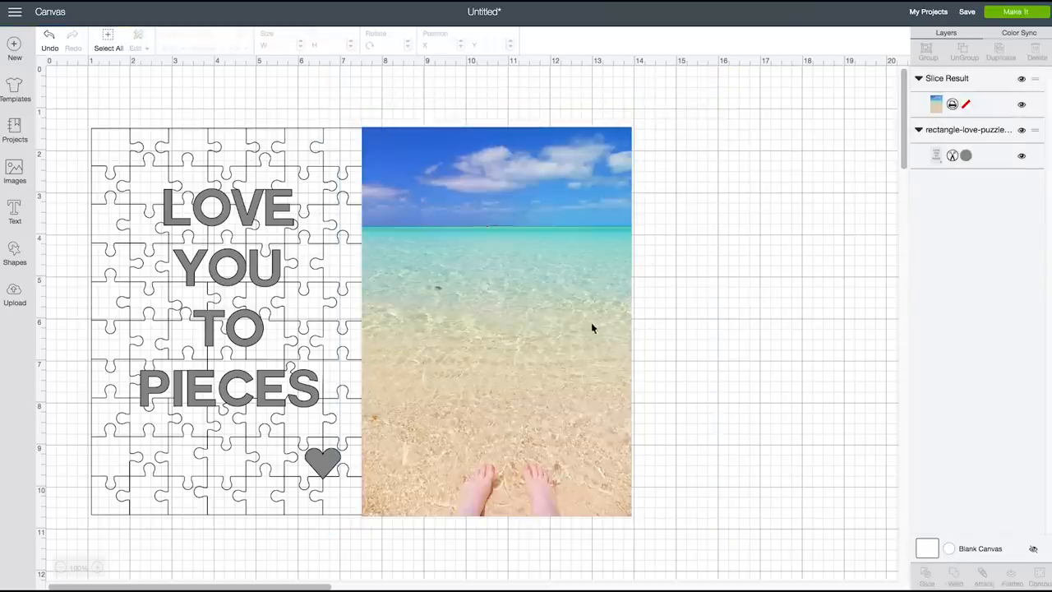
Size the Slice Result to W 6.467 by H 9.211 inches and place it over the puzzle
click(496, 320)
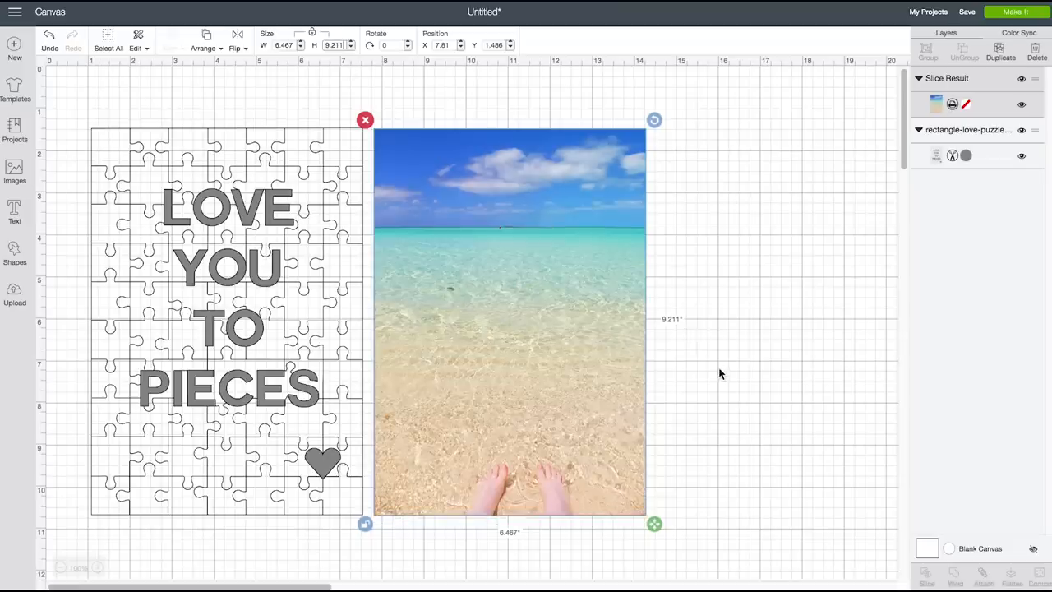
drag(509, 321, 243, 321)
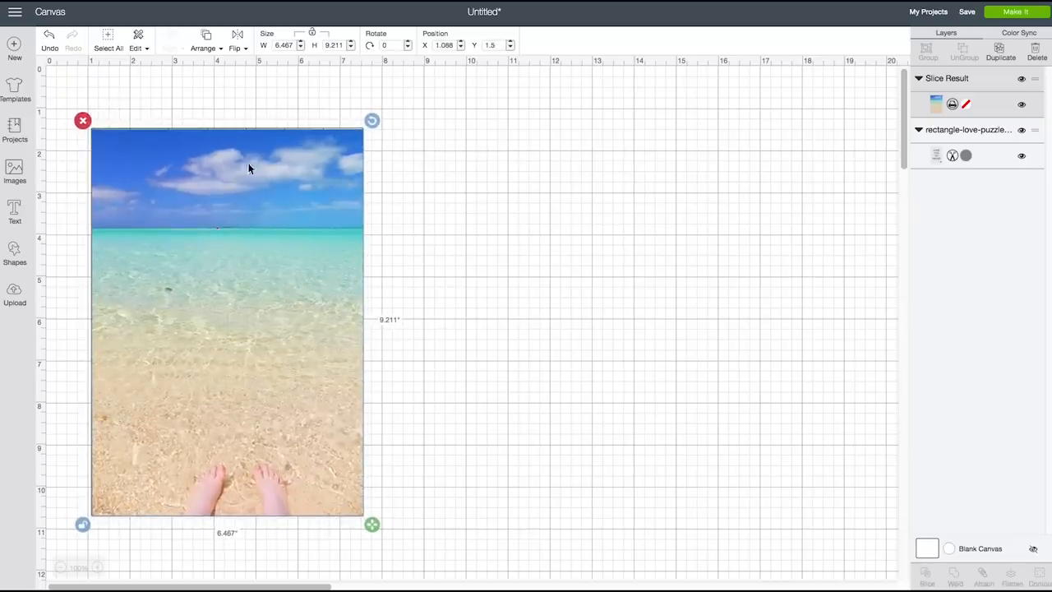
click(204, 48)
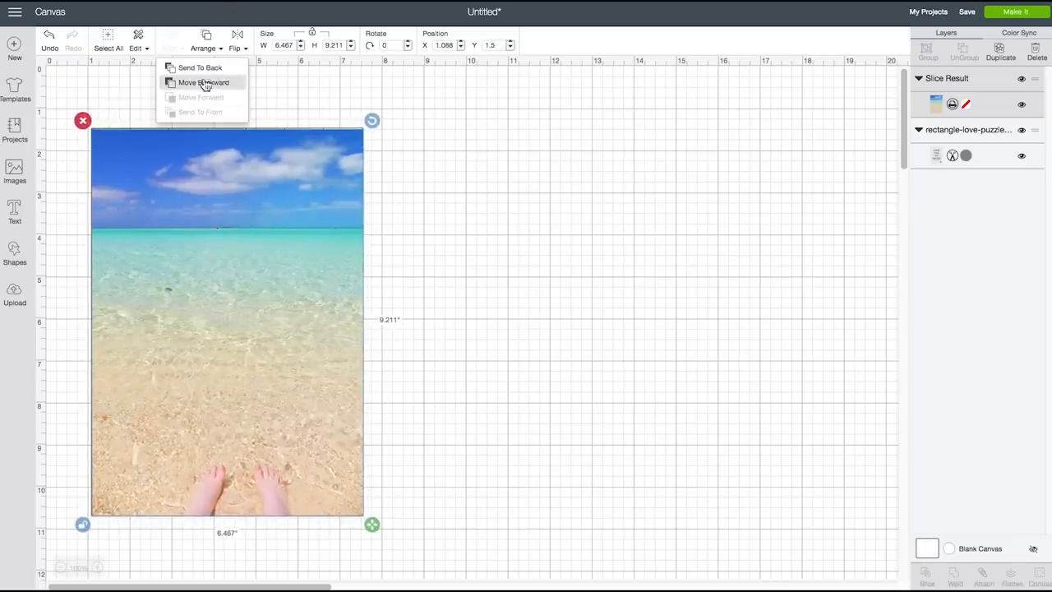
Move the puzzle in front of the photo, attach both layers, and centre the attached design
click(204, 82)
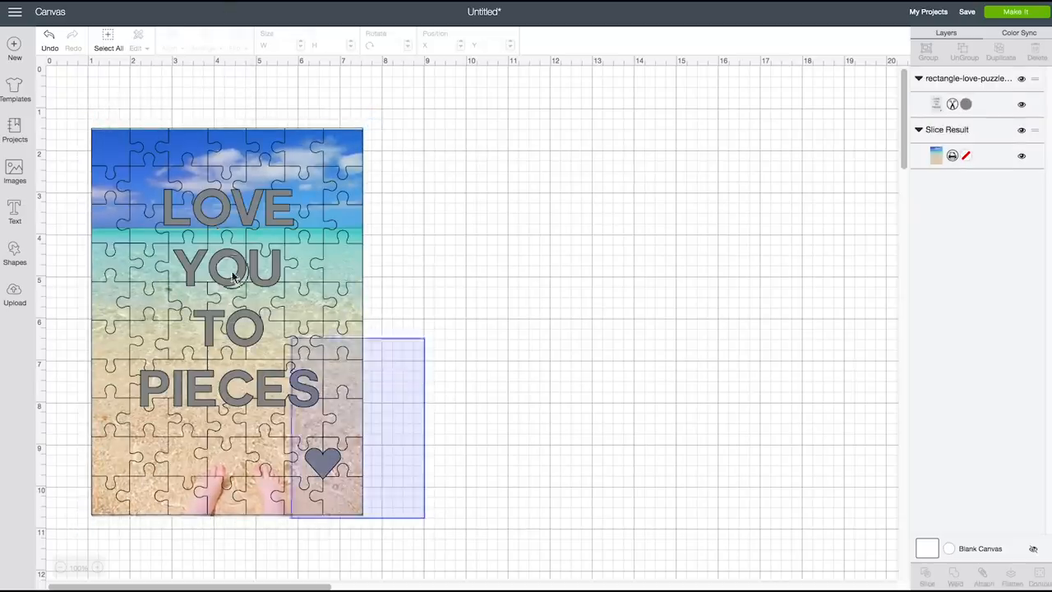
click(167, 39)
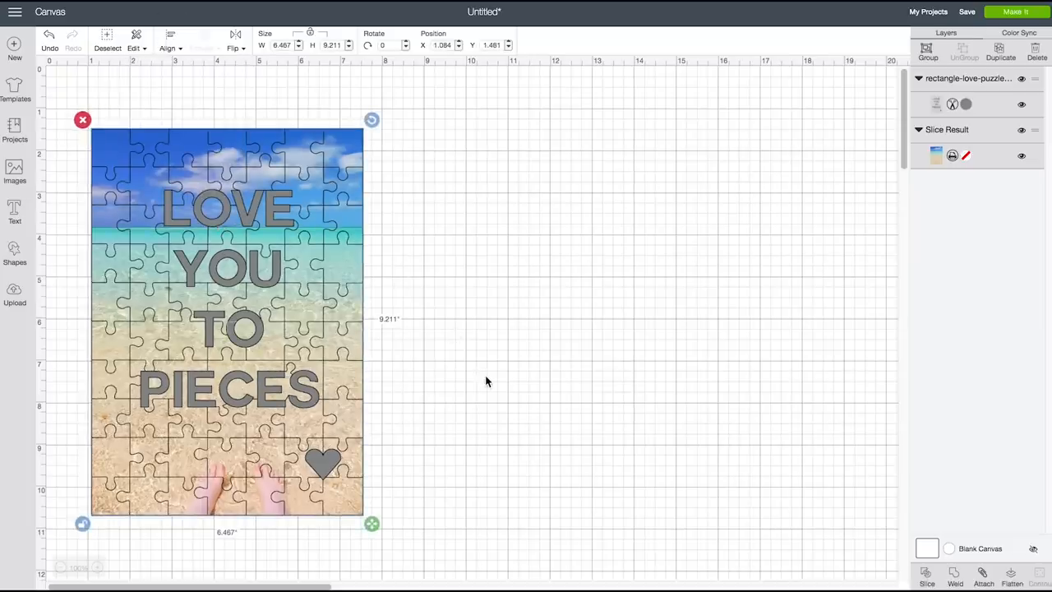
click(982, 575)
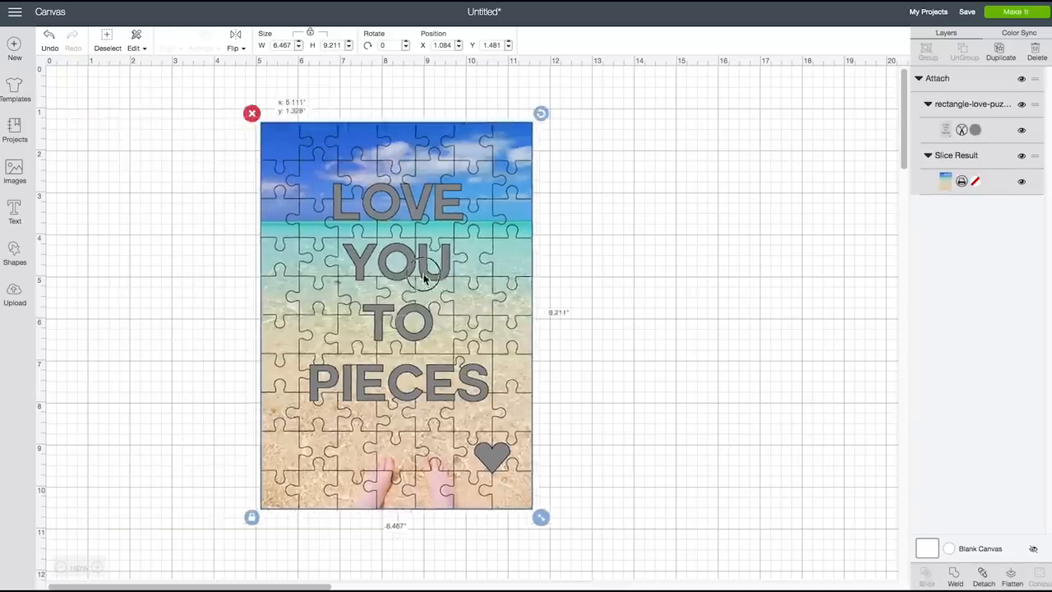
drag(398, 316, 463, 309)
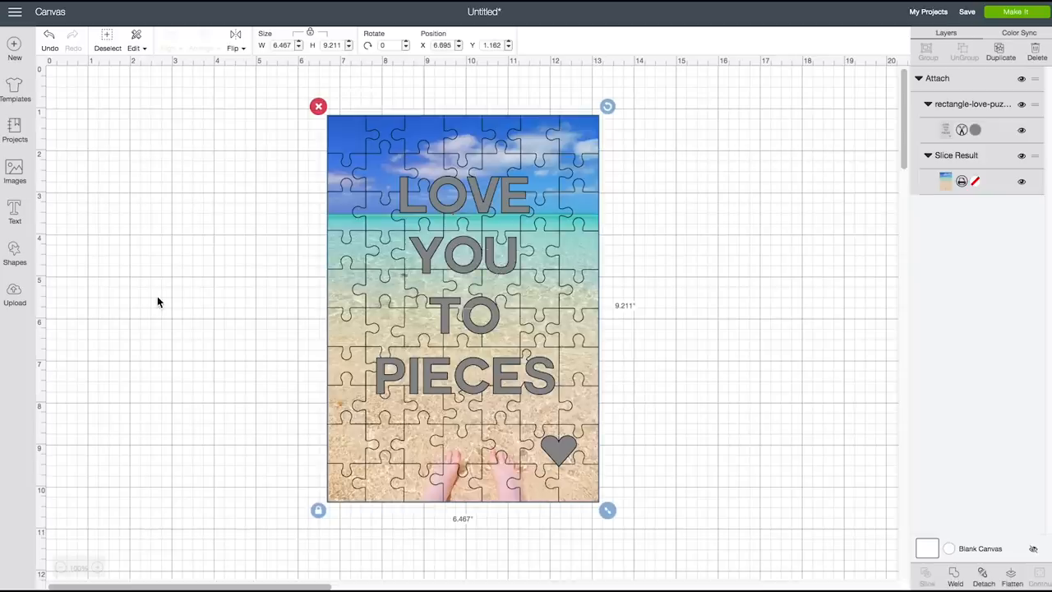
mouse_move(99, 232)
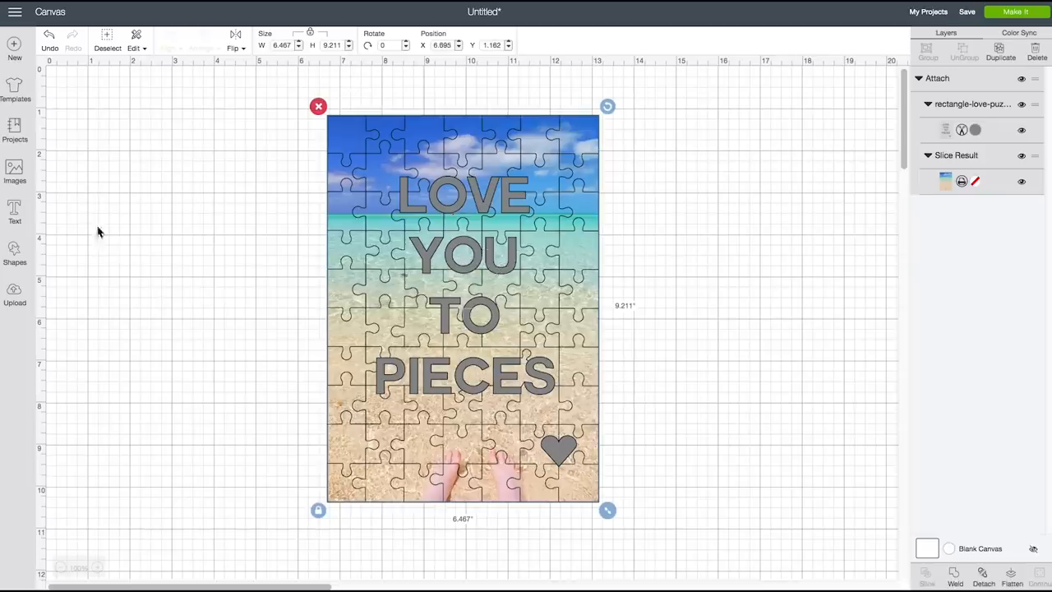
Open Manage Custom Materials for the Maker machine and find the Kraft entries
click(15, 12)
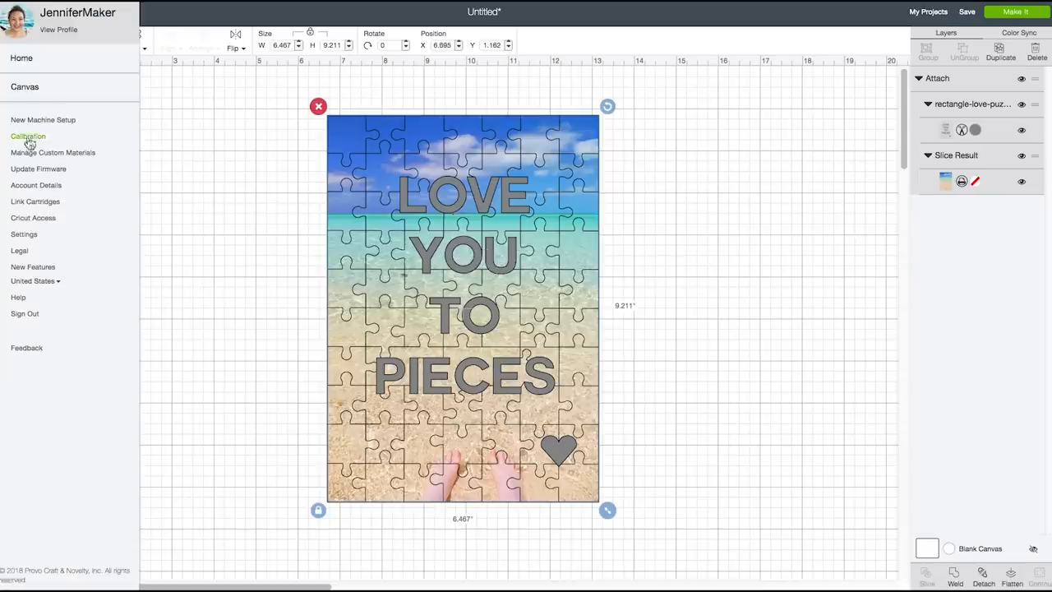
click(52, 151)
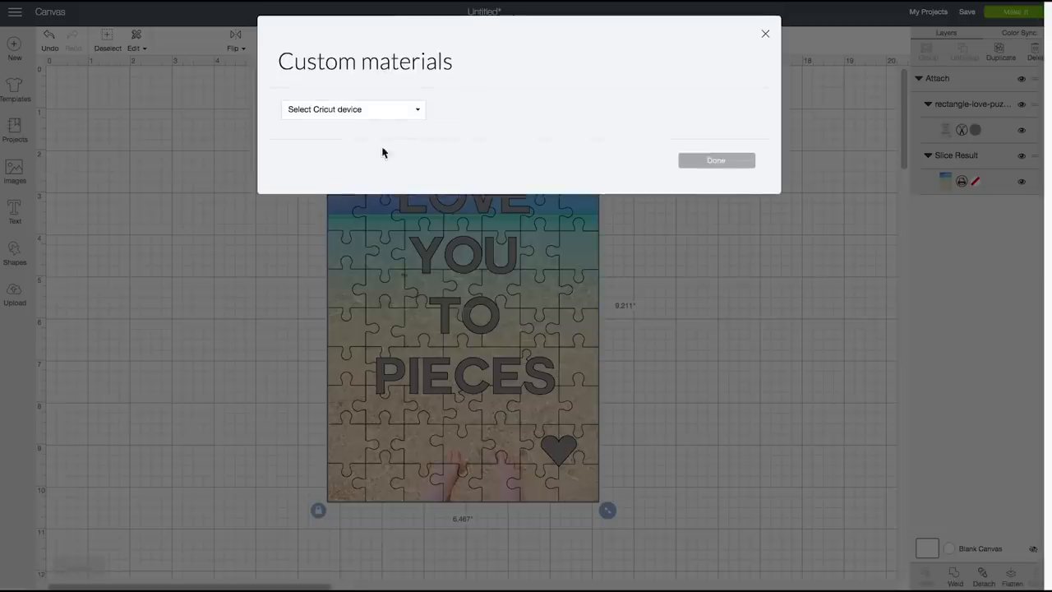
click(351, 108)
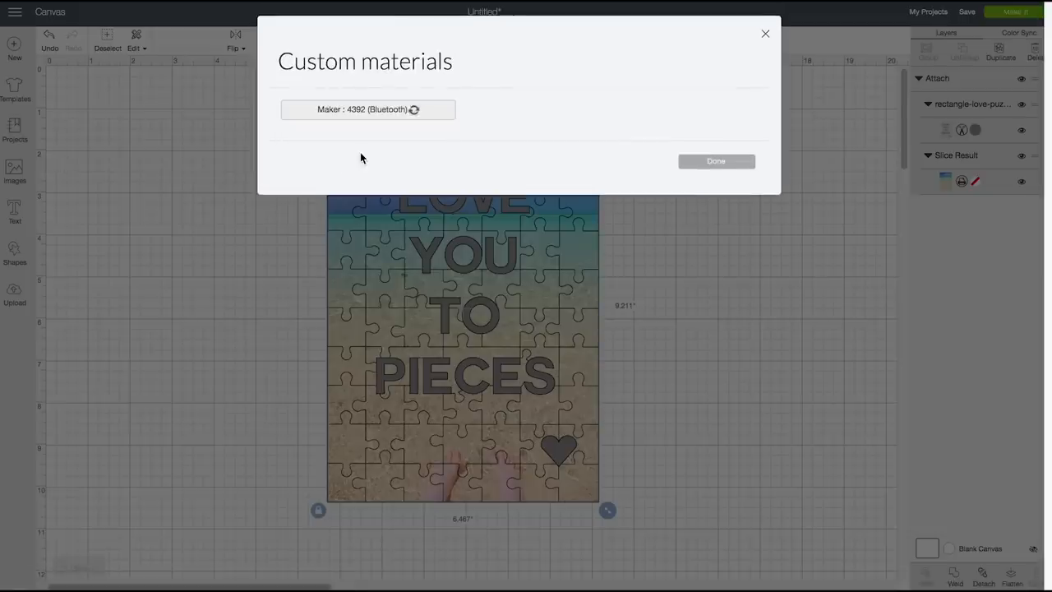
click(368, 108)
text(kraft)
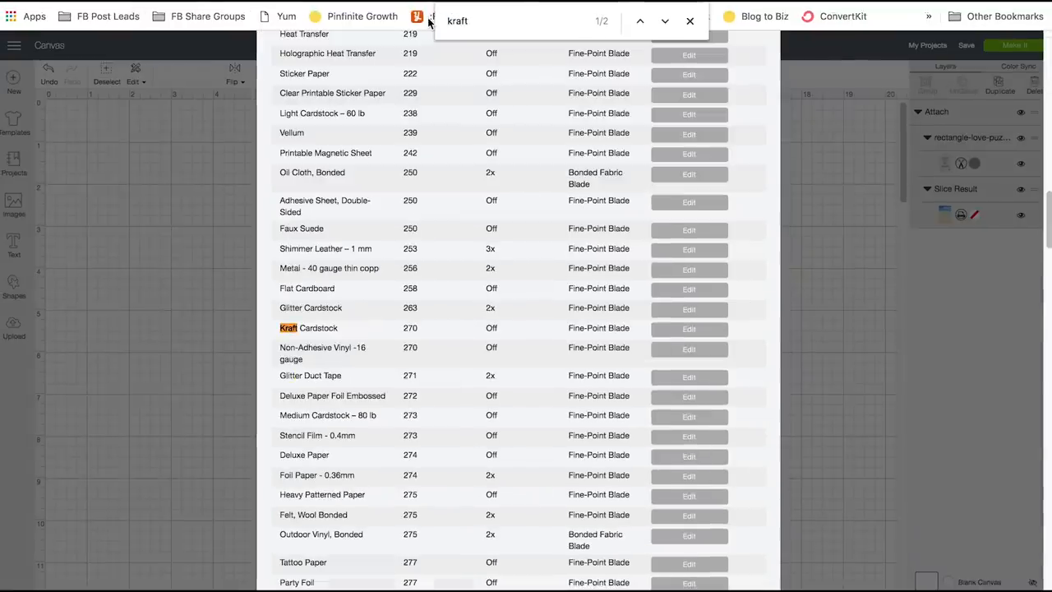
Edit the Kraft Board material, keep Multi-Cut at 3x, and save its custom settings
click(664, 20)
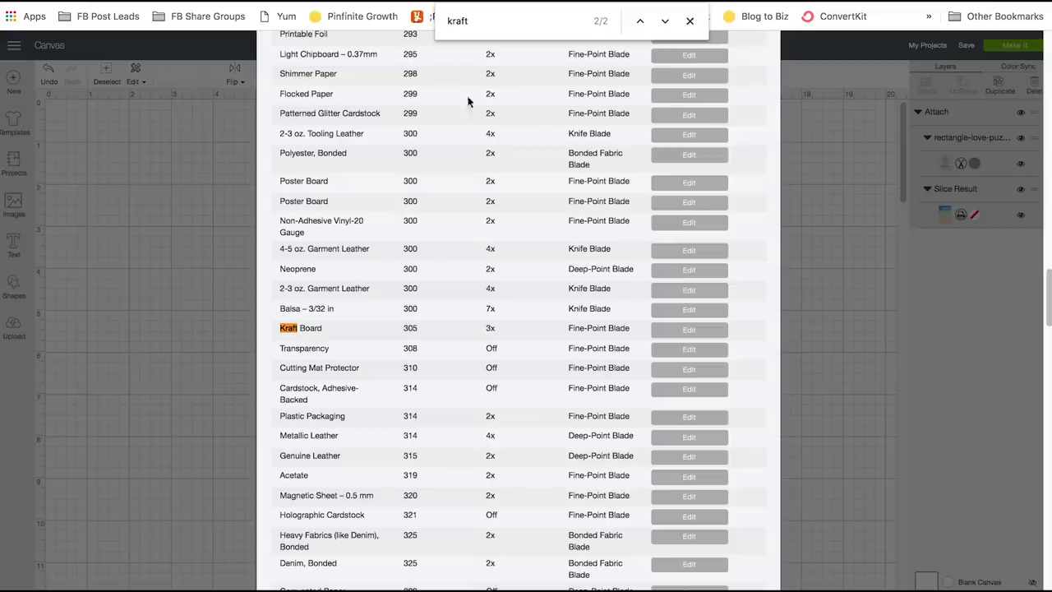
click(688, 329)
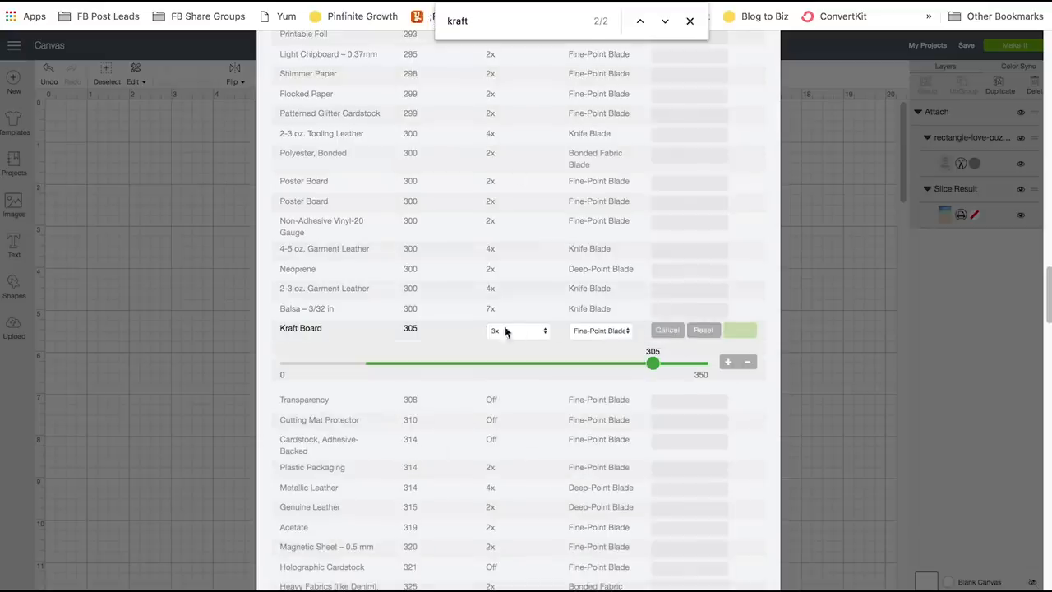
click(518, 331)
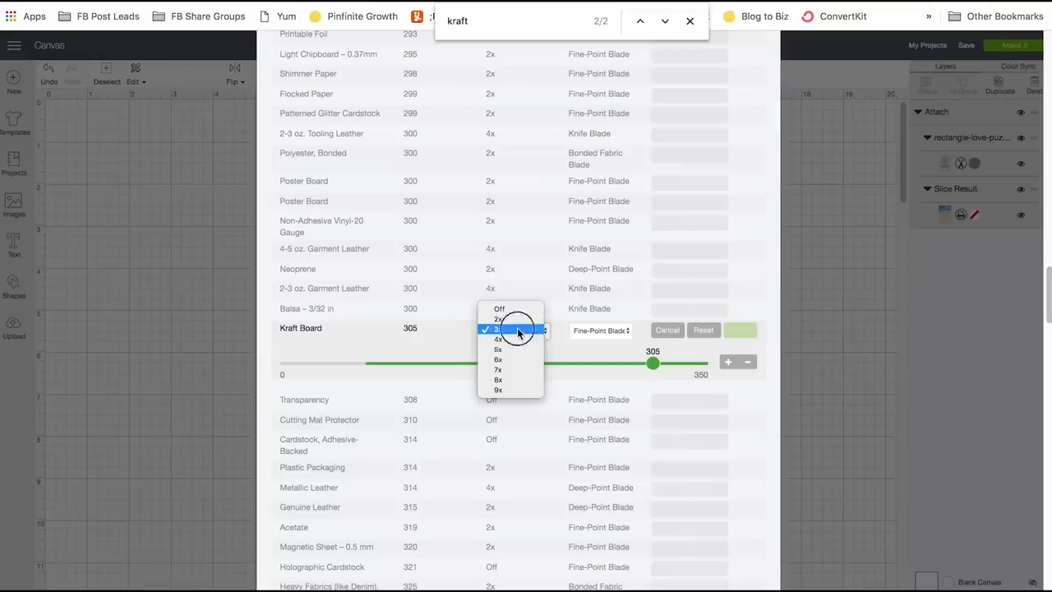
click(496, 338)
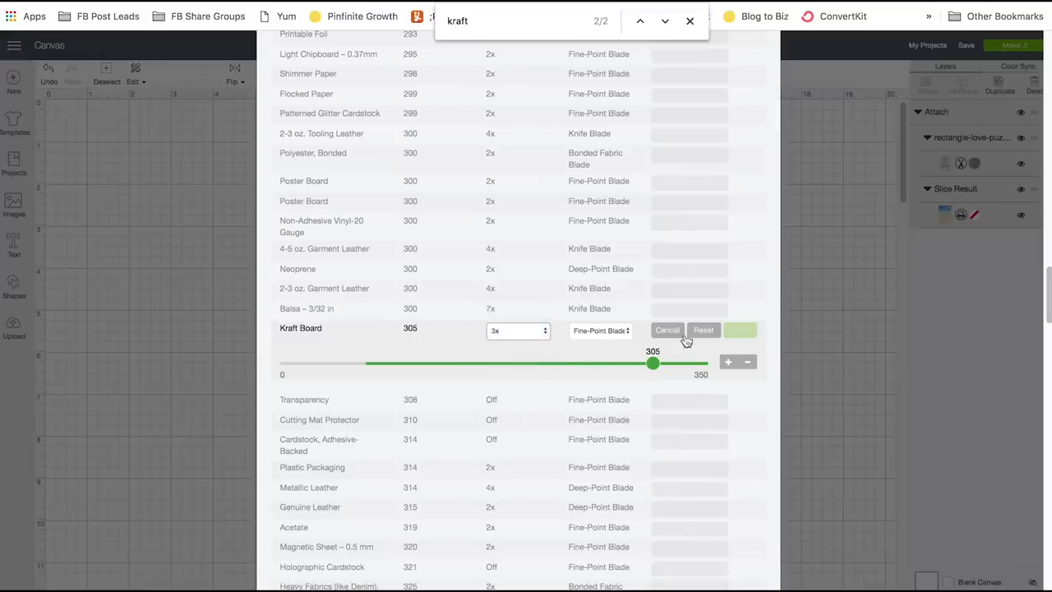
click(516, 331)
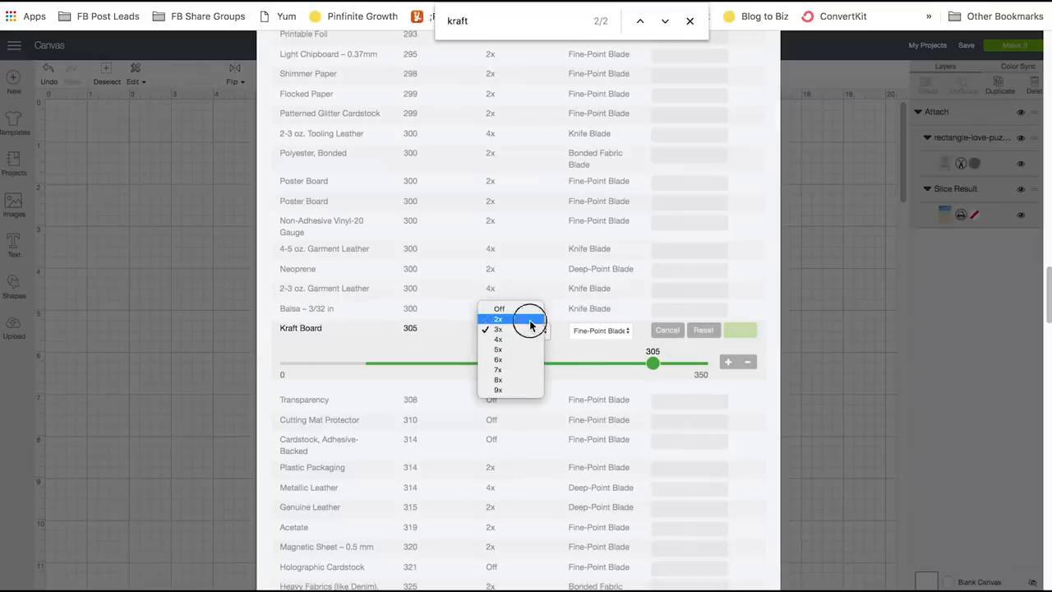
click(498, 329)
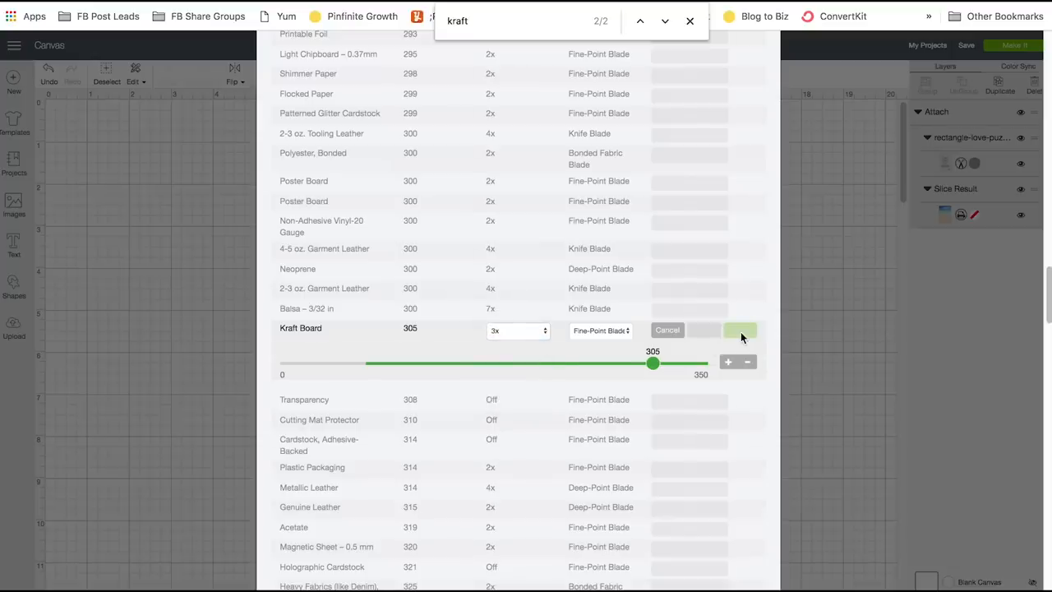
click(740, 329)
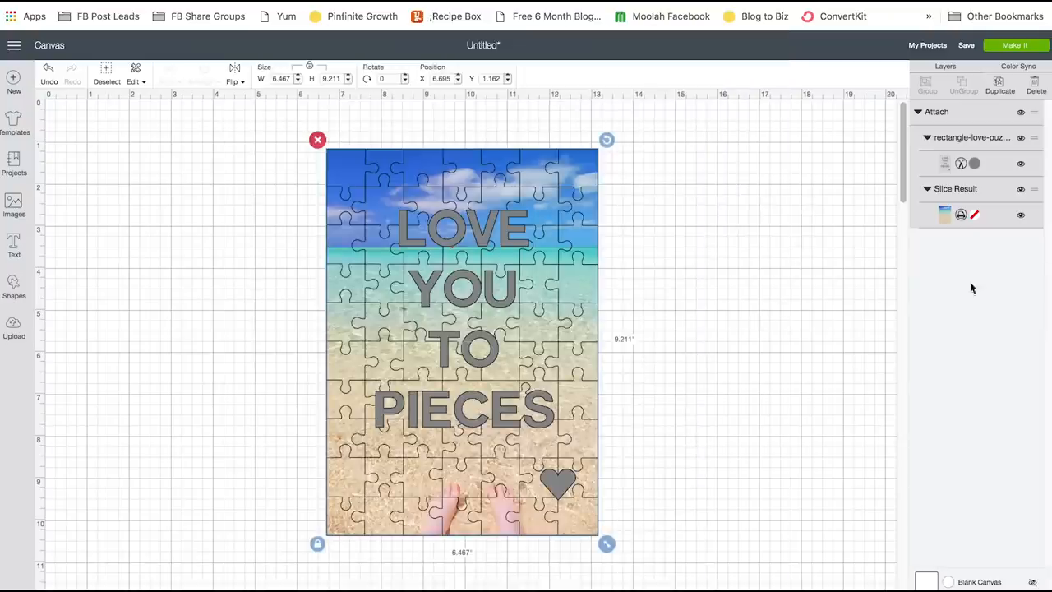
Proceed to the print-then-cut mat, connect the Maker over Bluetooth, and start print setup
click(1015, 46)
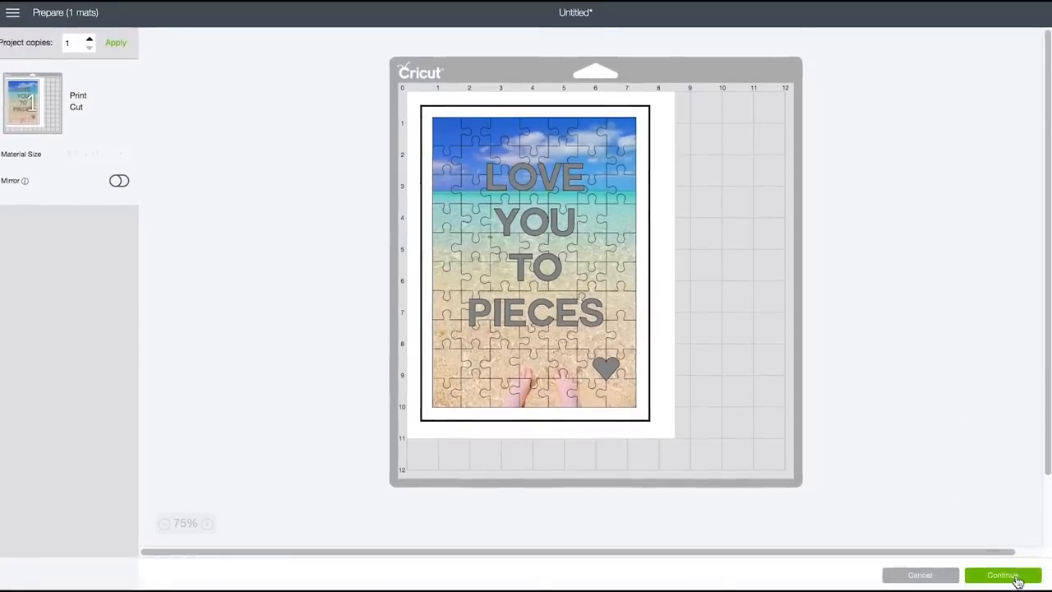
click(1003, 575)
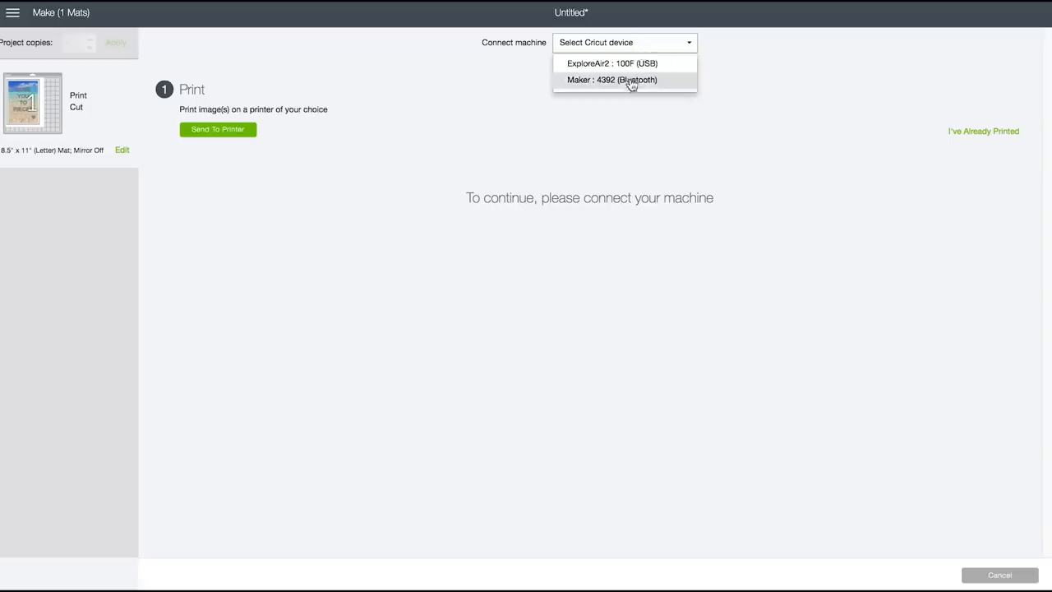
click(611, 79)
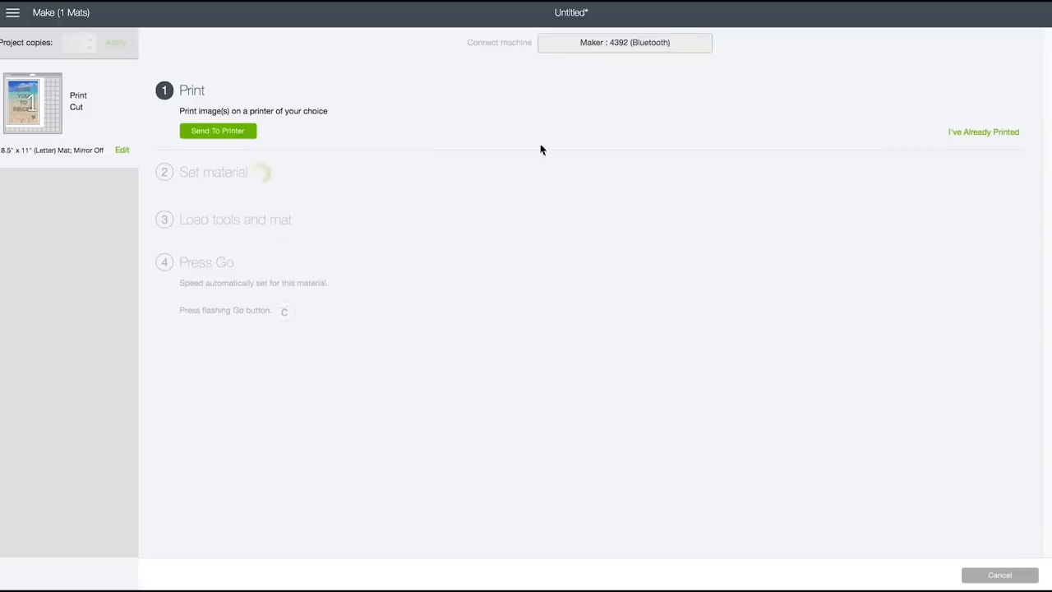
click(217, 131)
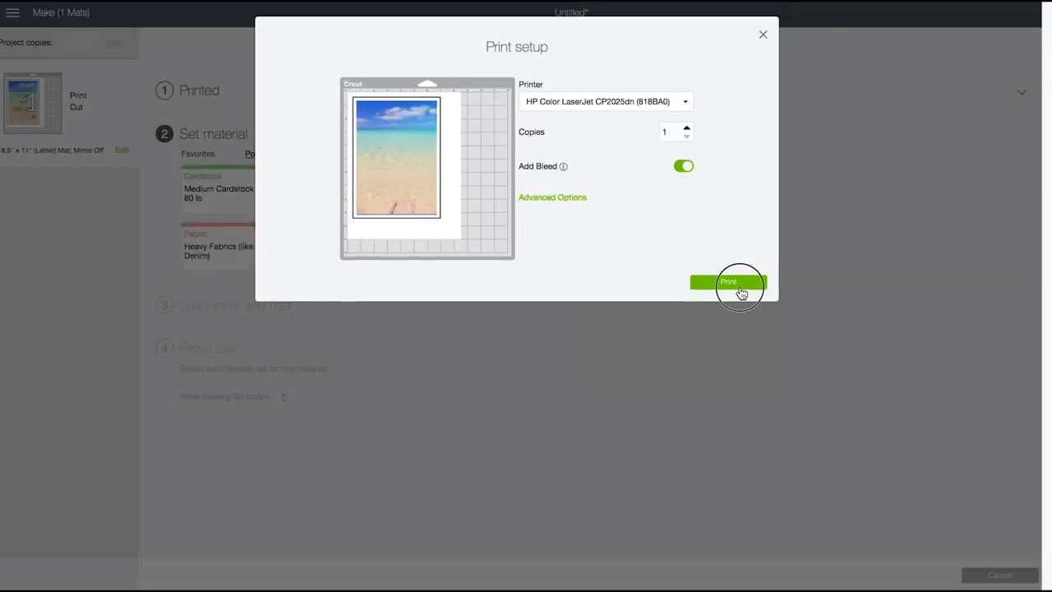
Print one copy of the beach puzzle photo on the HP Color LaserJet with bleed added
click(728, 282)
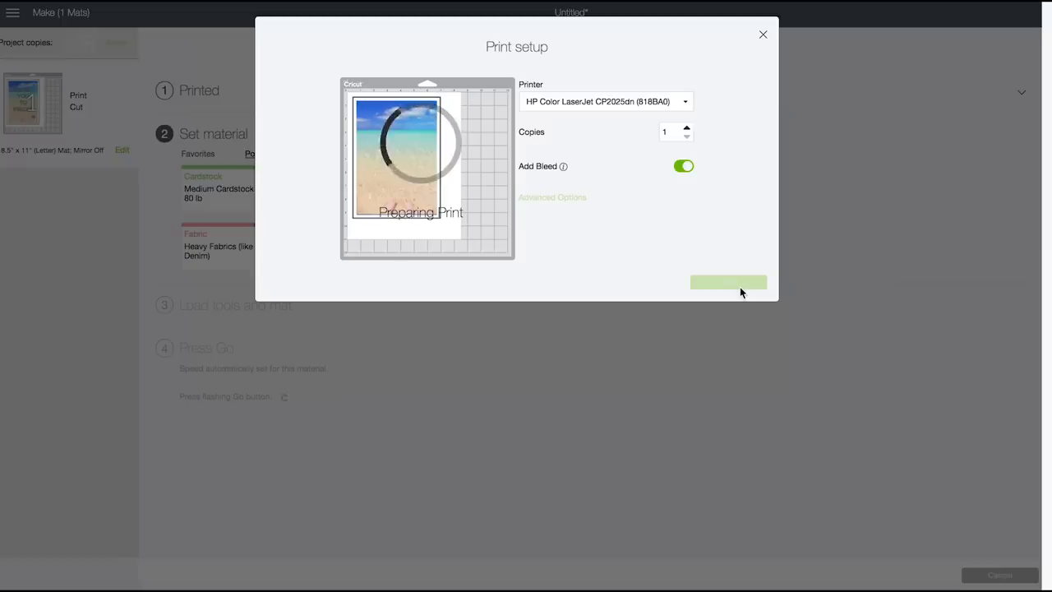
click(728, 283)
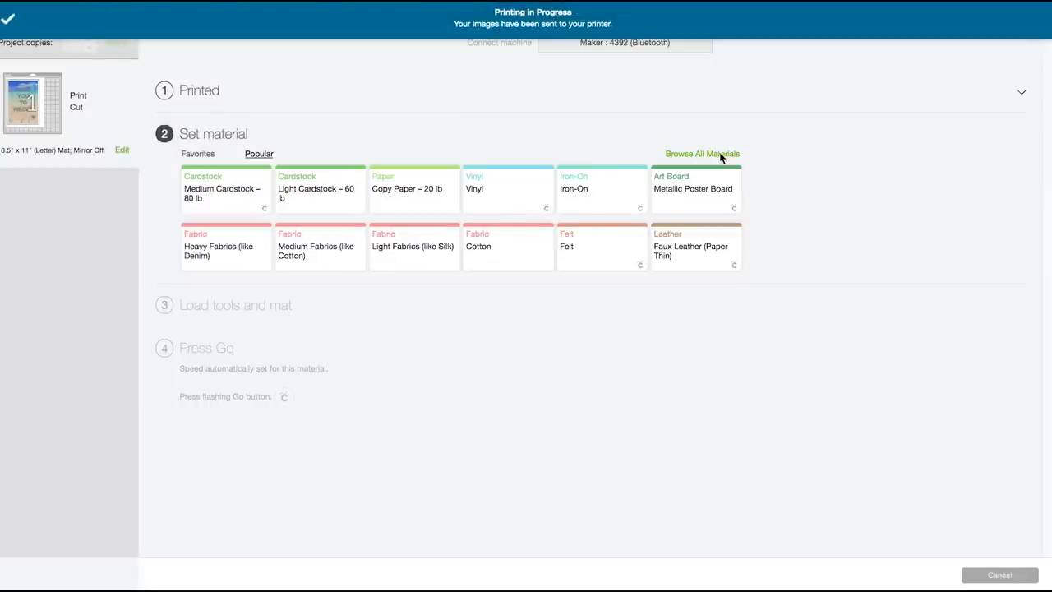
Choose Kraft Board from all materials as the cut material and raise pressure to More
click(701, 155)
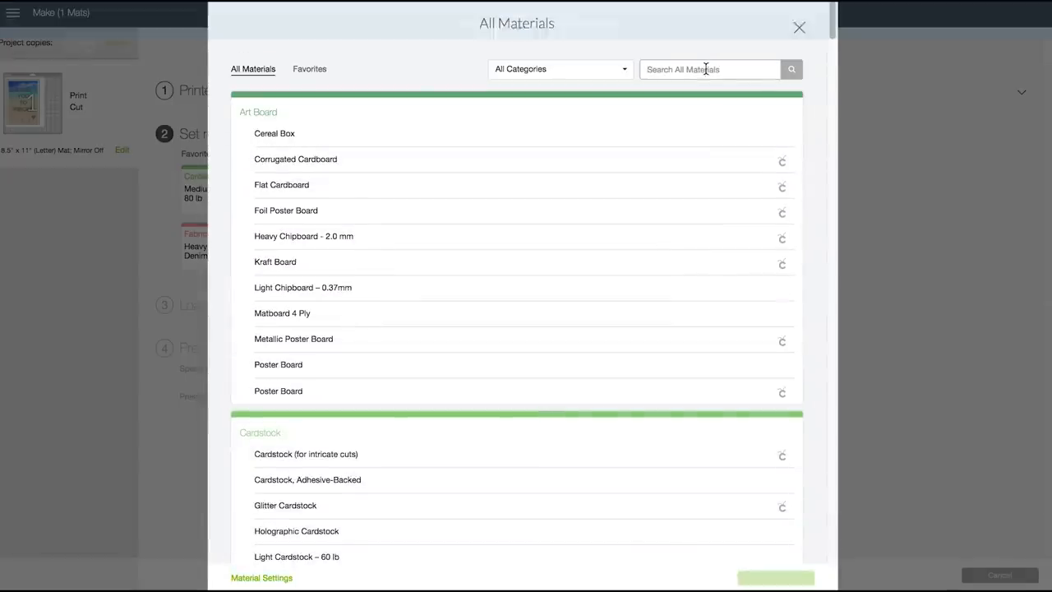
text(kraft)
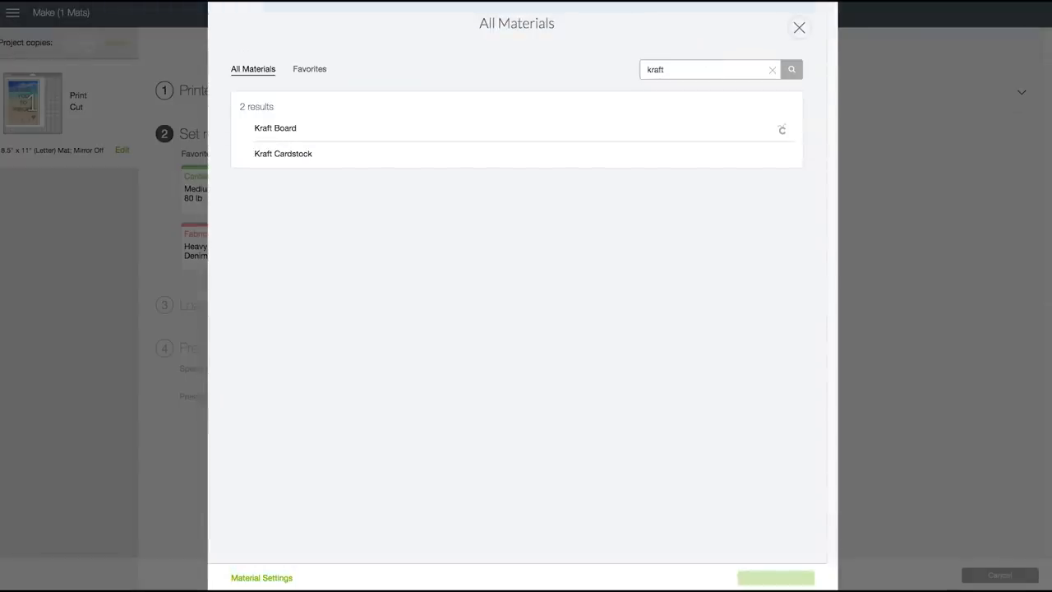
click(276, 128)
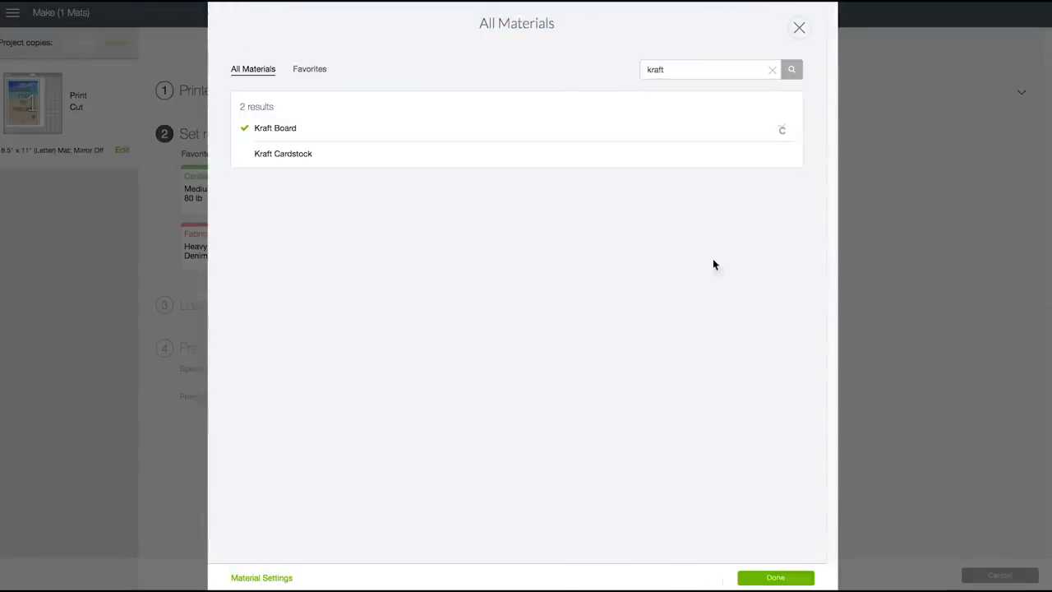
click(775, 577)
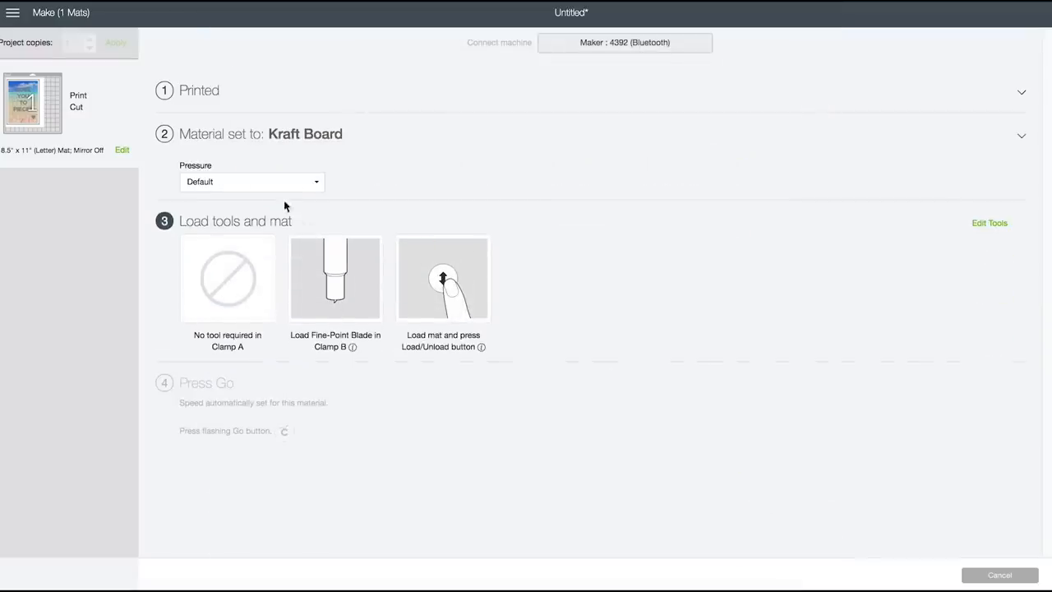
click(253, 181)
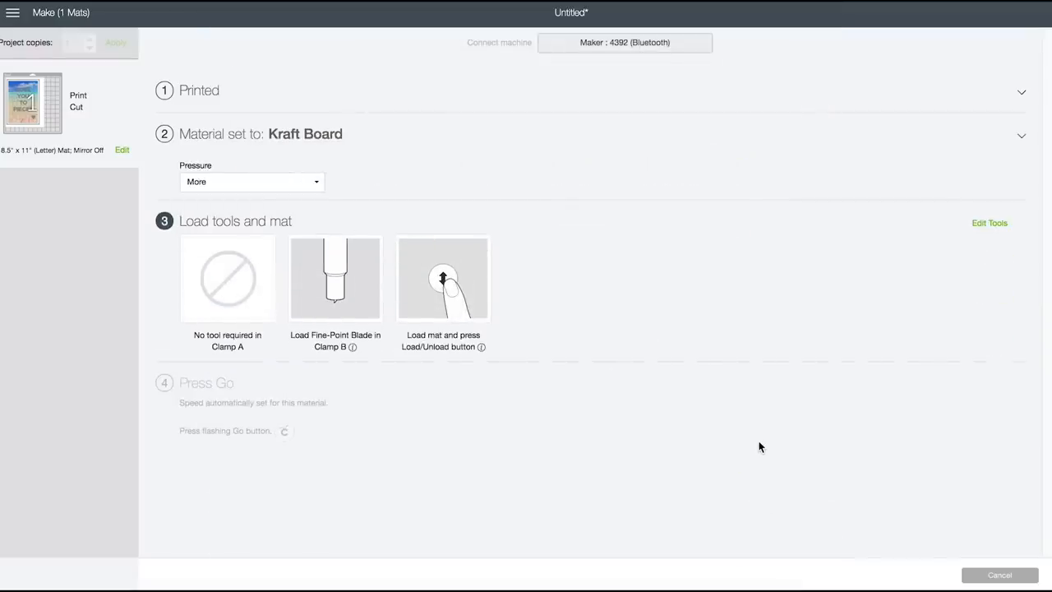